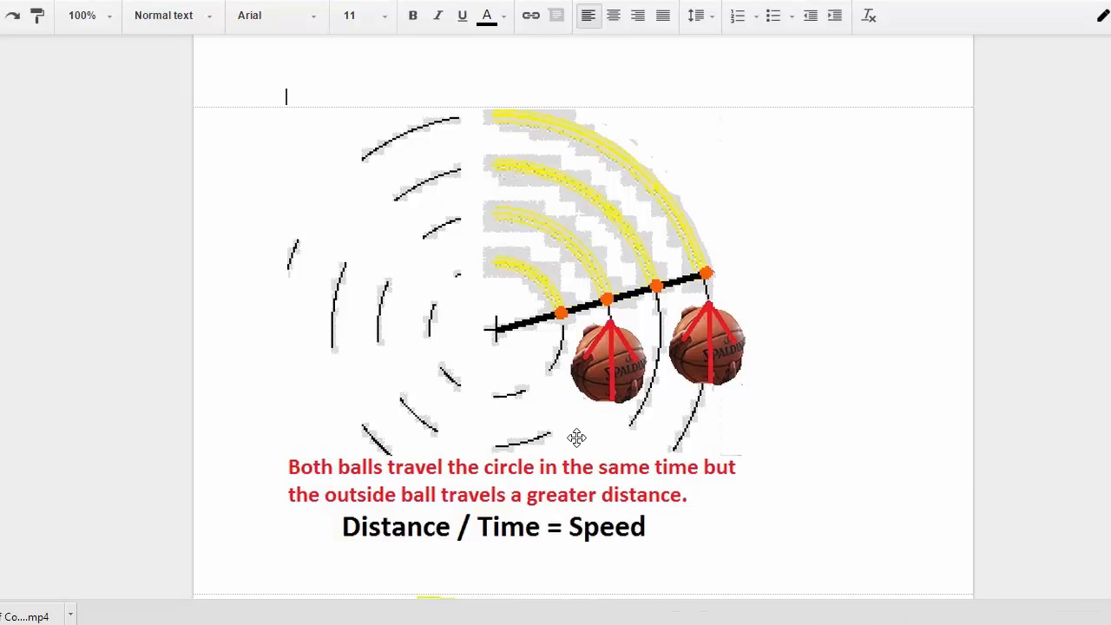
mouse_move(641, 302)
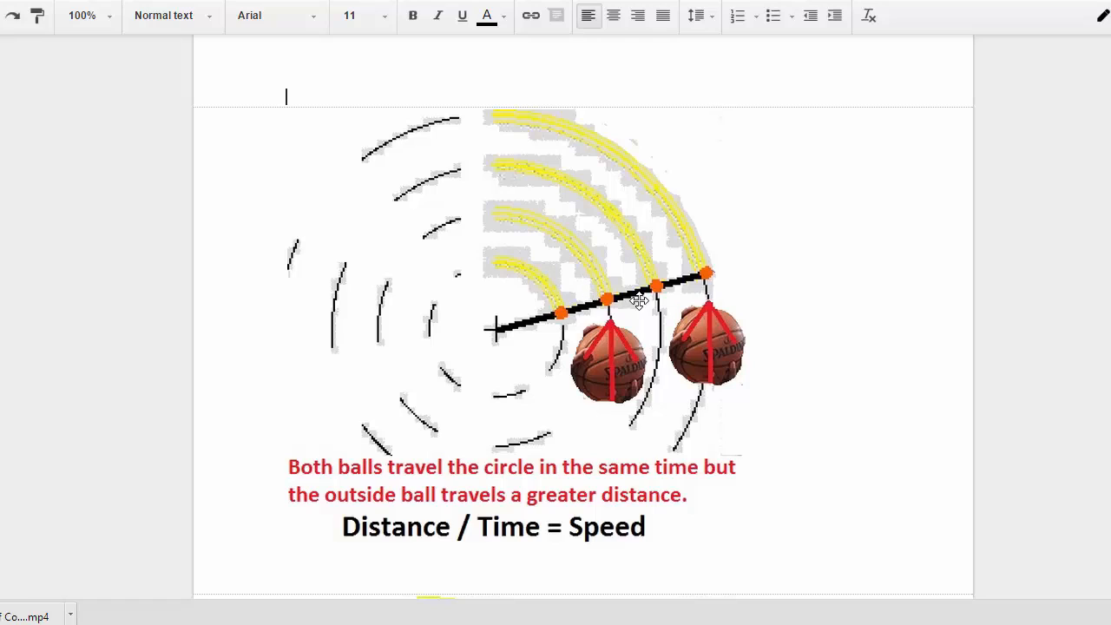
mouse_move(749, 313)
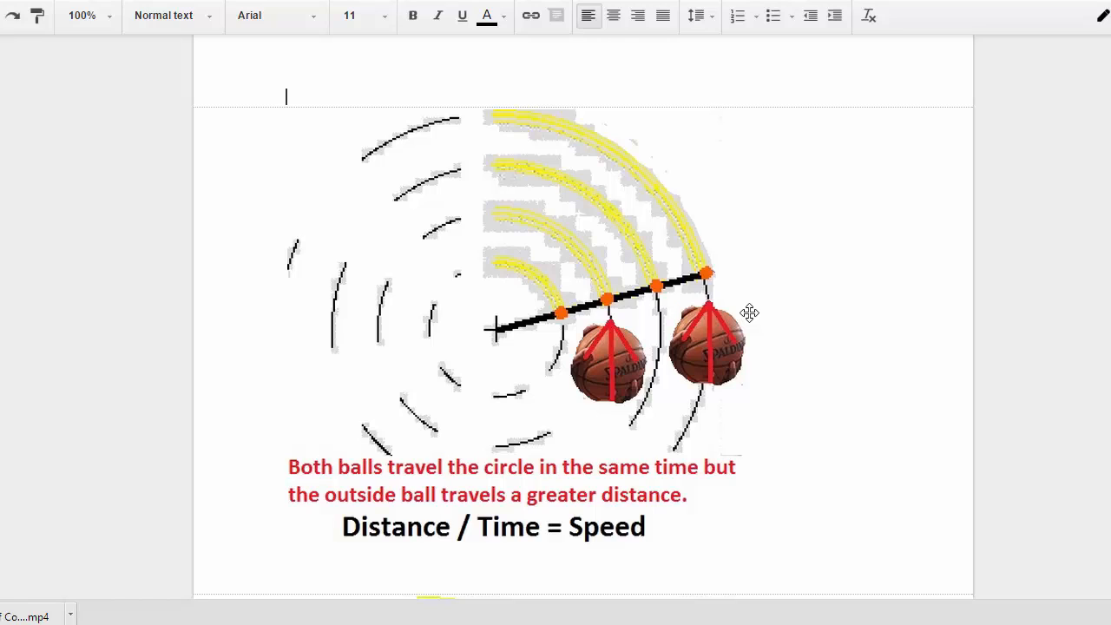
mouse_move(312, 394)
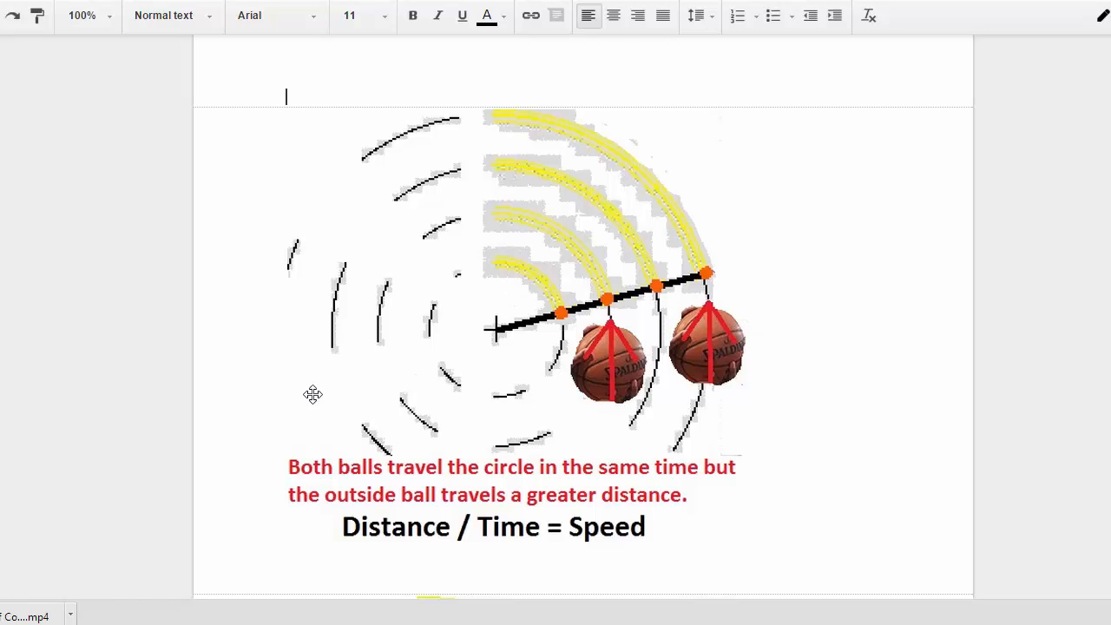
mouse_move(599, 346)
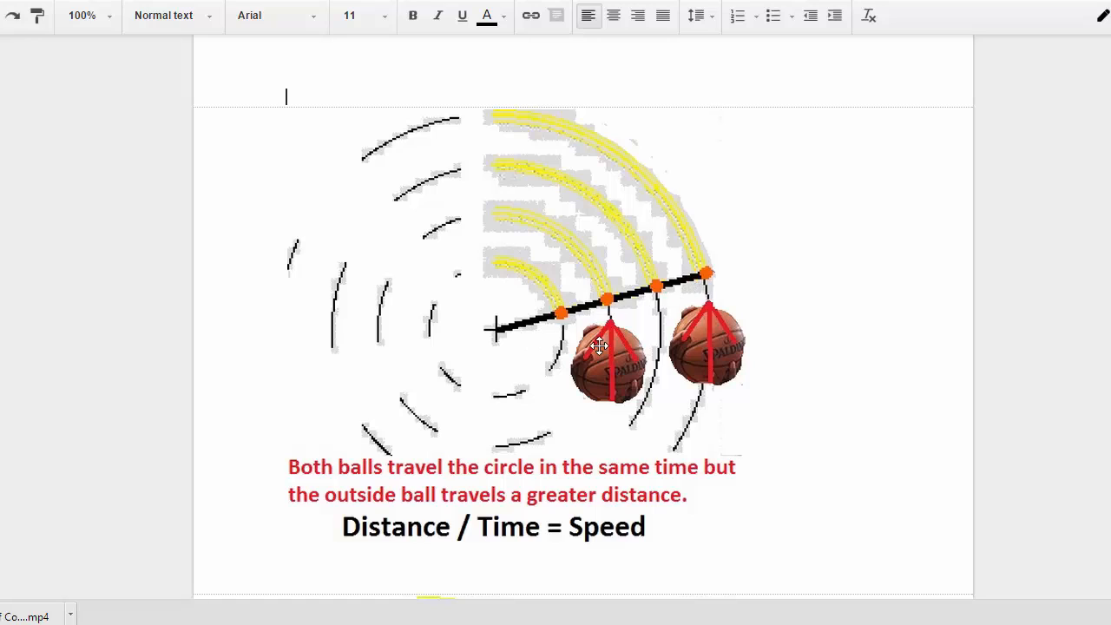
mouse_move(582, 534)
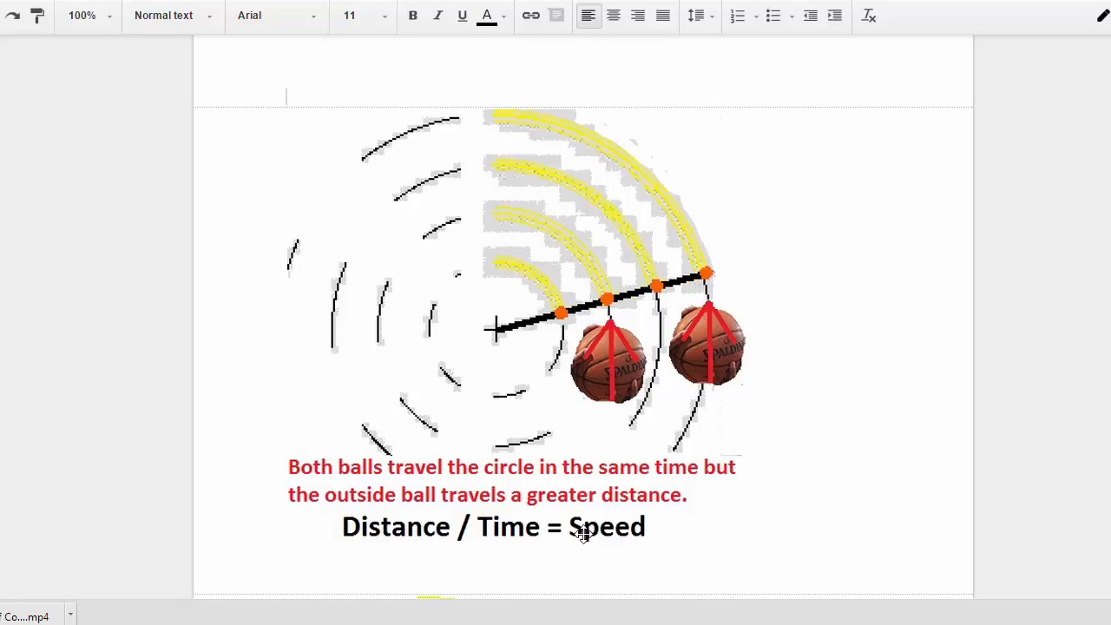
mouse_move(660, 359)
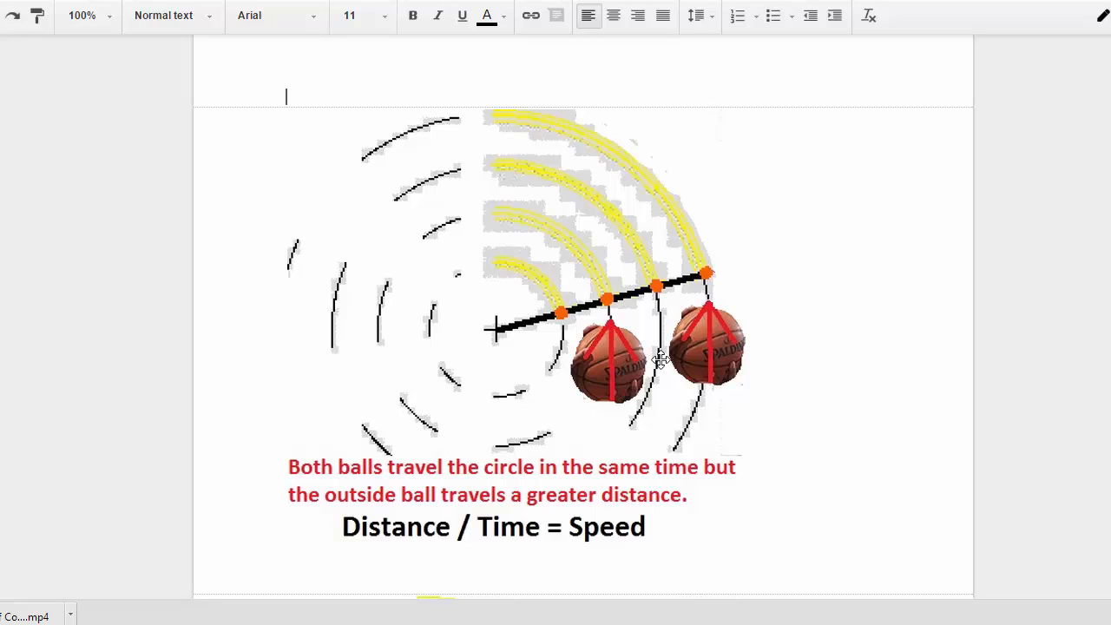
mouse_move(732, 292)
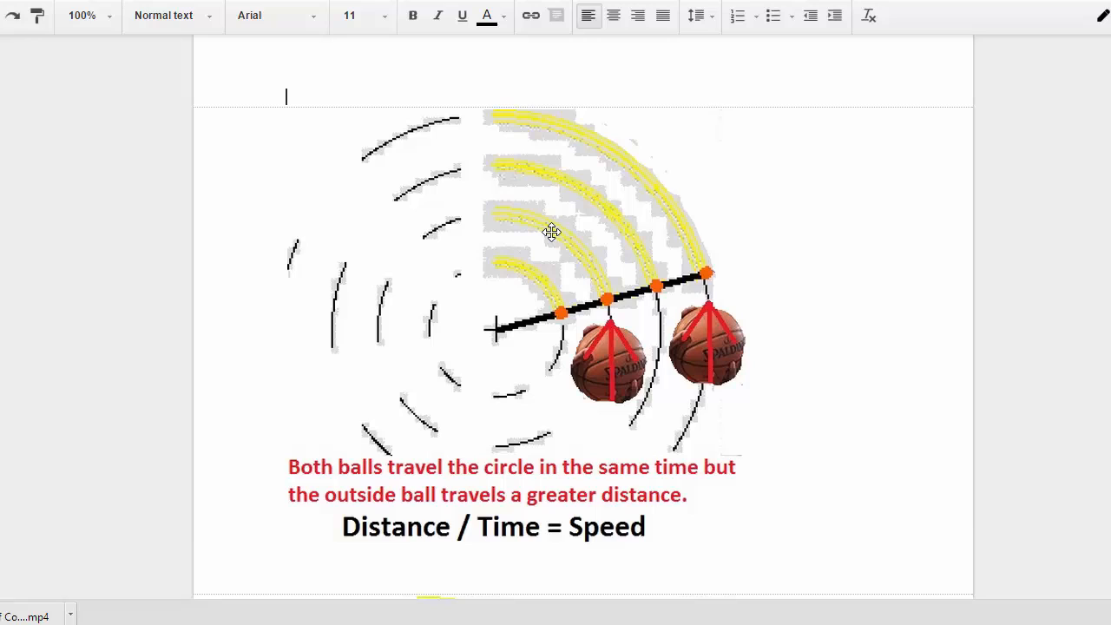
mouse_move(668, 217)
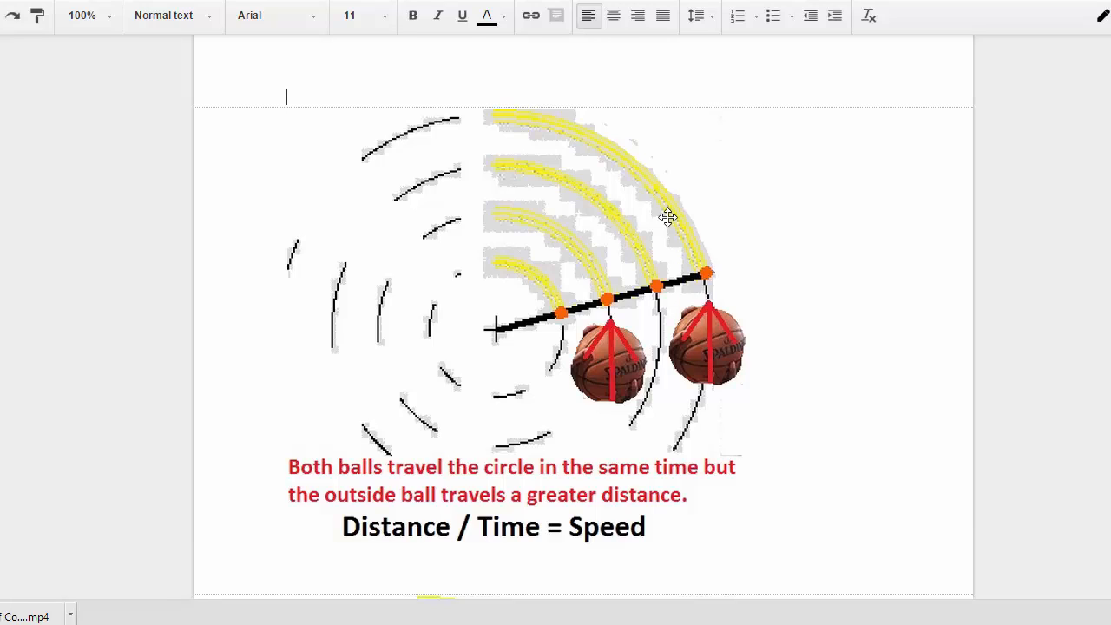
mouse_move(291, 408)
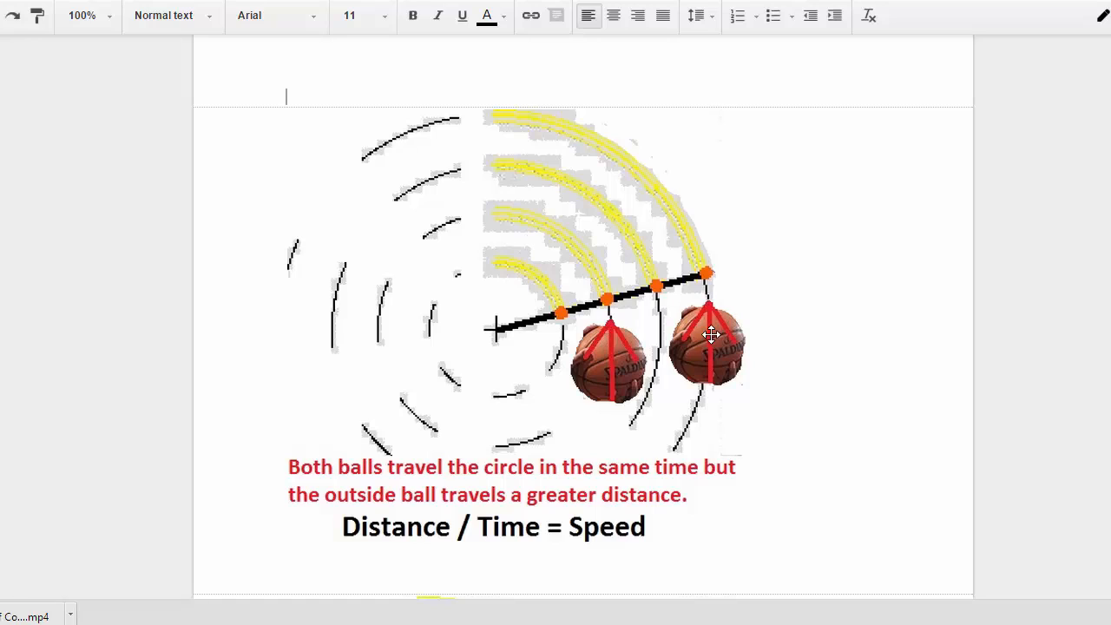
mouse_move(662, 195)
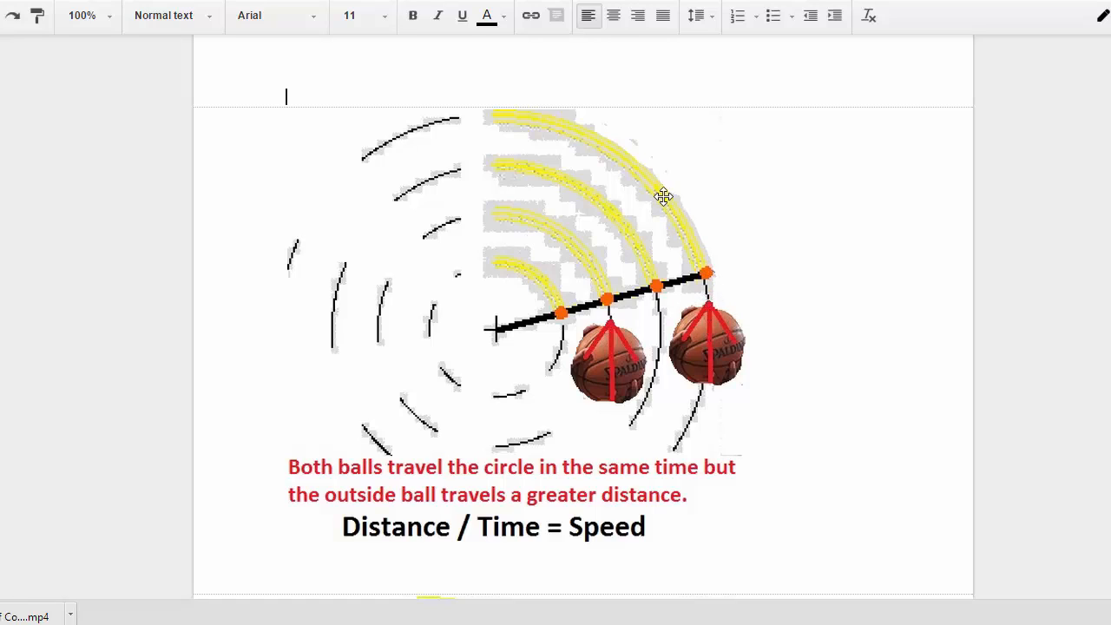
mouse_move(600, 484)
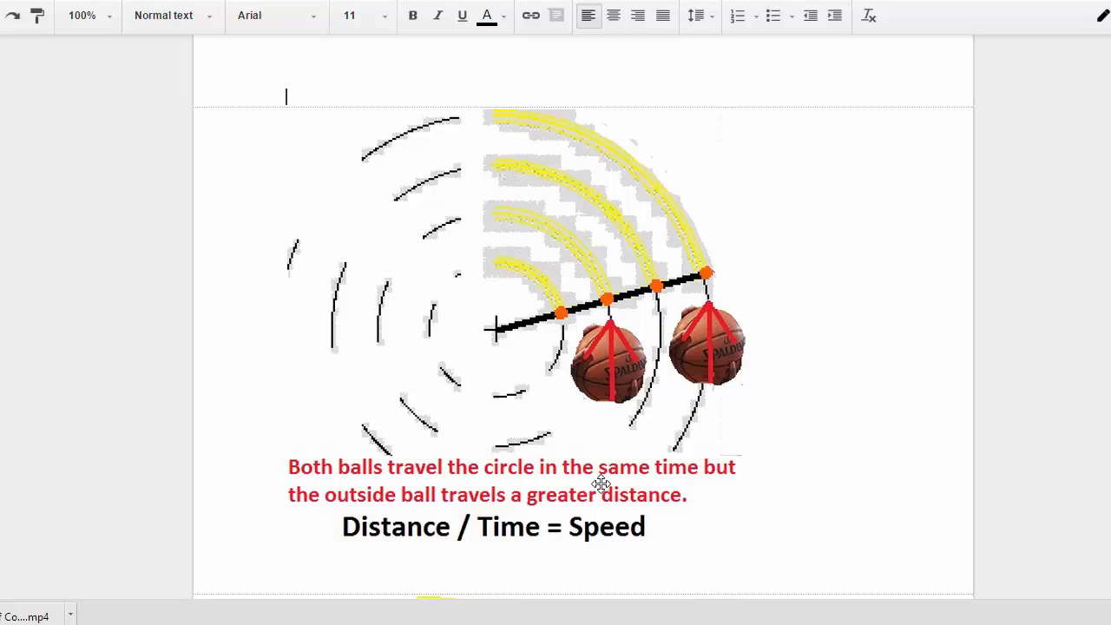
mouse_move(721, 399)
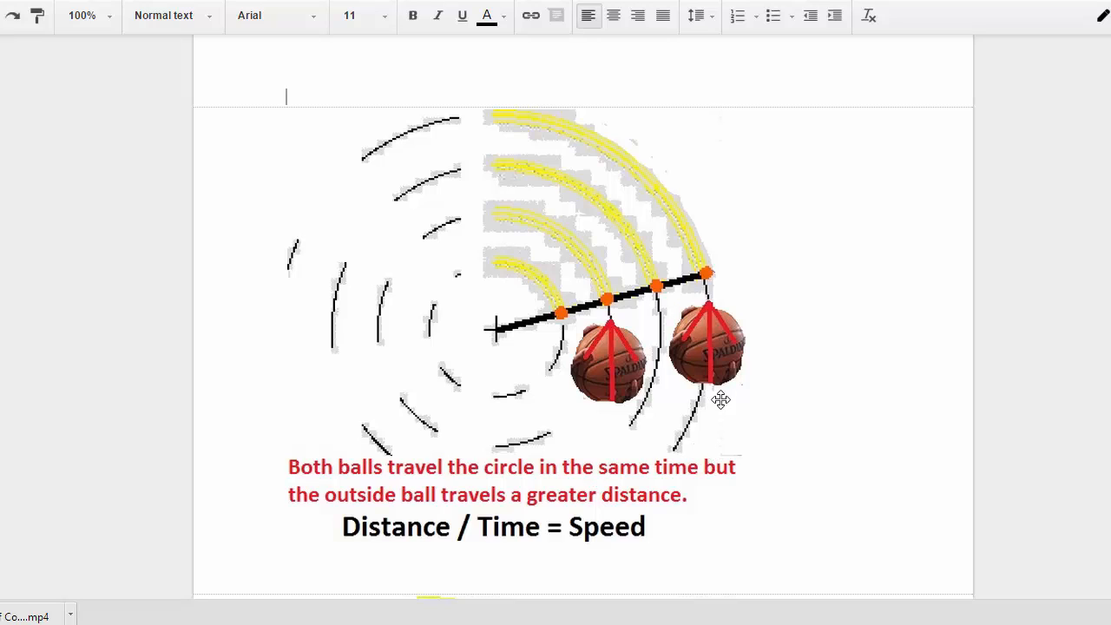
mouse_move(721, 287)
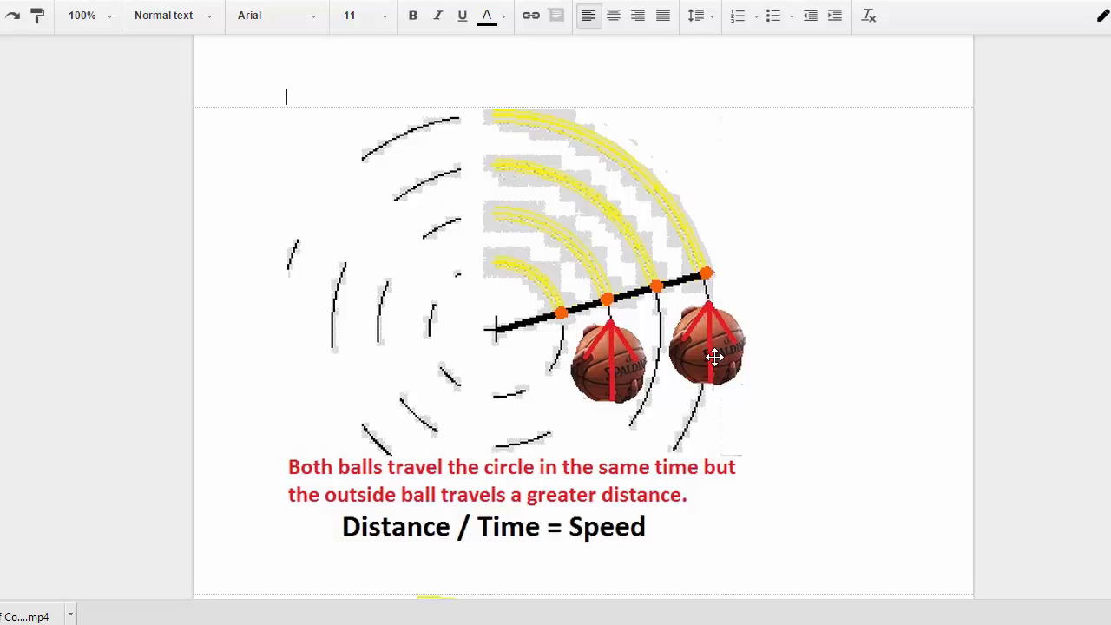
mouse_move(322, 232)
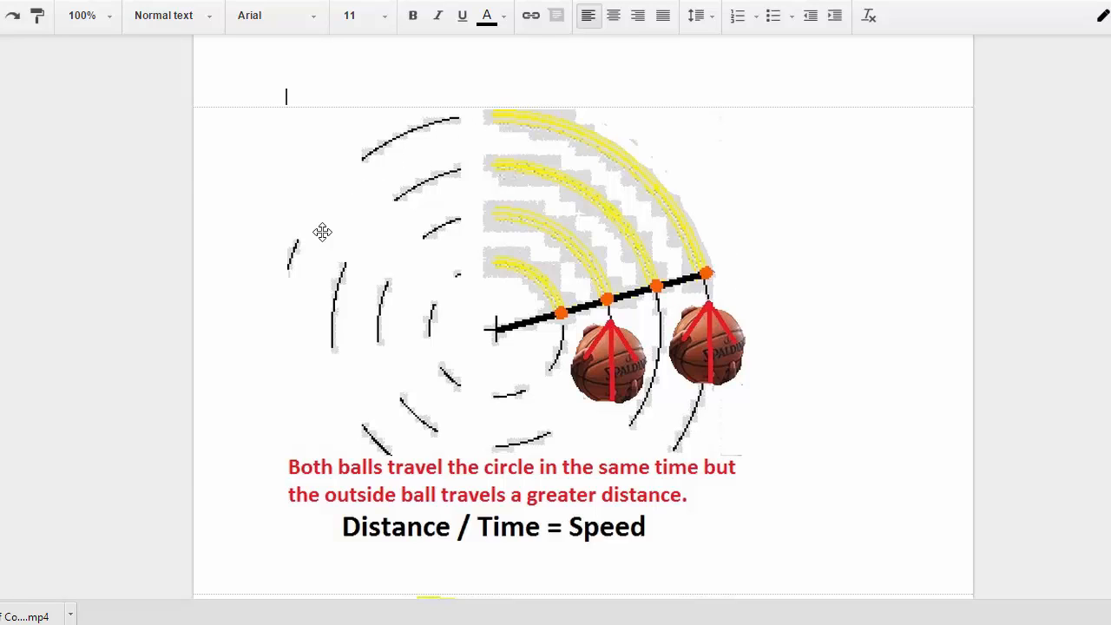
mouse_move(701, 403)
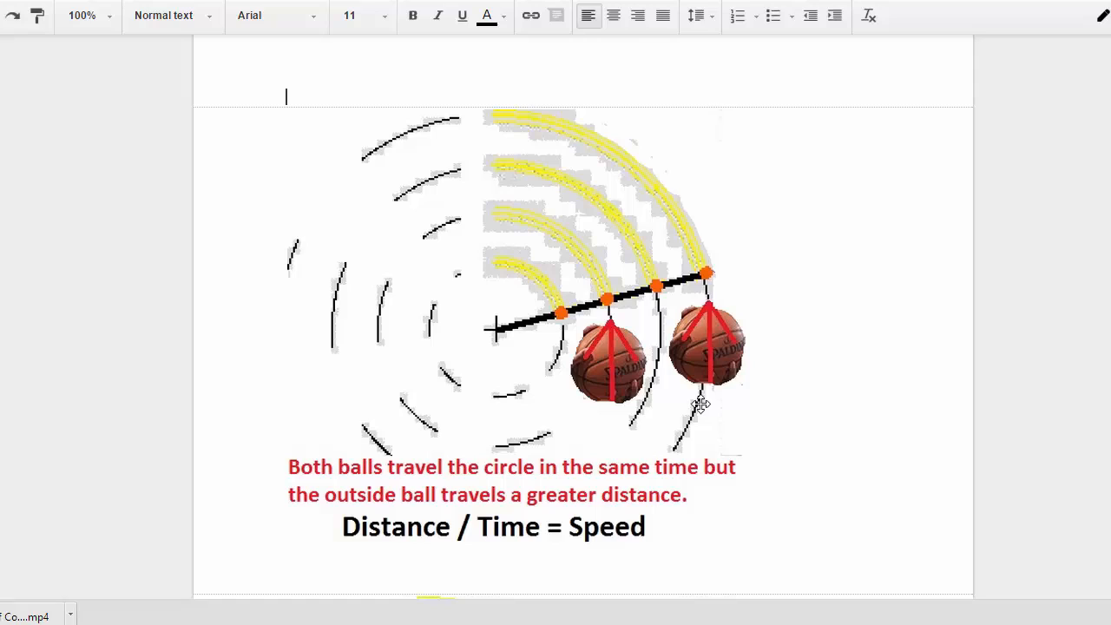
mouse_move(681, 216)
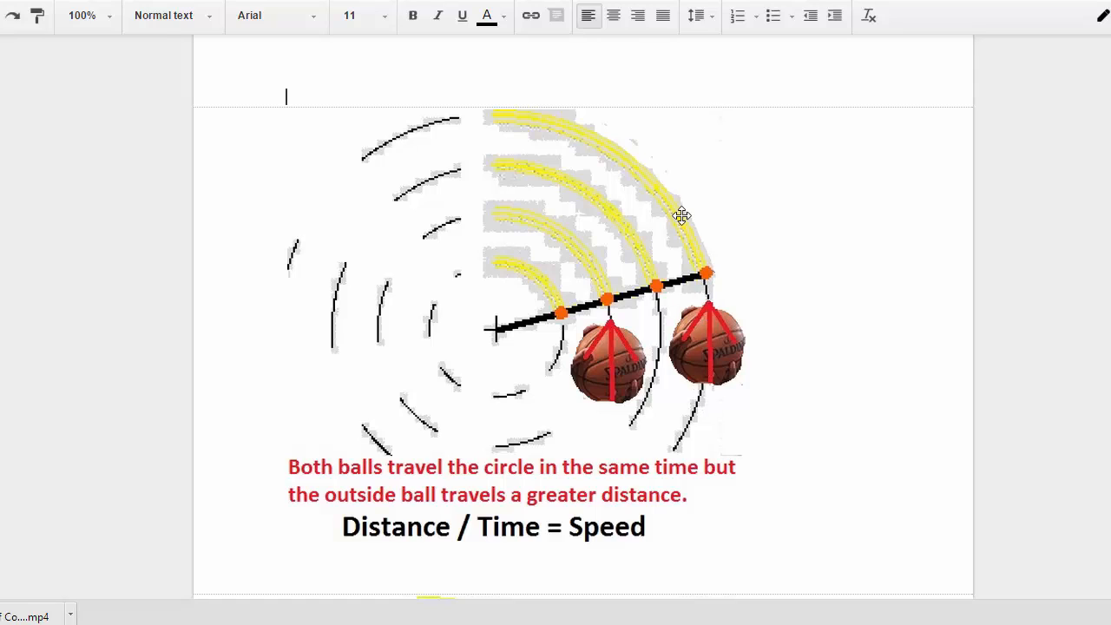
mouse_move(426, 122)
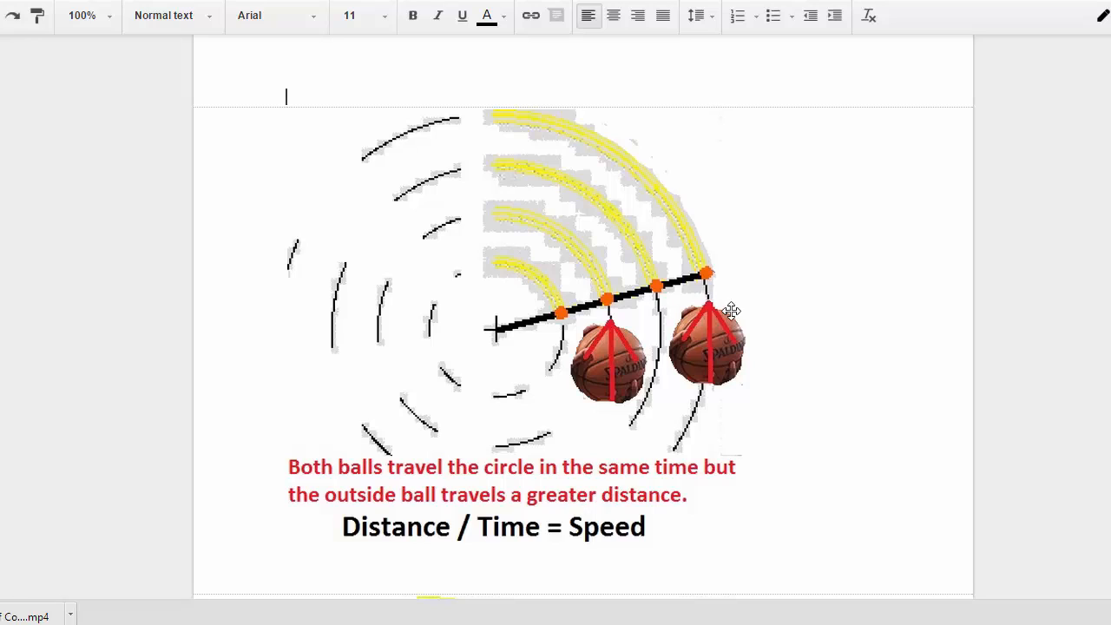
mouse_move(456, 152)
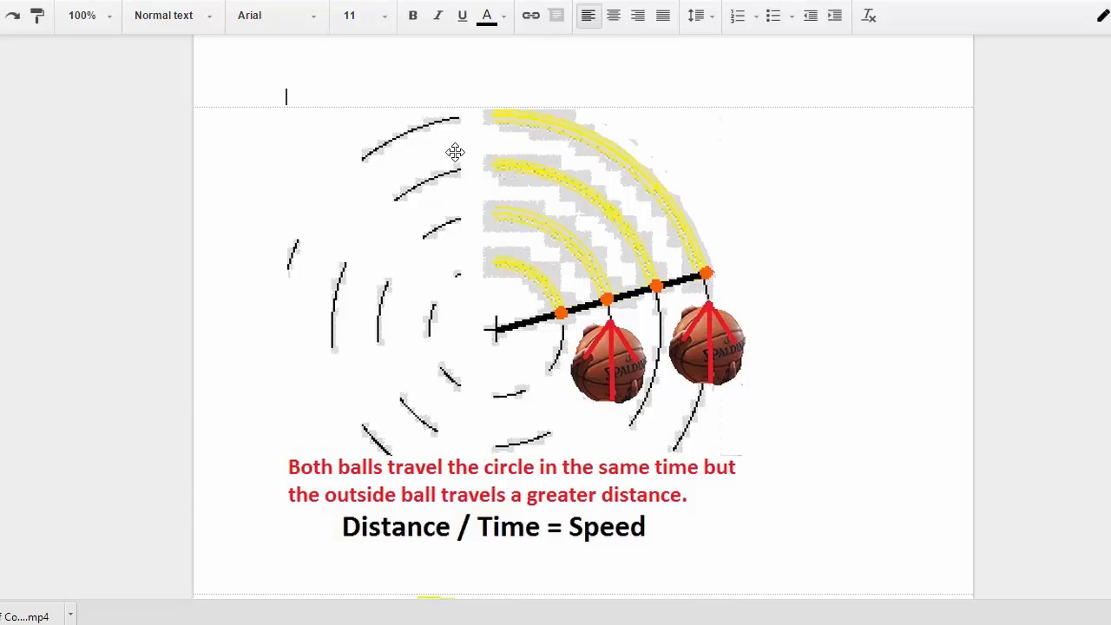
mouse_move(497, 336)
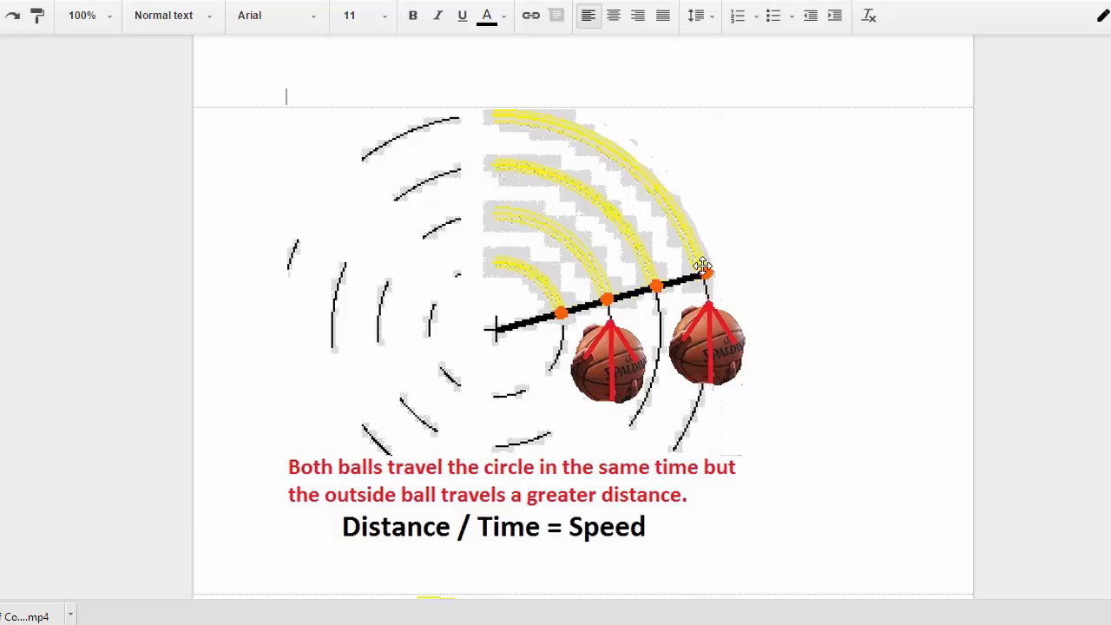
mouse_move(289, 305)
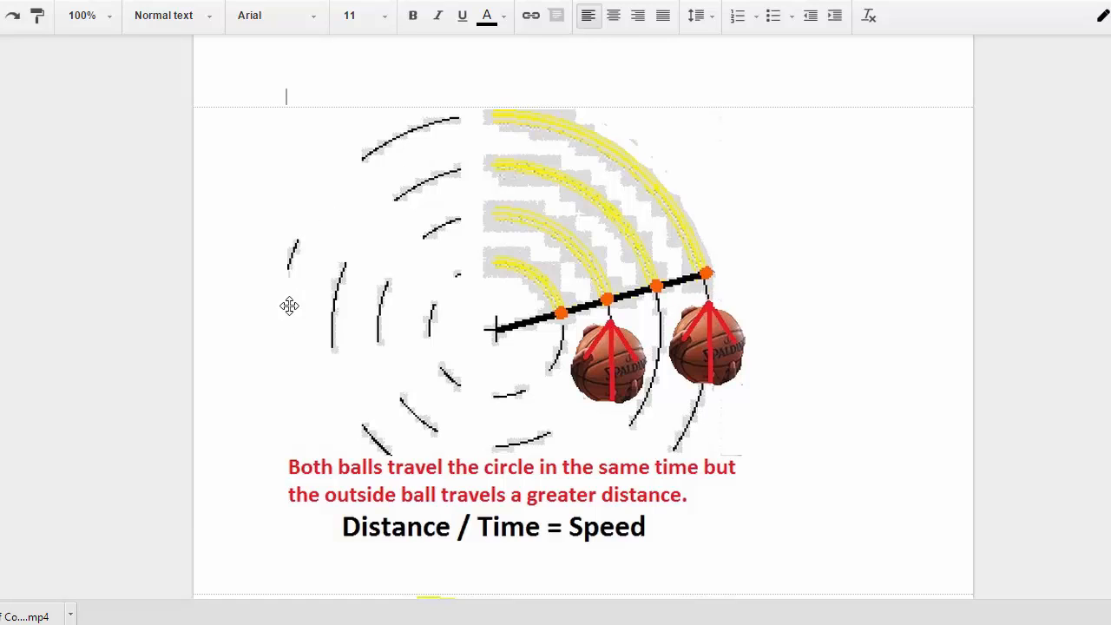
mouse_move(289, 306)
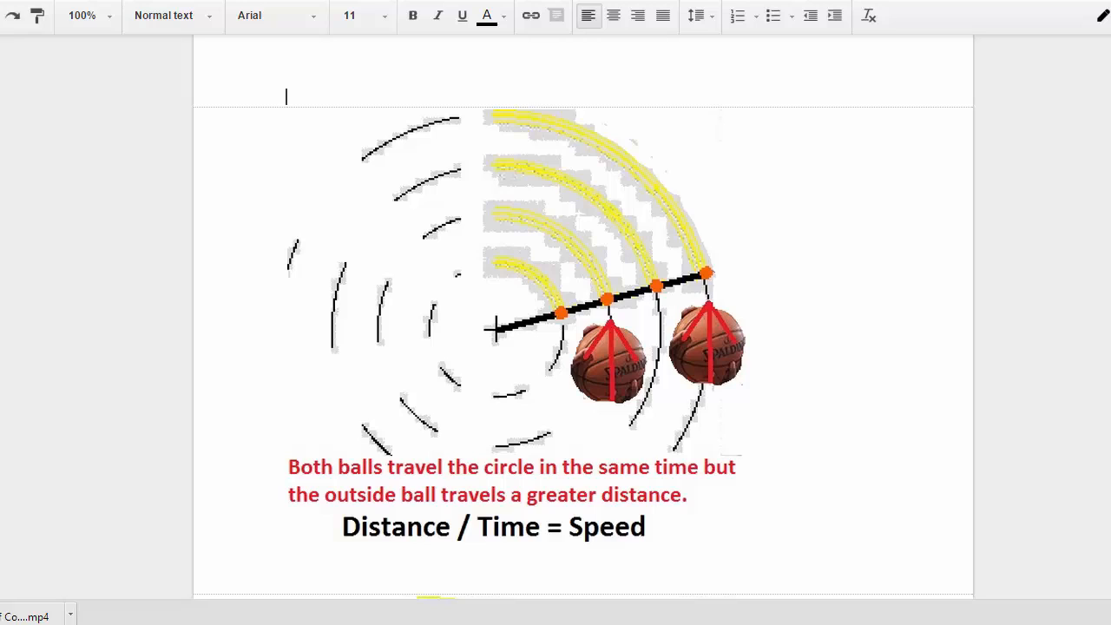
Step: Scroll past the LeBron rotation diagram to the annotated pitcher sequence and its YouTube link
scroll("down", 3)
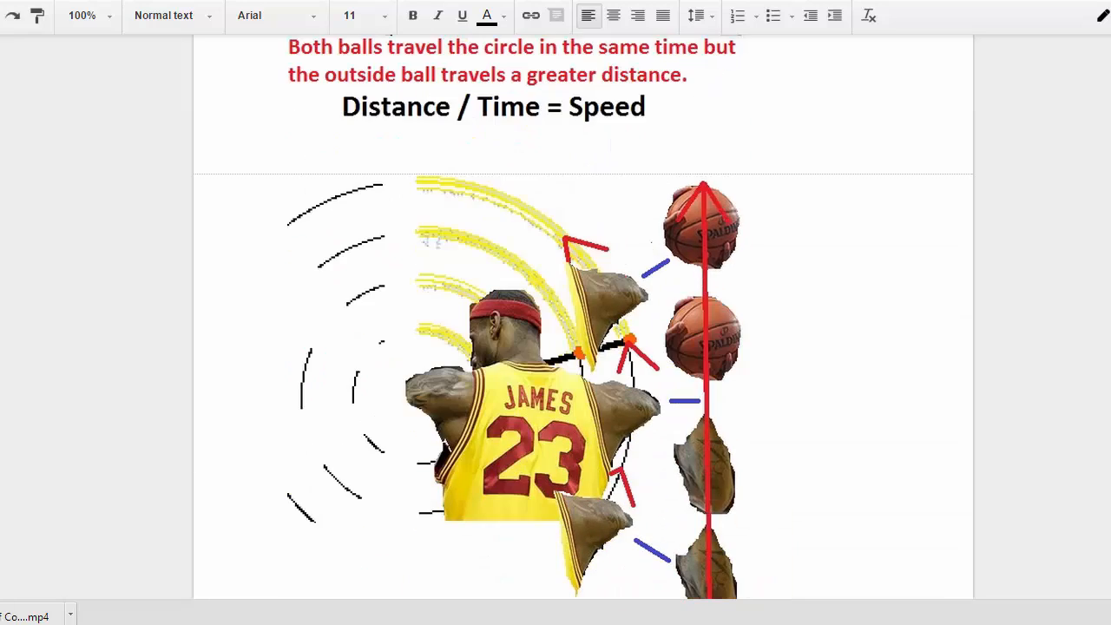
mouse_move(498, 323)
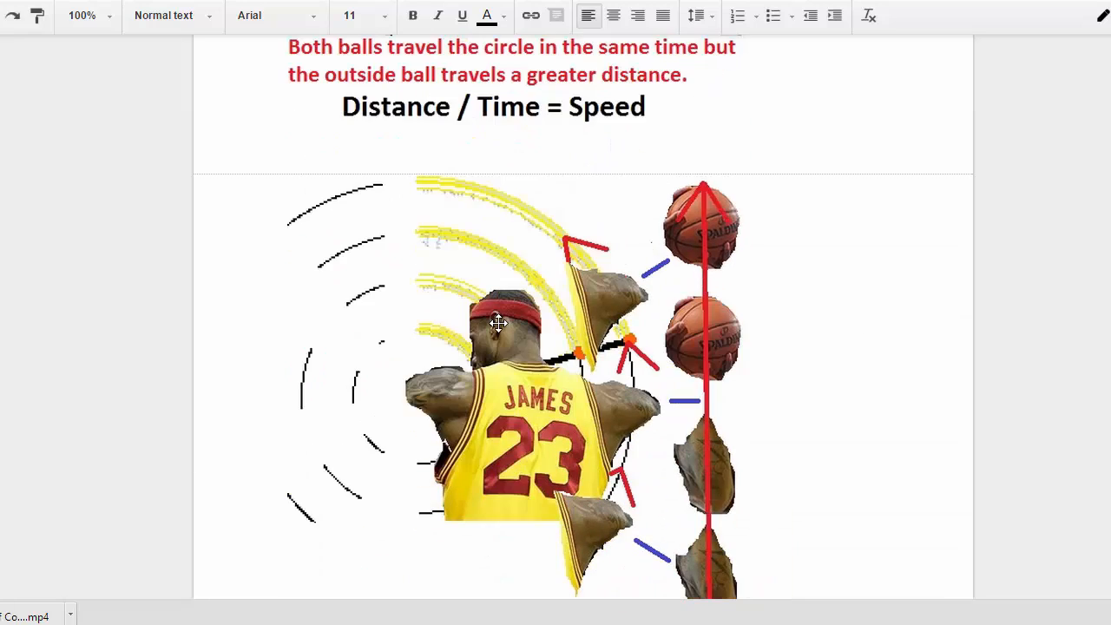
mouse_move(624, 392)
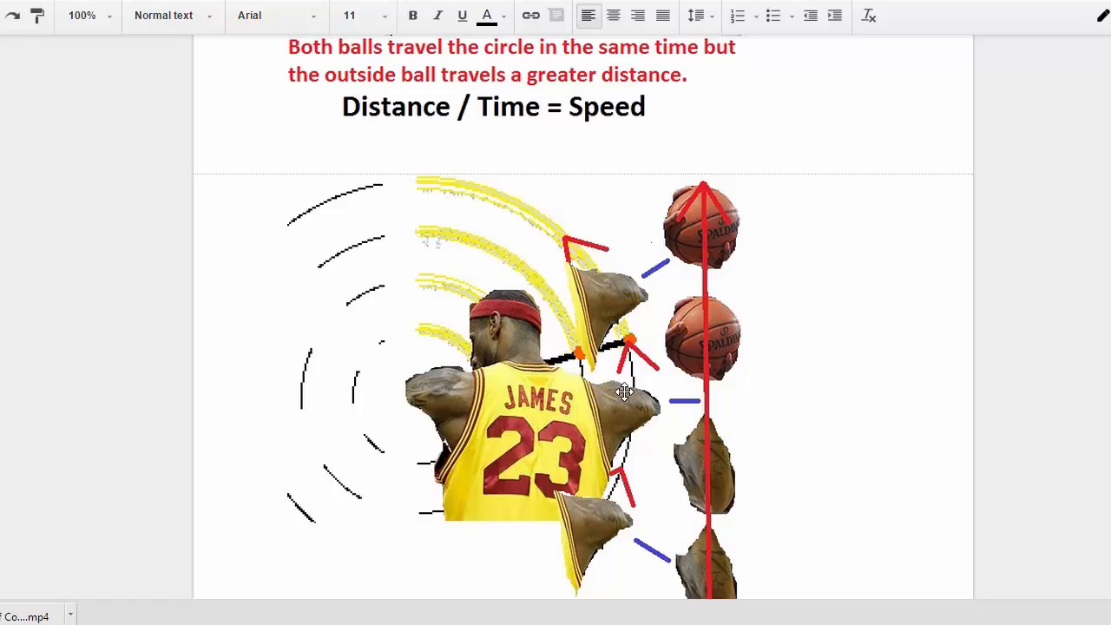
mouse_move(426, 388)
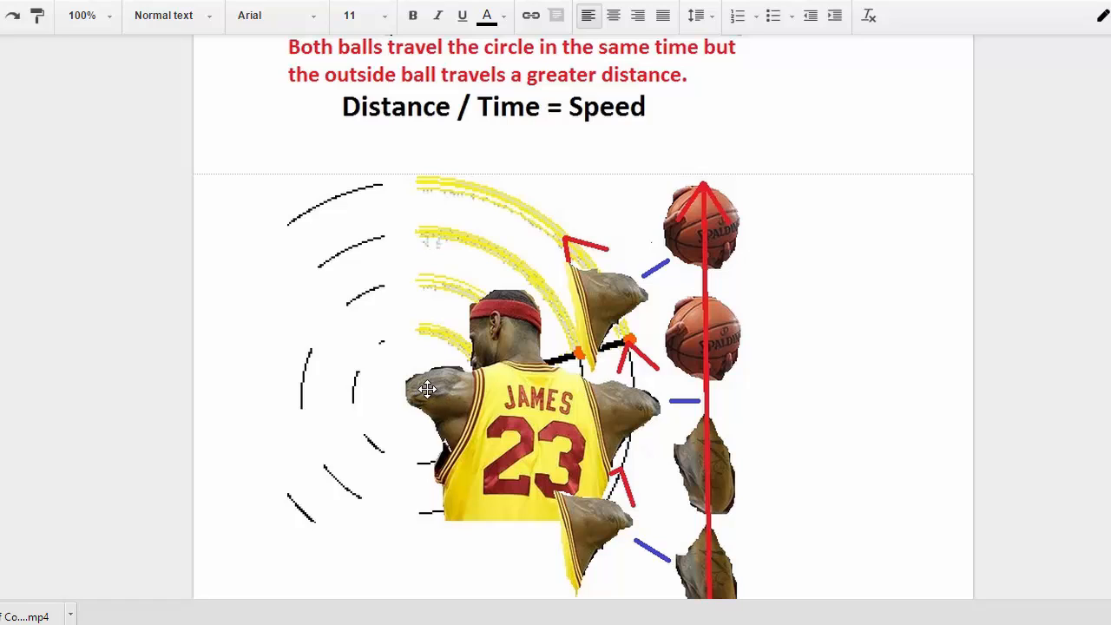
mouse_move(439, 556)
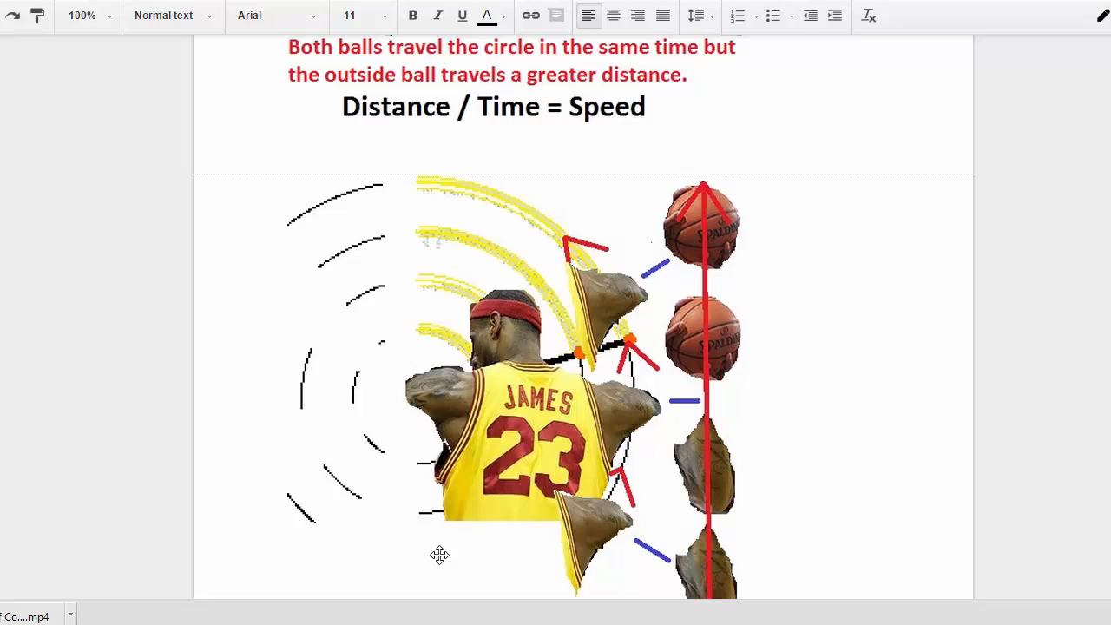
mouse_move(591, 304)
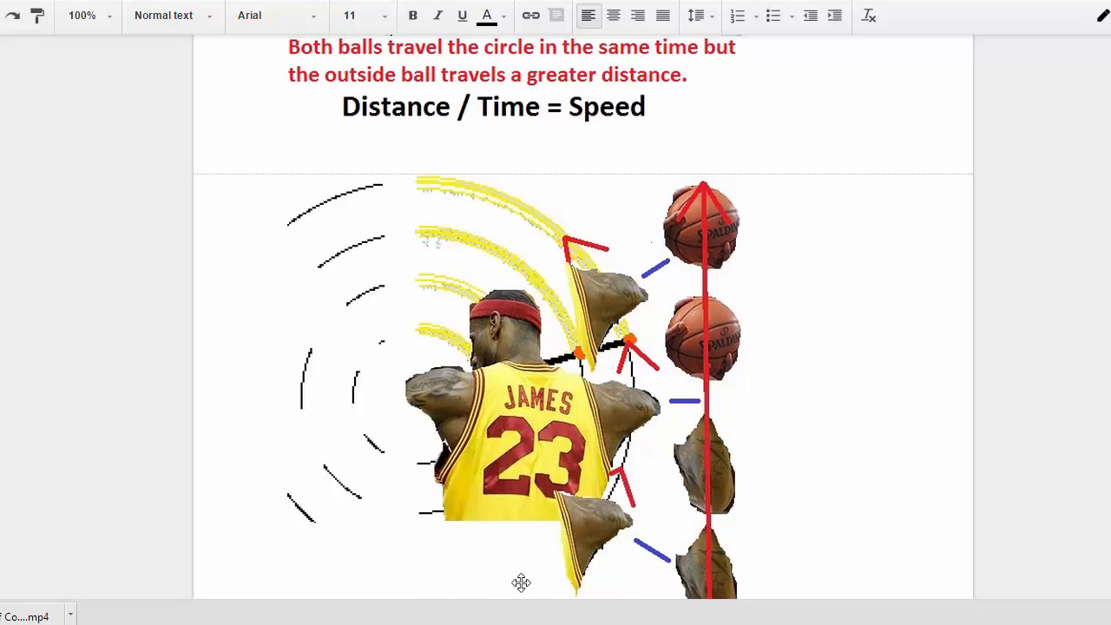
mouse_move(642, 447)
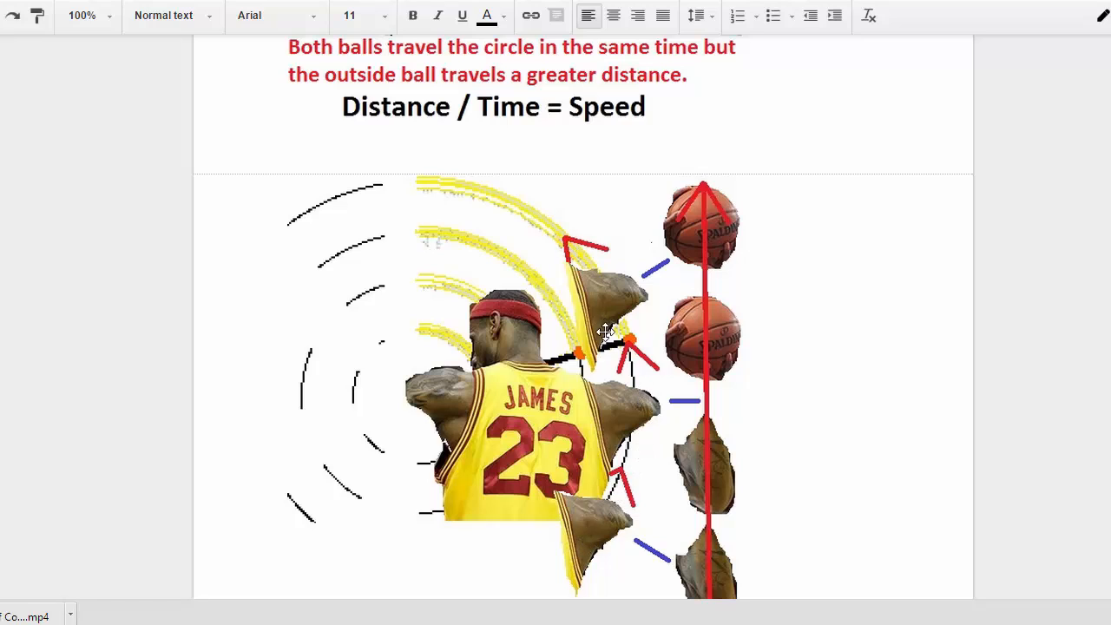
mouse_move(595, 512)
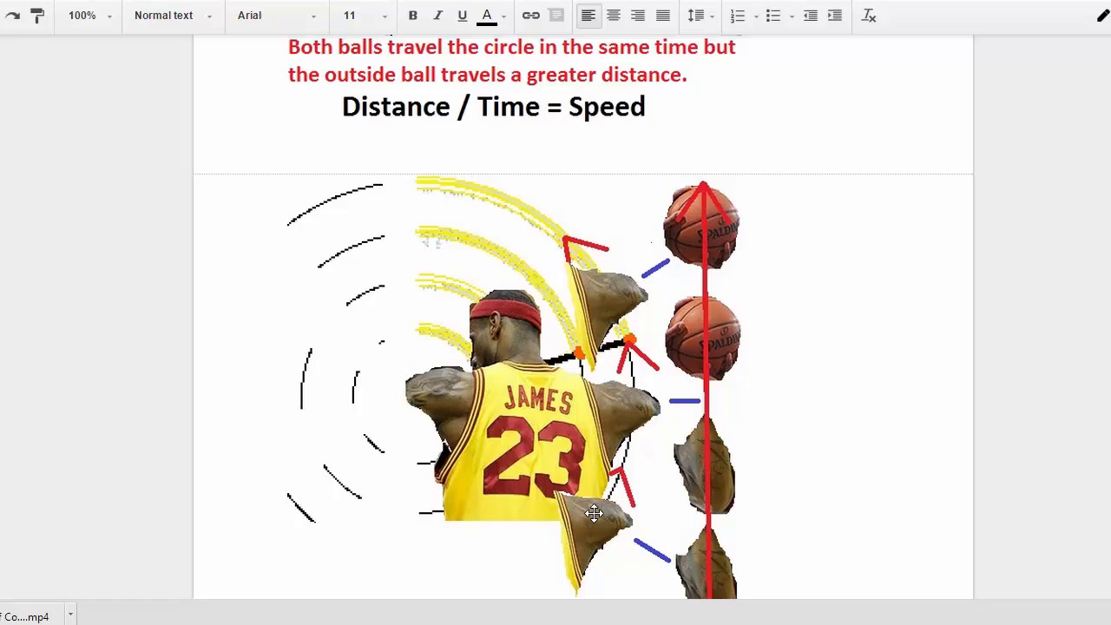
mouse_move(707, 585)
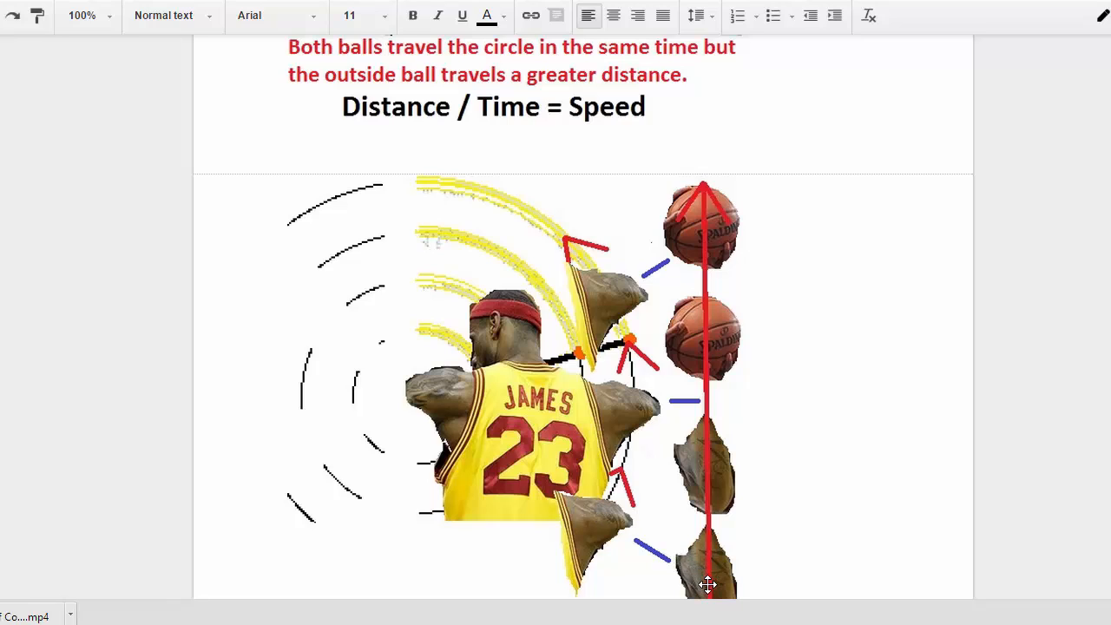
mouse_move(709, 551)
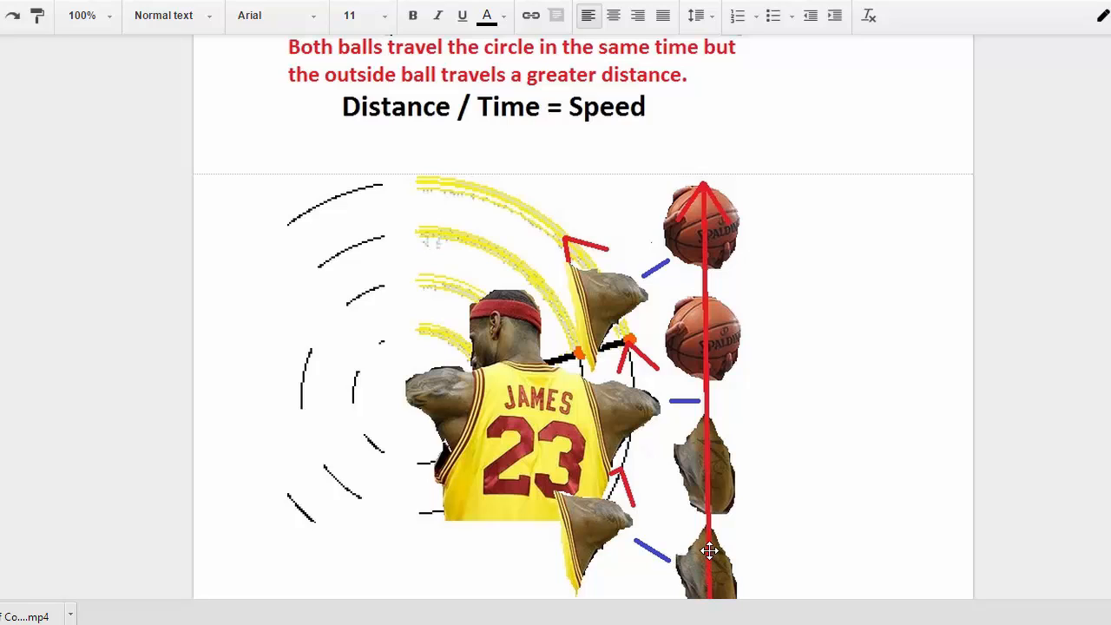
mouse_move(706, 339)
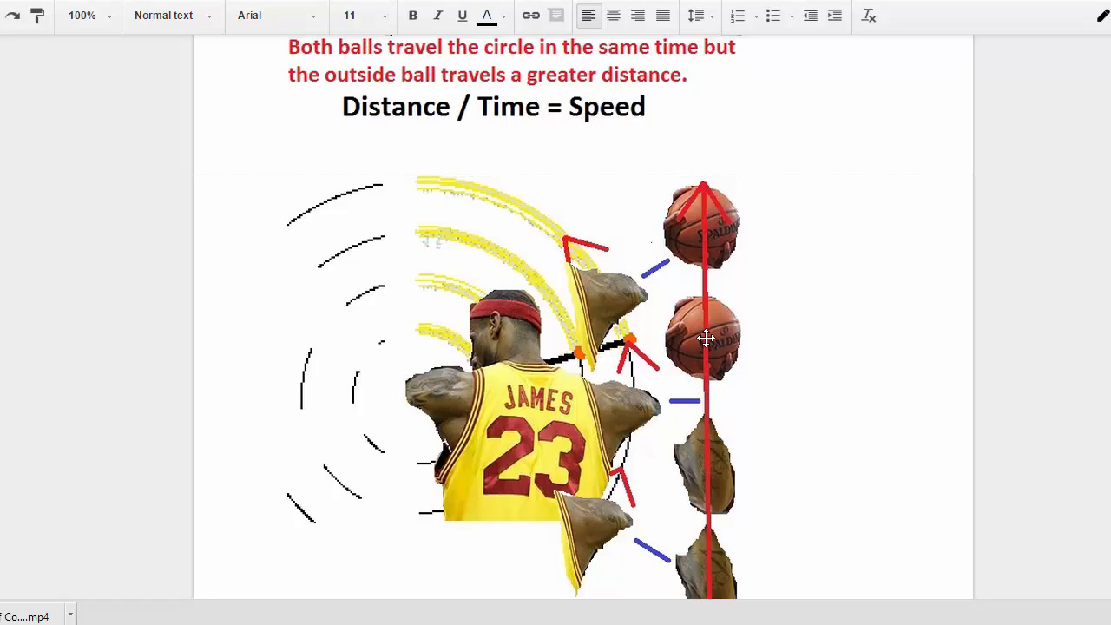
mouse_move(708, 261)
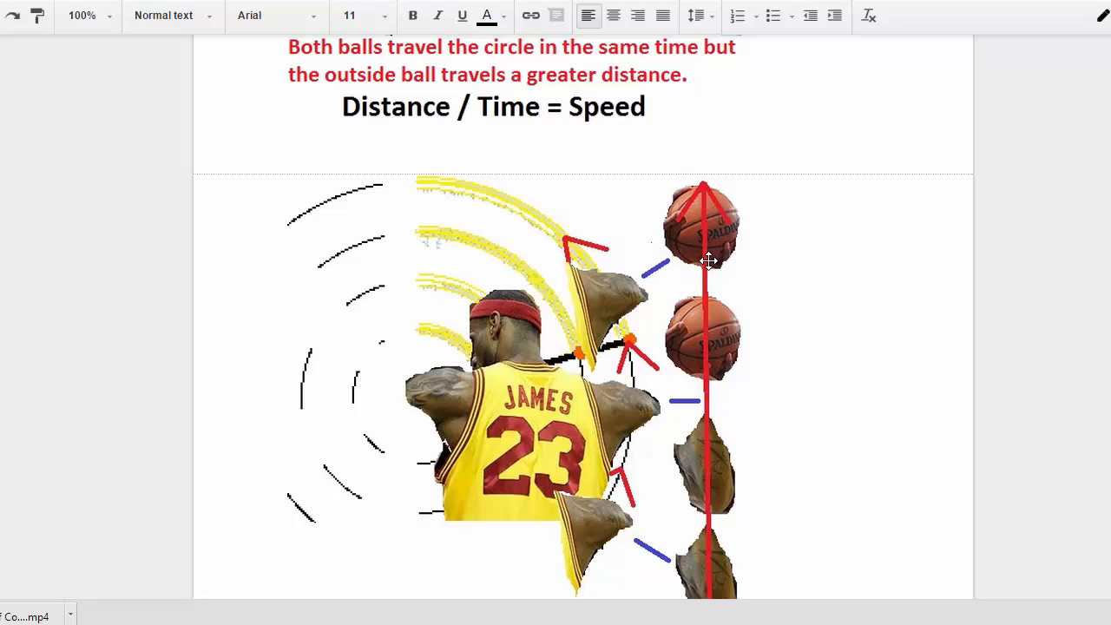
mouse_move(702, 463)
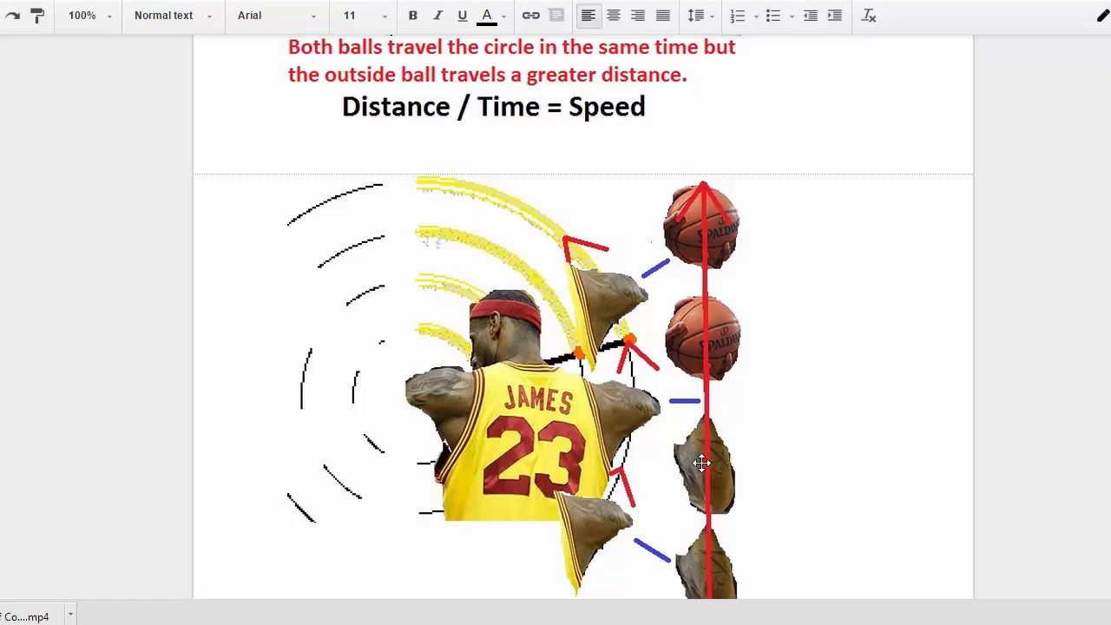
mouse_move(711, 581)
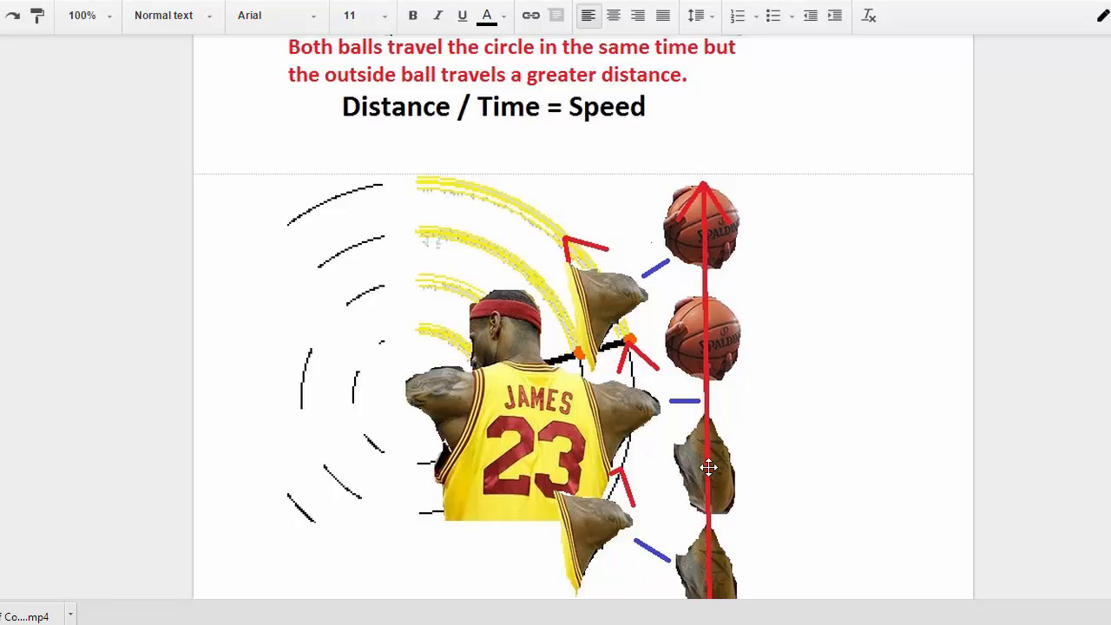
mouse_move(714, 438)
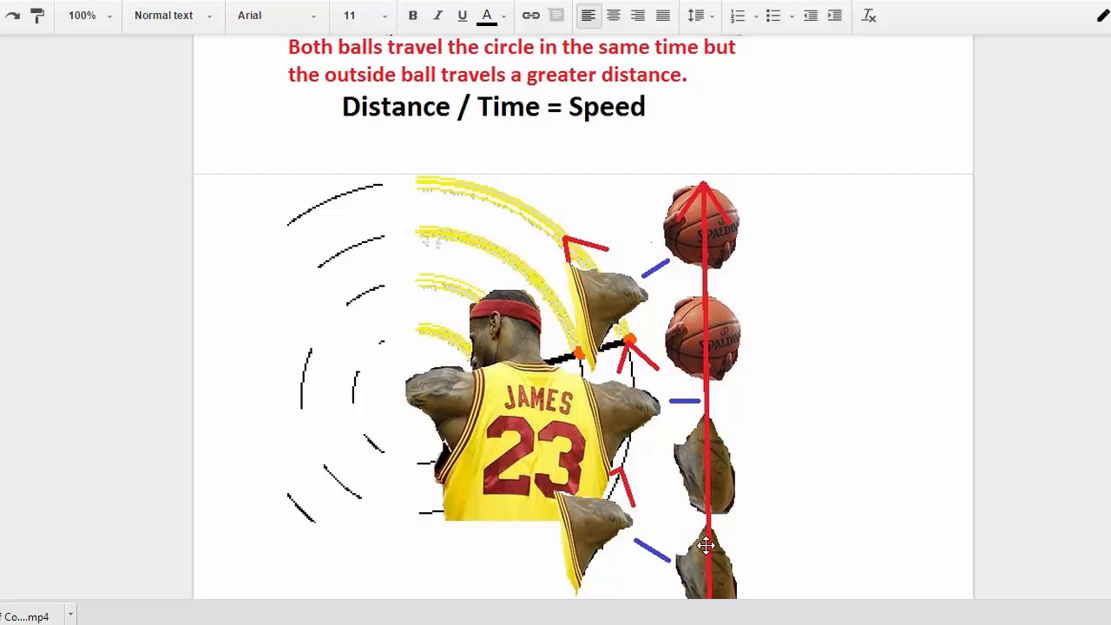
mouse_move(717, 239)
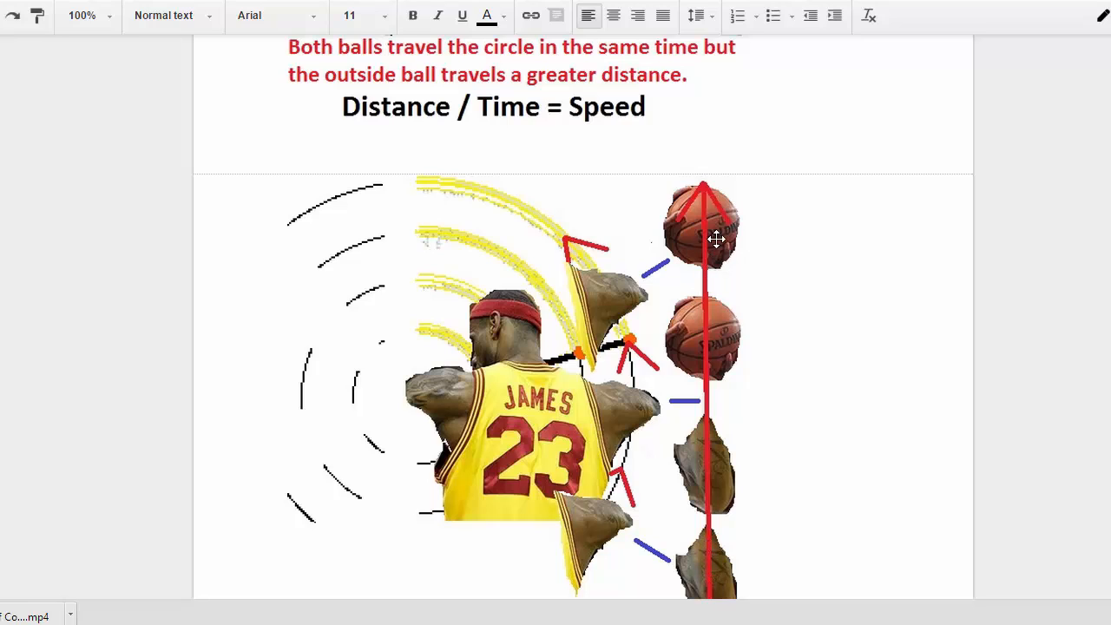
mouse_move(884, 255)
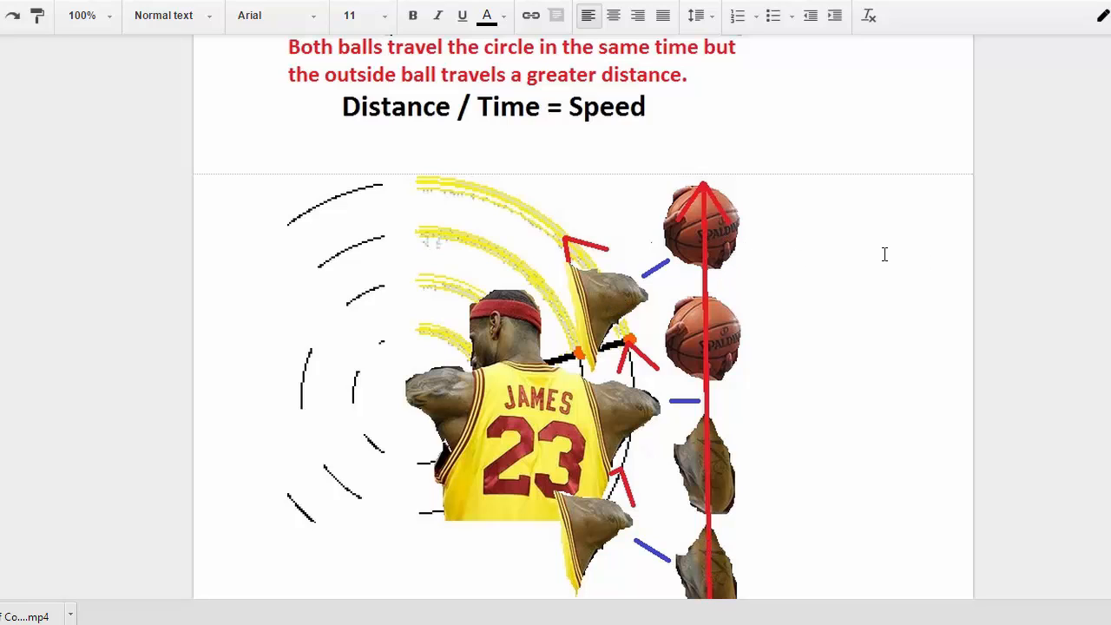
scroll("down", 3)
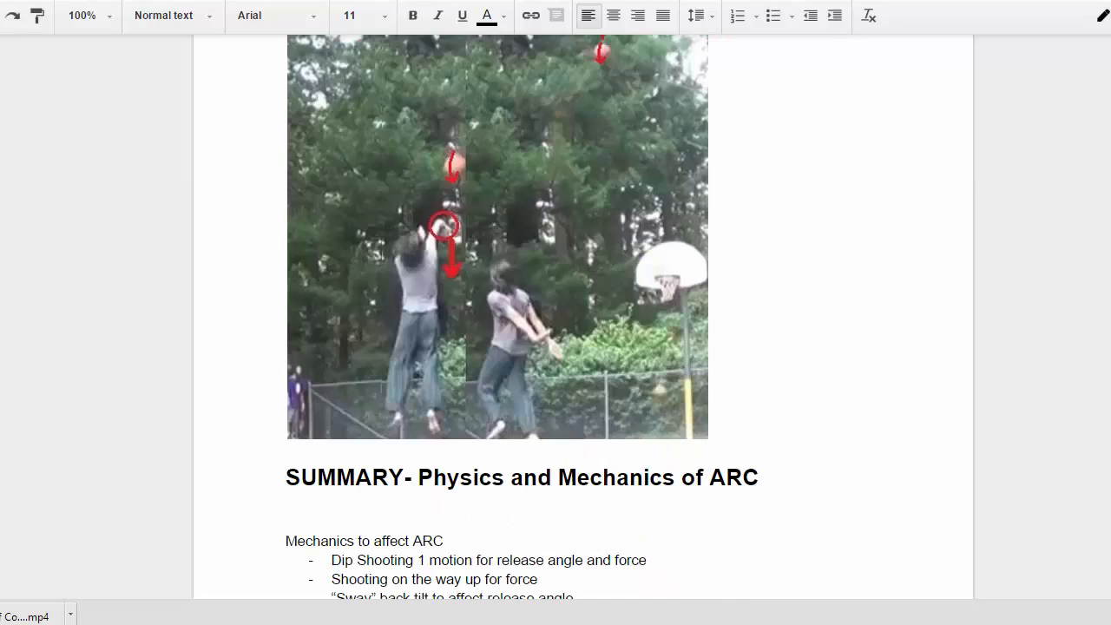
scroll("up", 3)
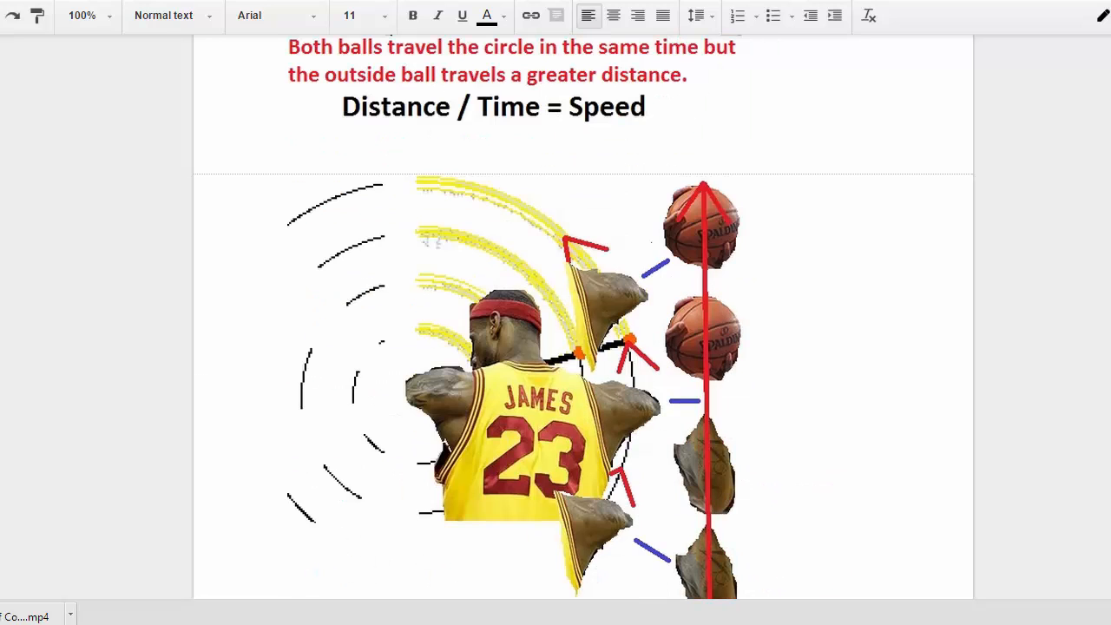
scroll("up", 3)
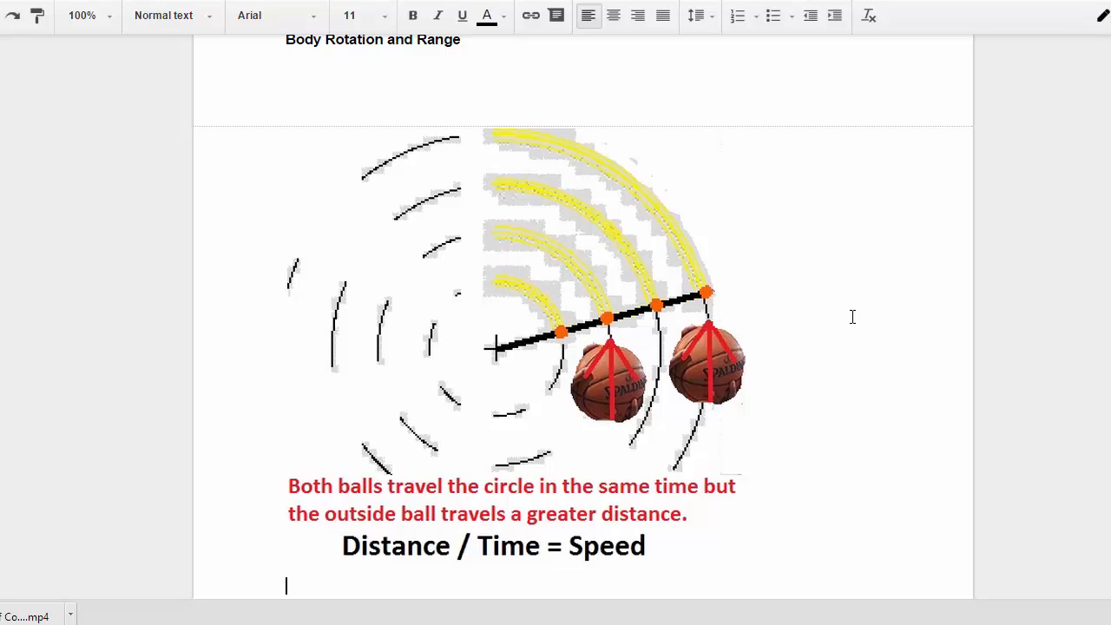
scroll("down", 3)
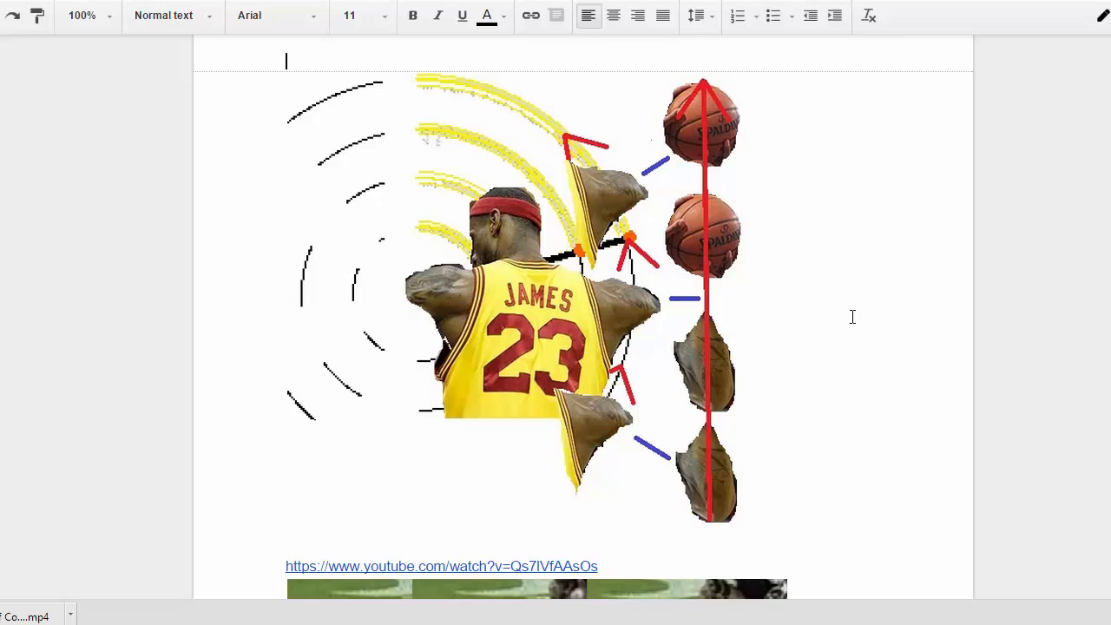
scroll("down", 3)
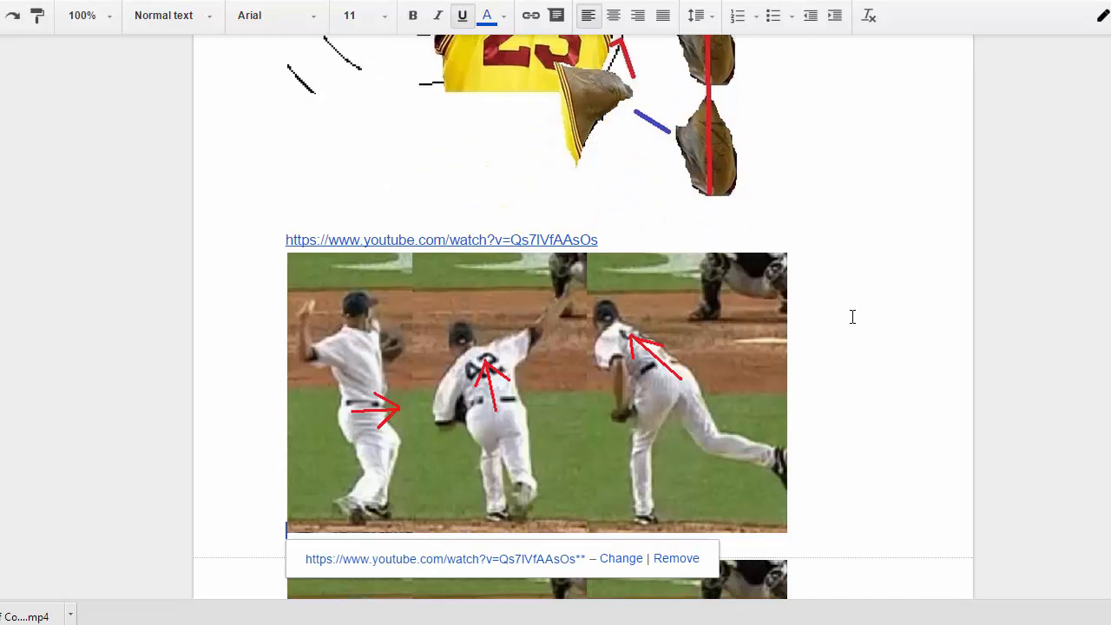
mouse_move(521, 353)
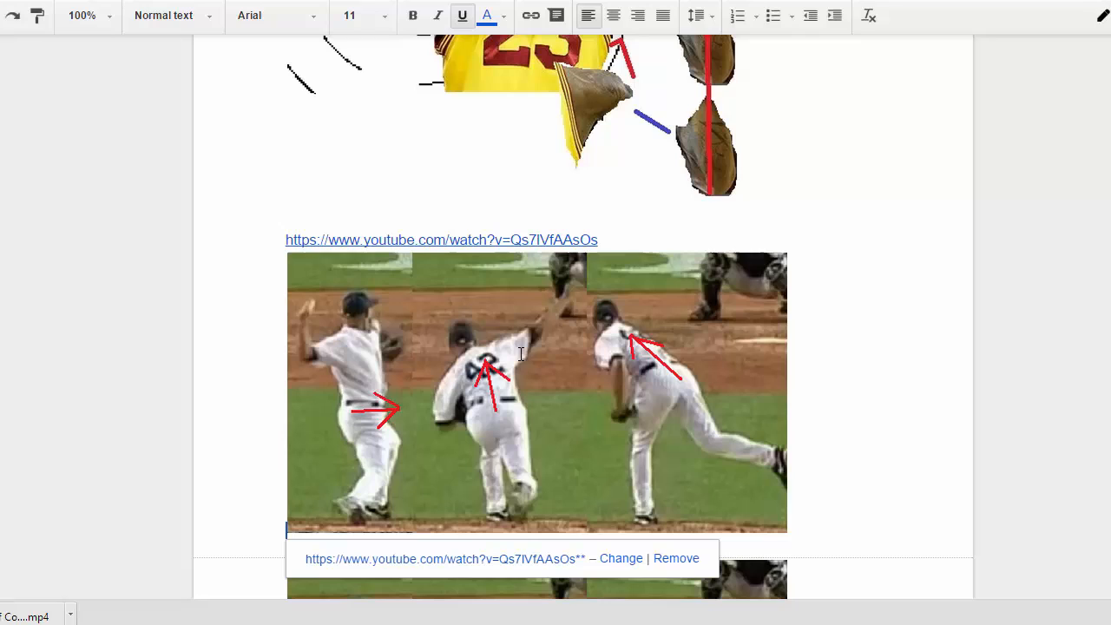
mouse_move(346, 426)
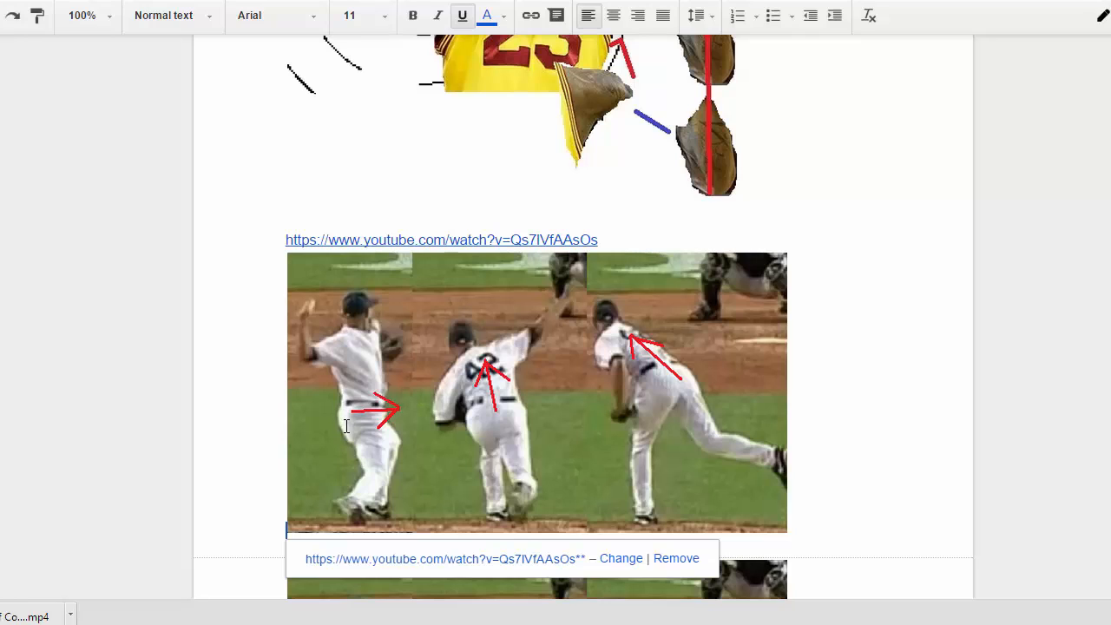
mouse_move(670, 399)
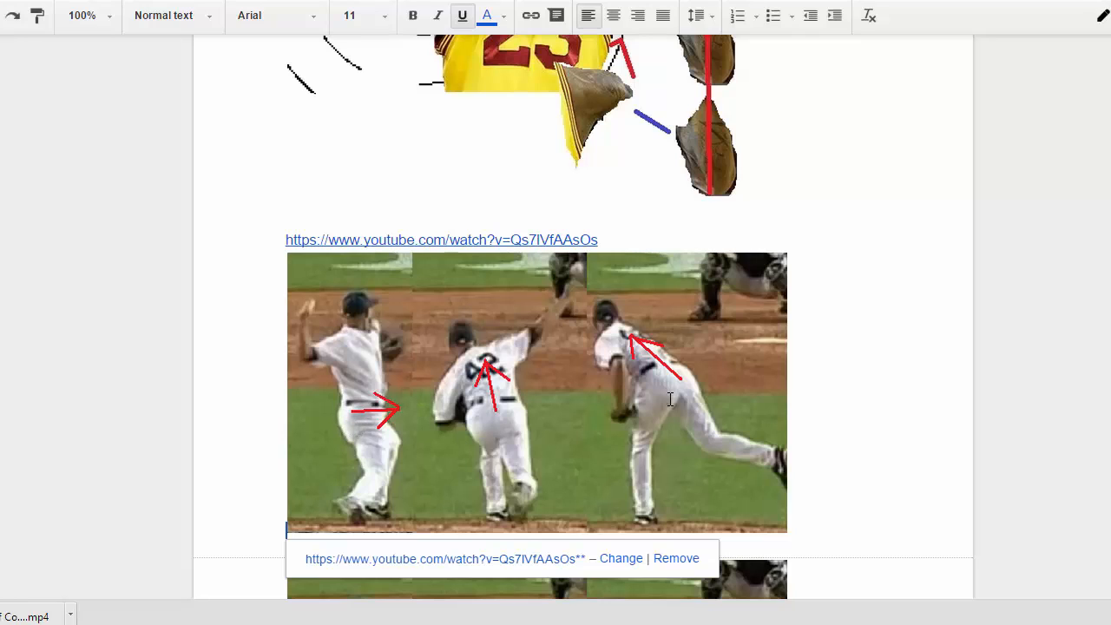
mouse_move(546, 402)
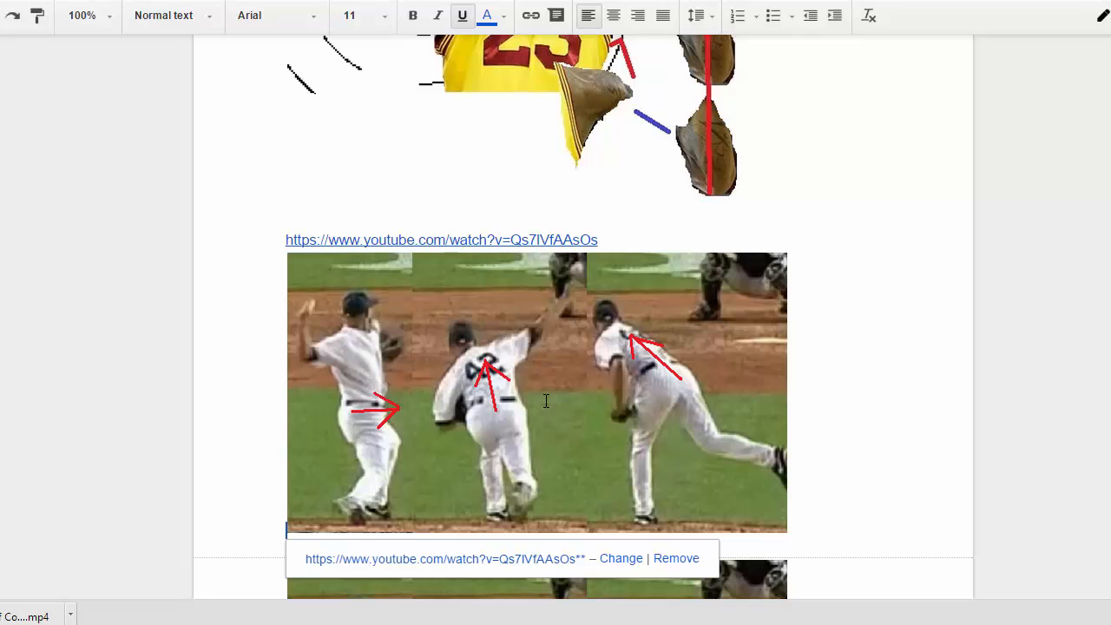
mouse_move(842, 413)
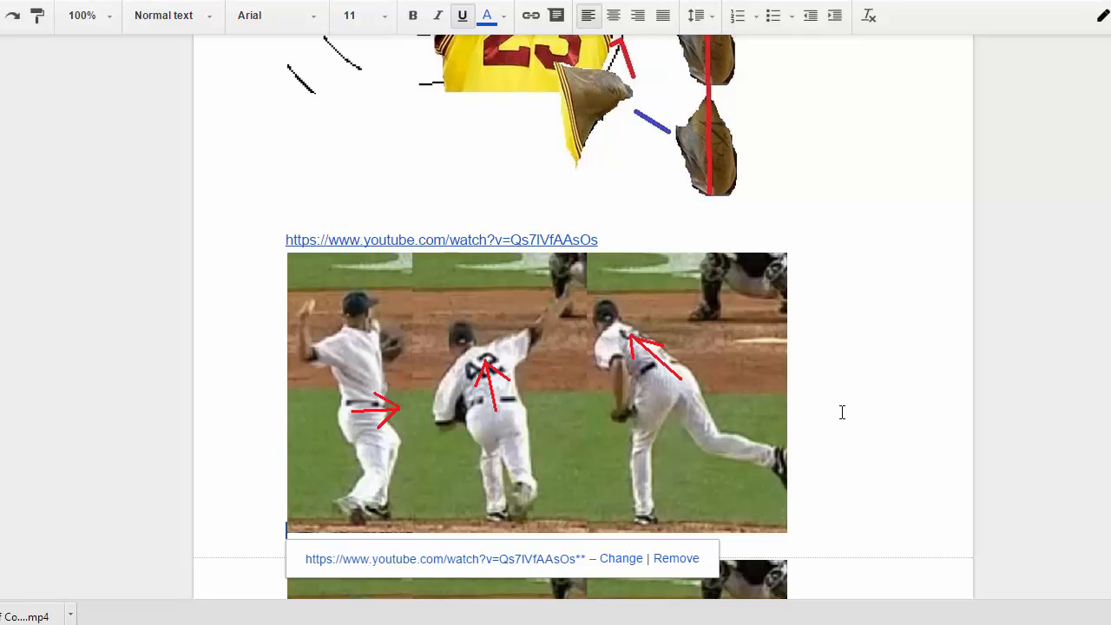
mouse_move(291, 324)
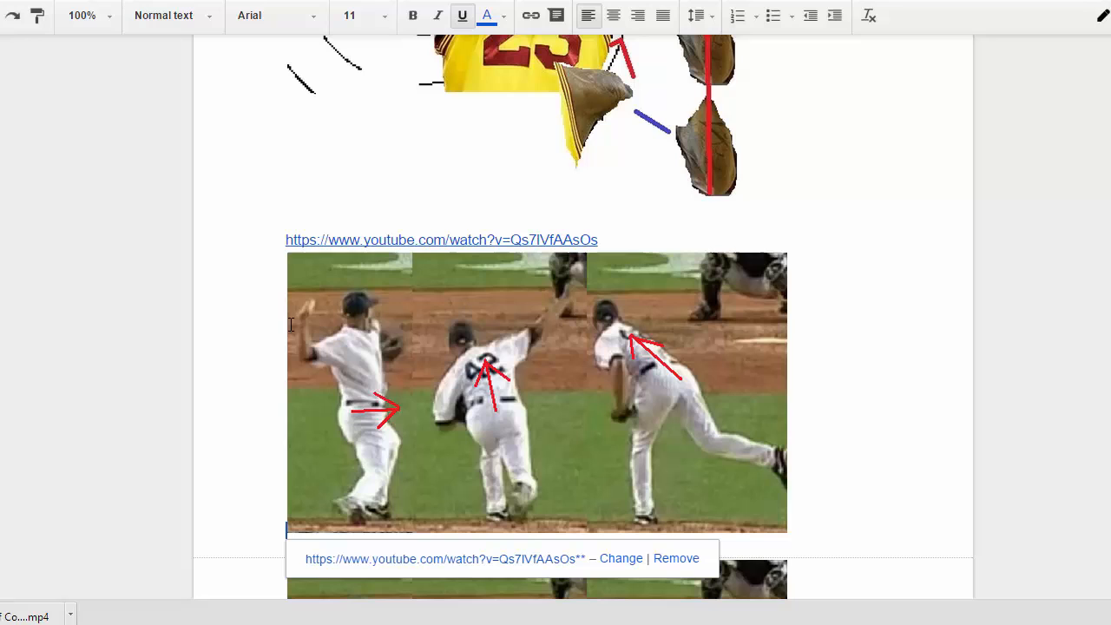
mouse_move(545, 298)
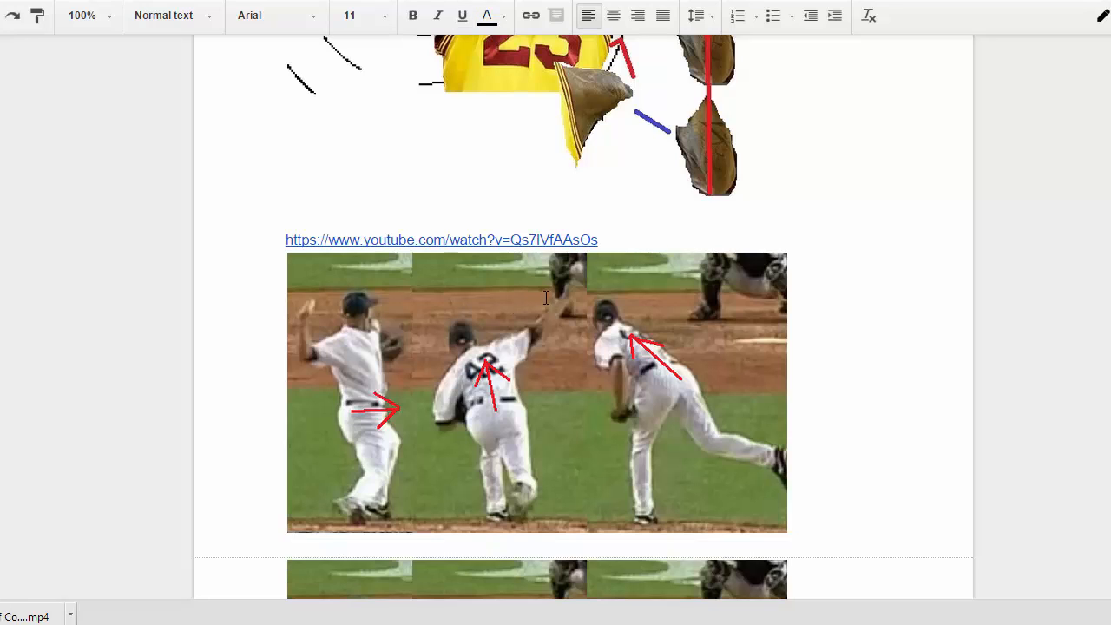
Step: Scroll down to the basketball shooter photo sequence, its YouTube link and CENTRIPDAL FORCE
scroll("down", 3)
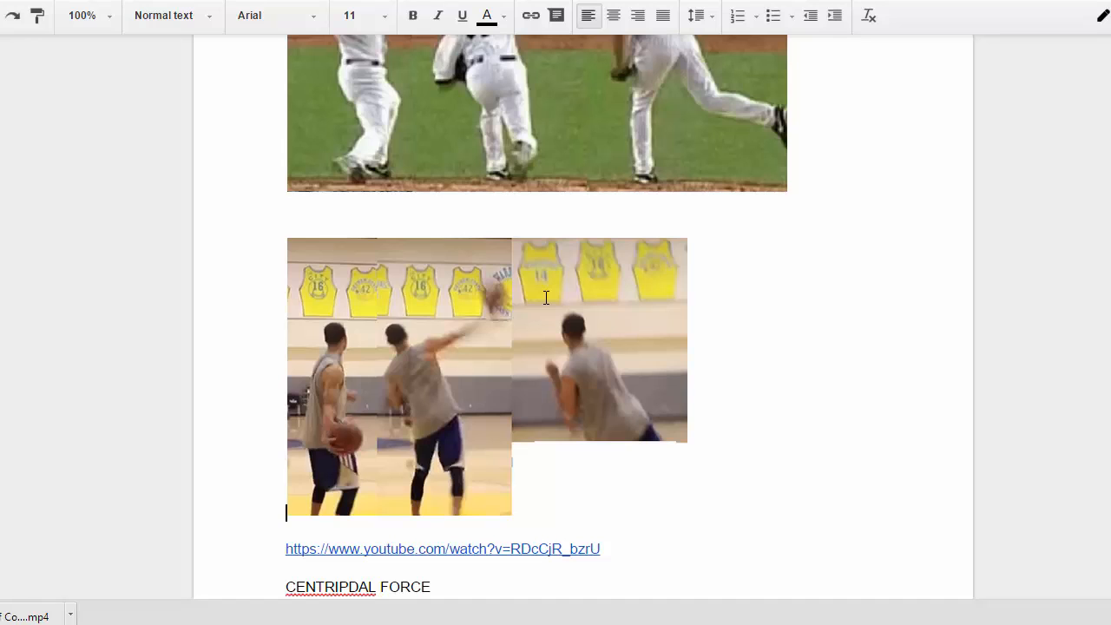
Step: Delete the misspelled word CENTRIPDAL so the line under the shooting link reads FORCE
left_click(443, 548)
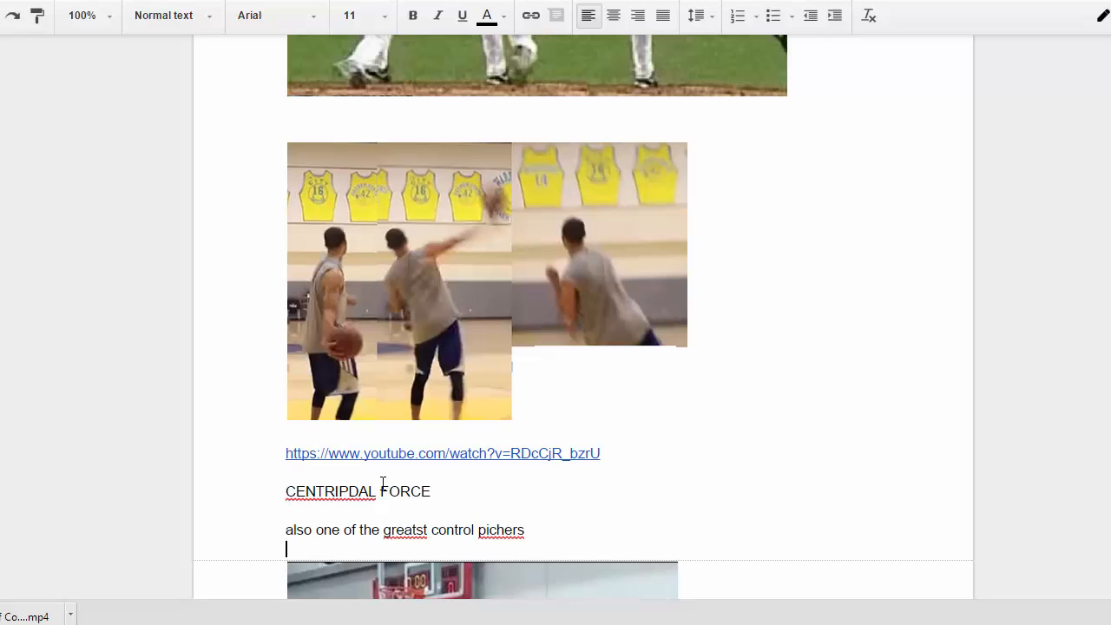
double_click(329, 492)
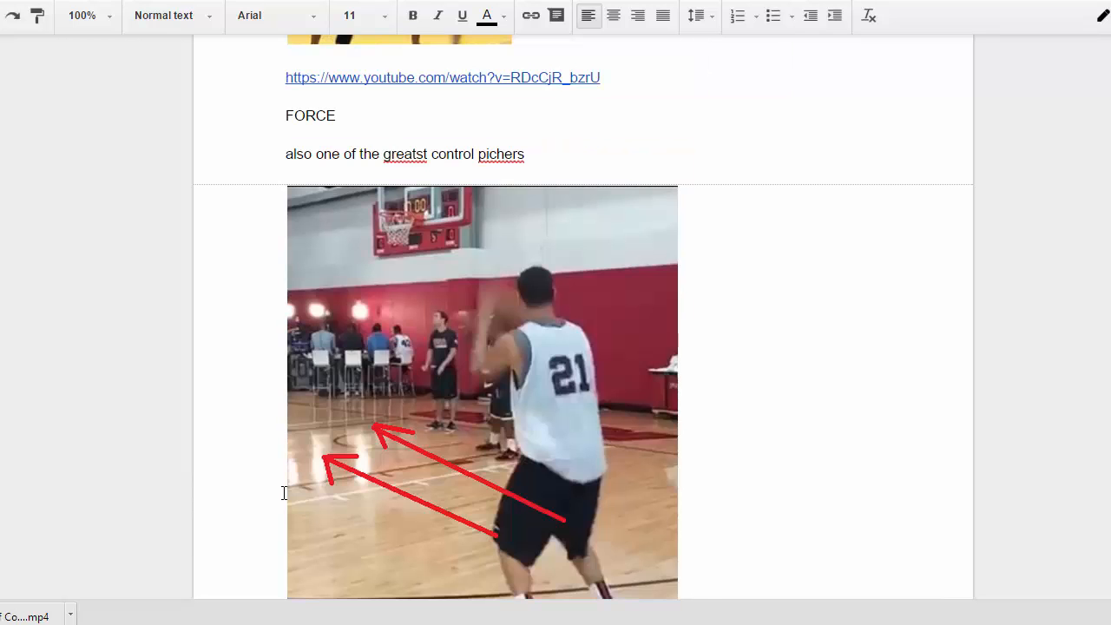
scroll("down", 3)
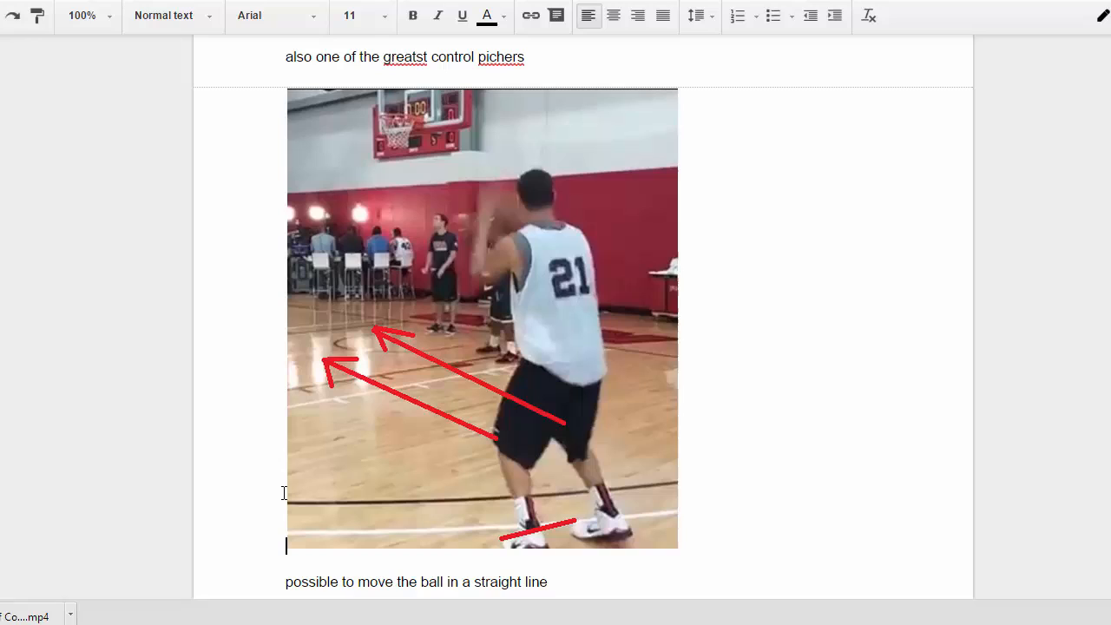
mouse_move(514, 476)
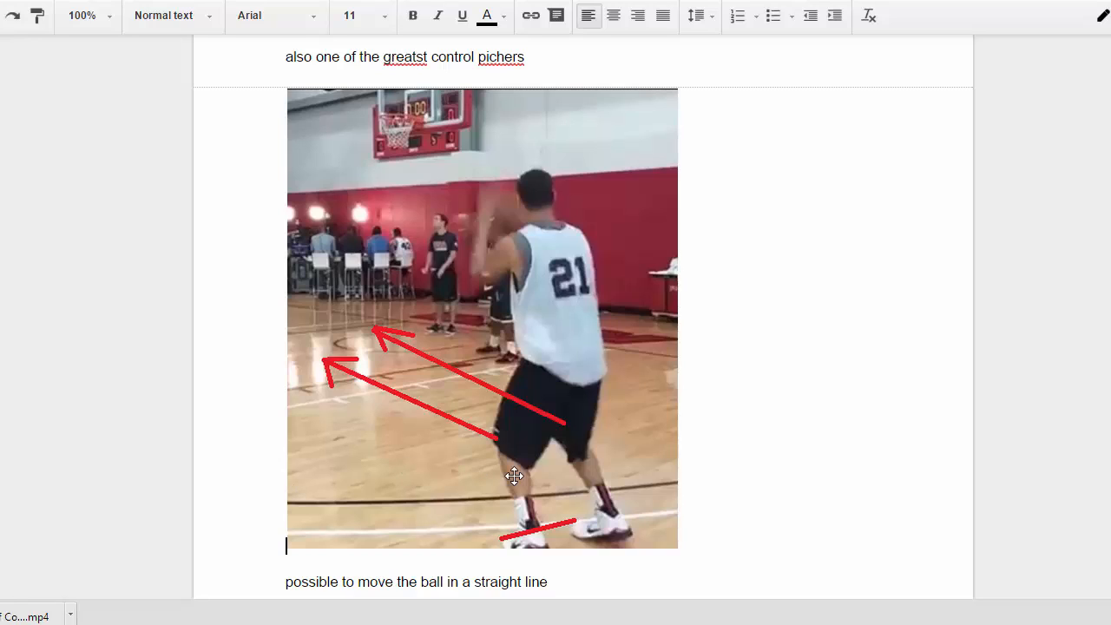
mouse_move(534, 194)
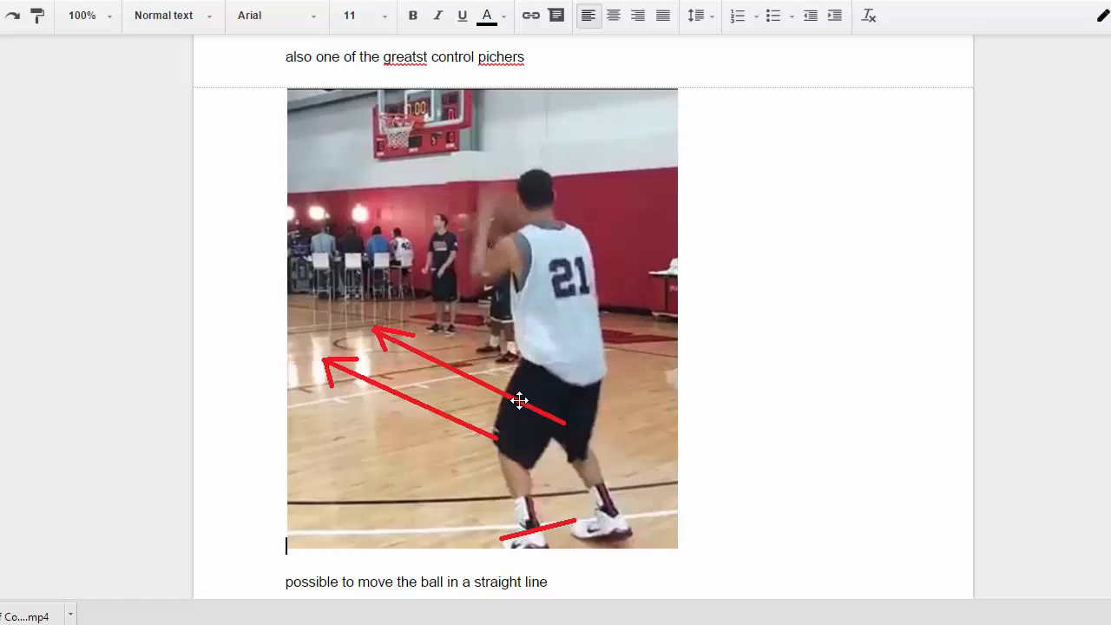
mouse_move(492, 440)
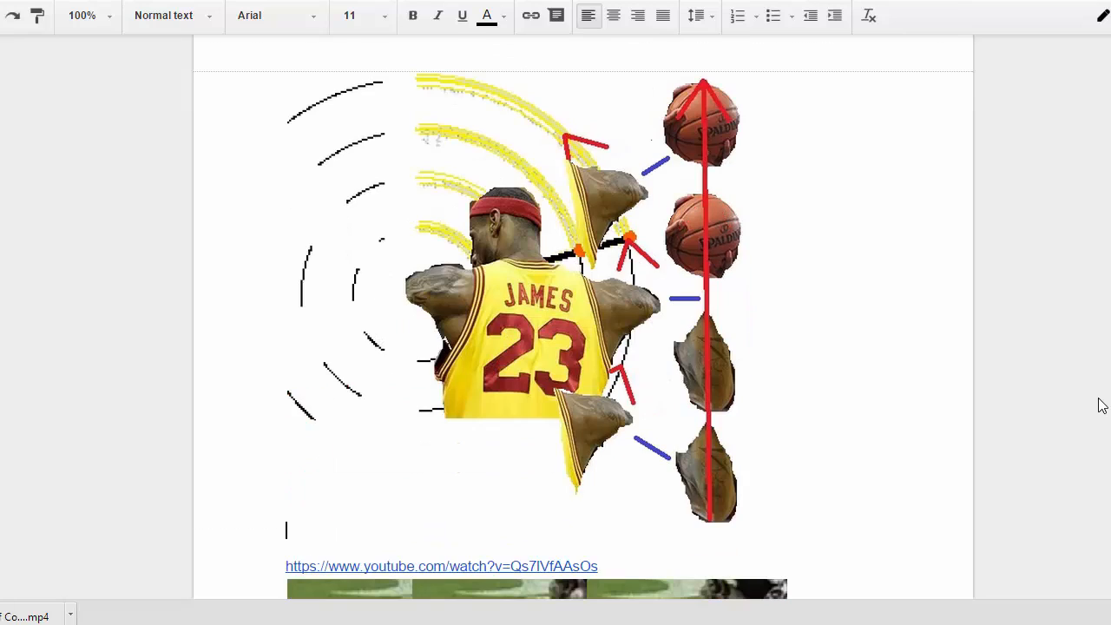
scroll("down", 3)
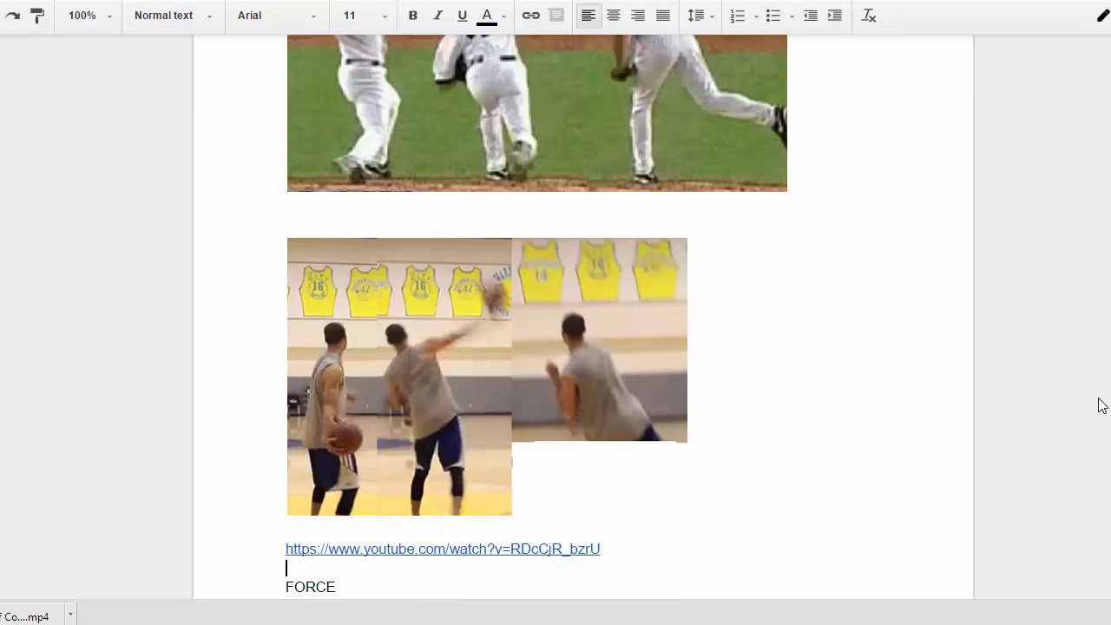
scroll("down", 3)
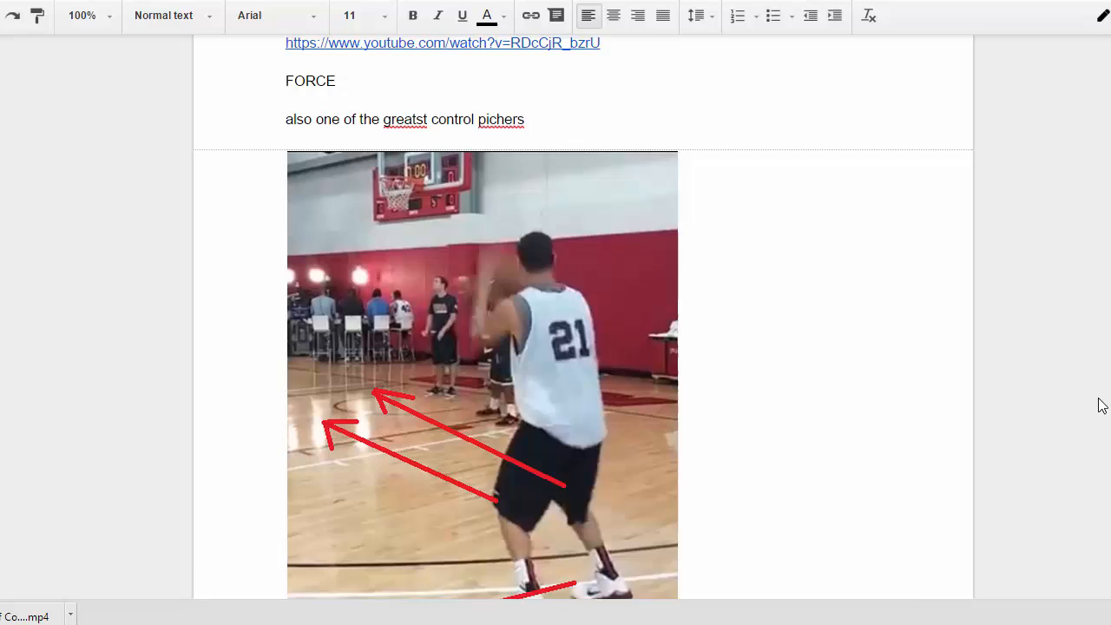
scroll("down", 3)
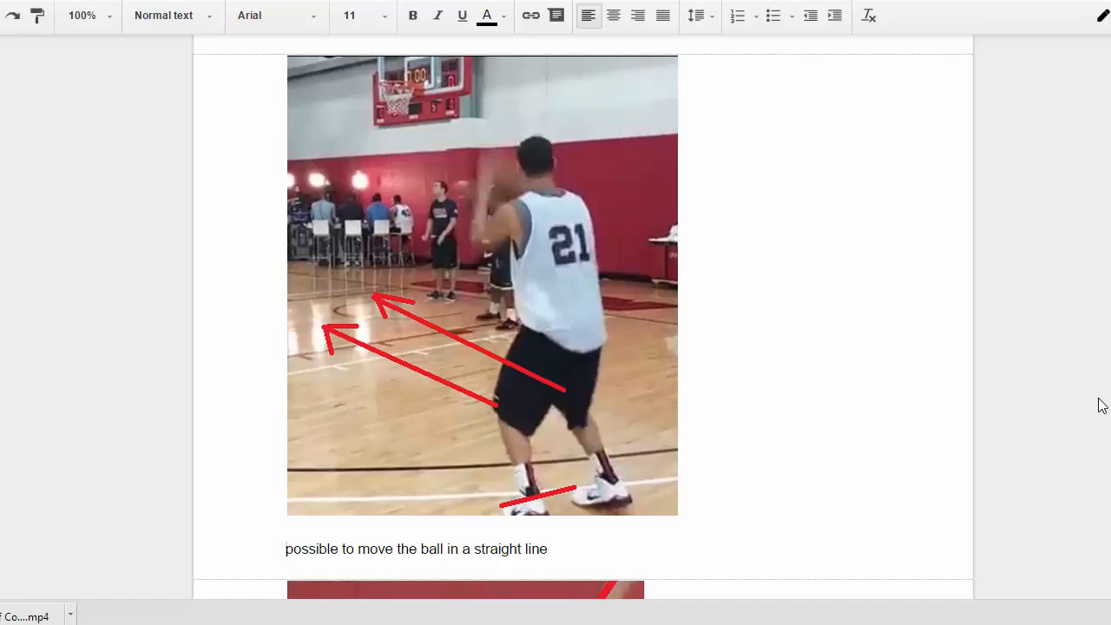
left_click(287, 529)
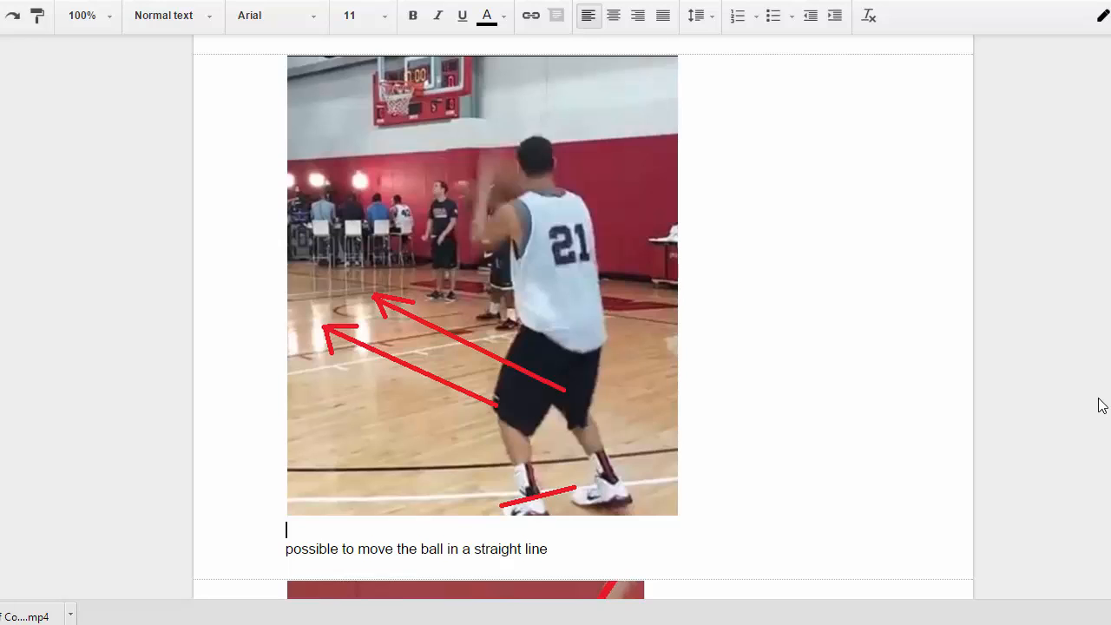
scroll("down", 3)
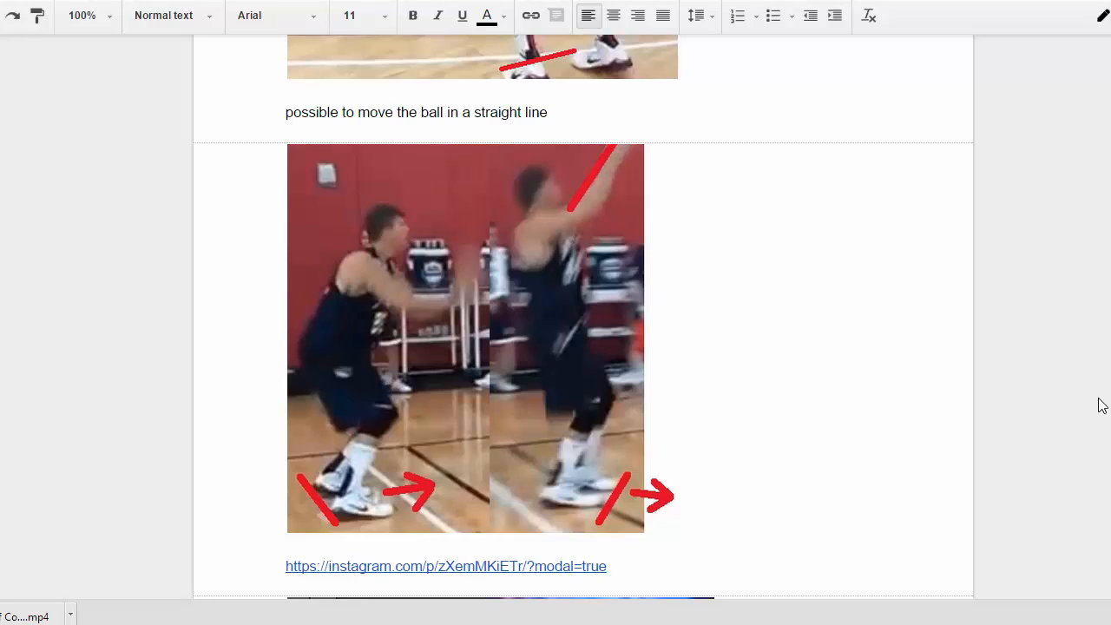
mouse_move(398, 336)
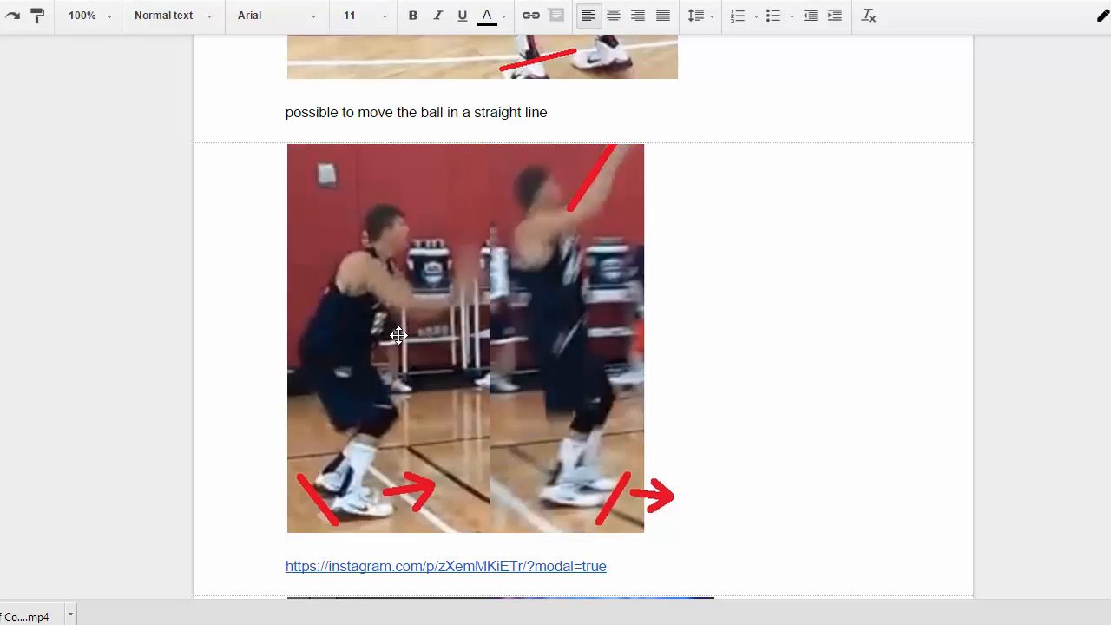
mouse_move(323, 508)
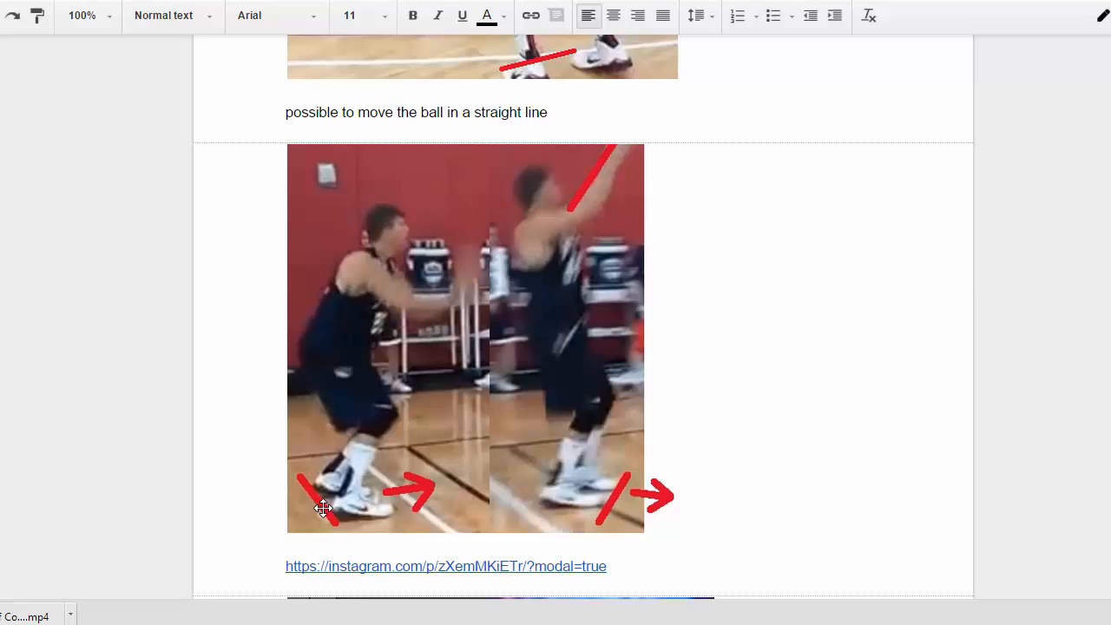
mouse_move(333, 497)
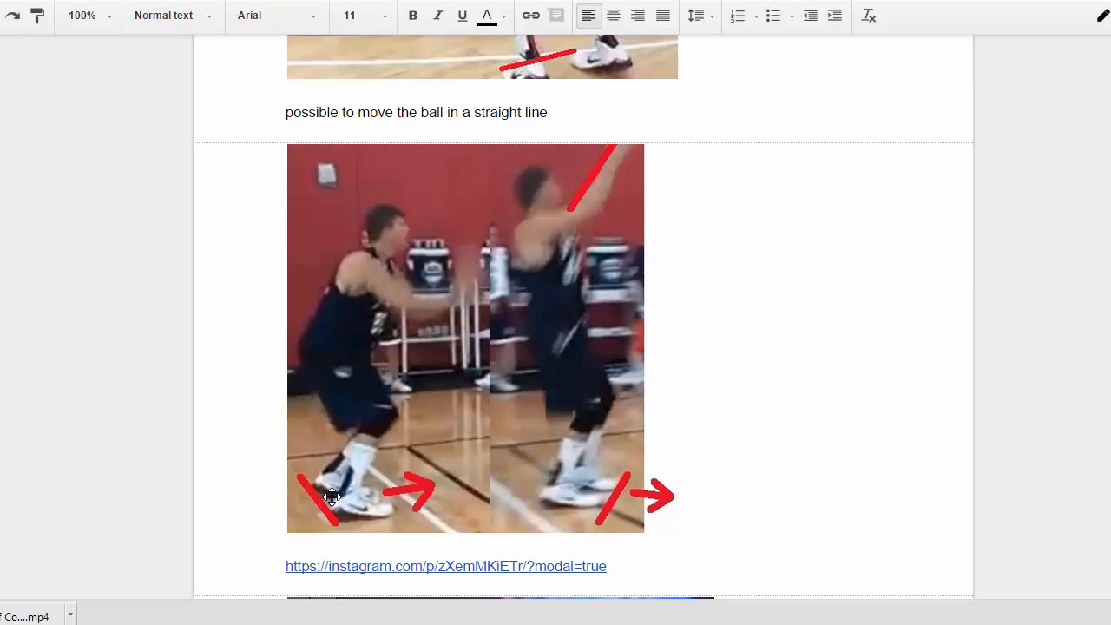
mouse_move(582, 499)
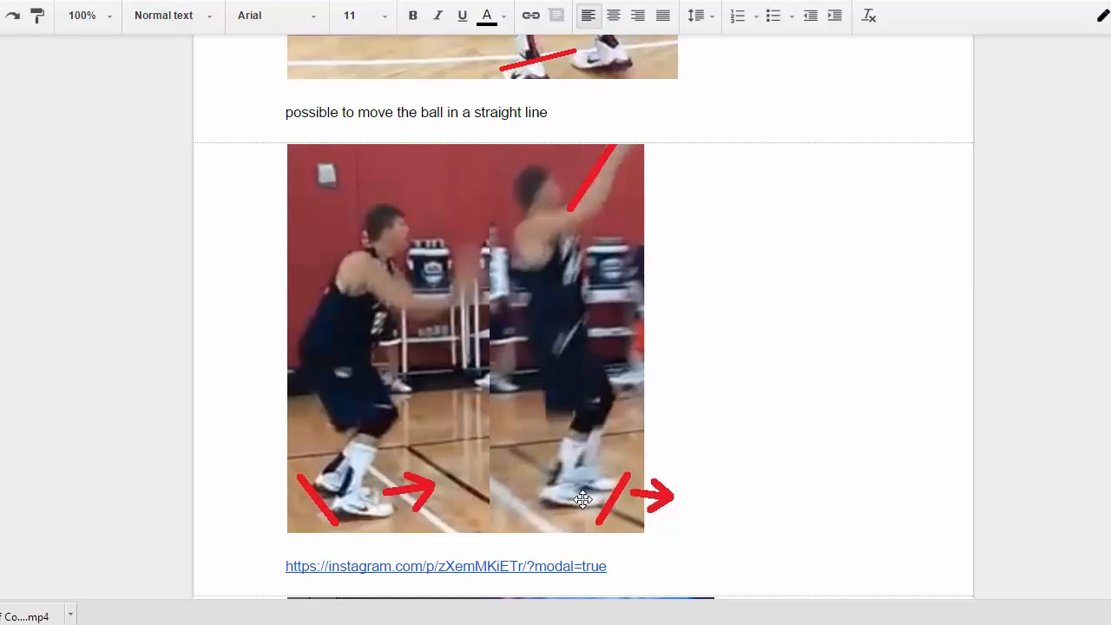
mouse_move(317, 470)
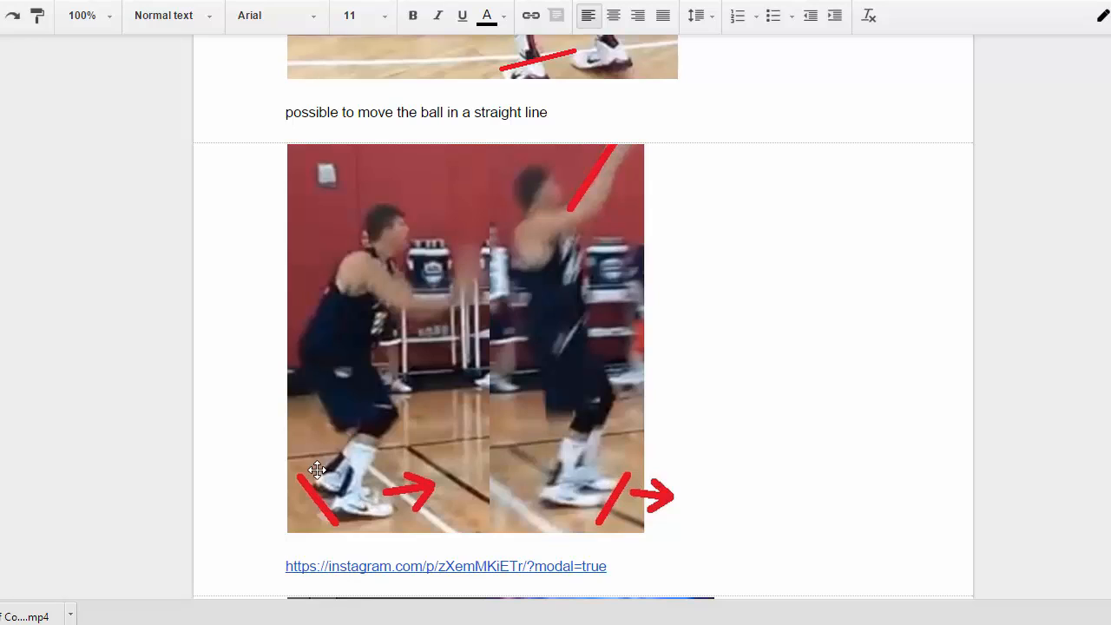
mouse_move(323, 509)
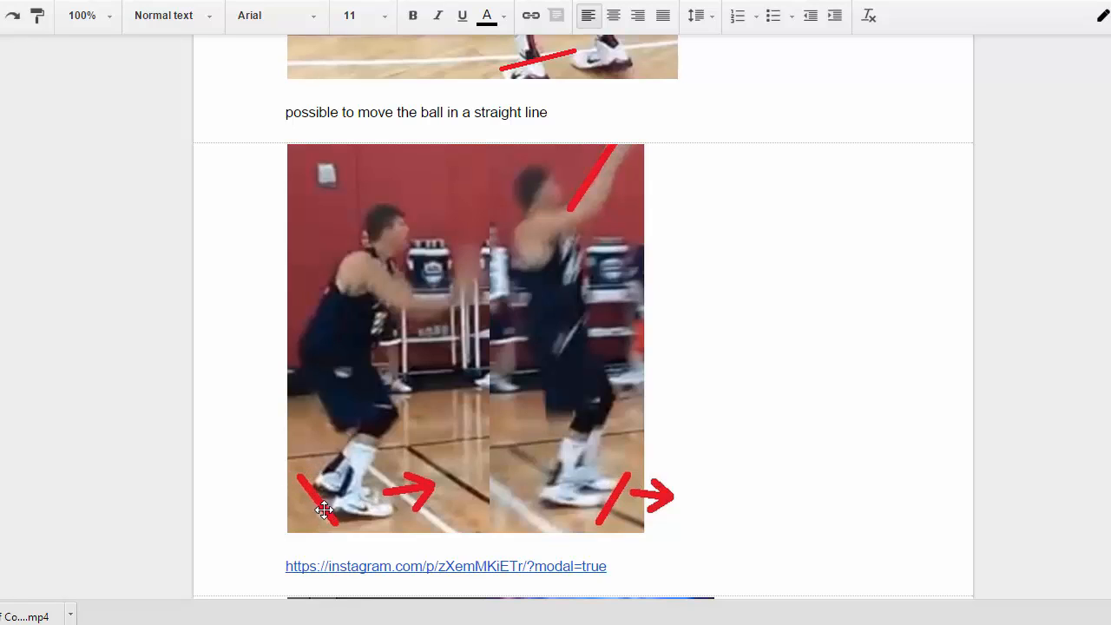
mouse_move(336, 526)
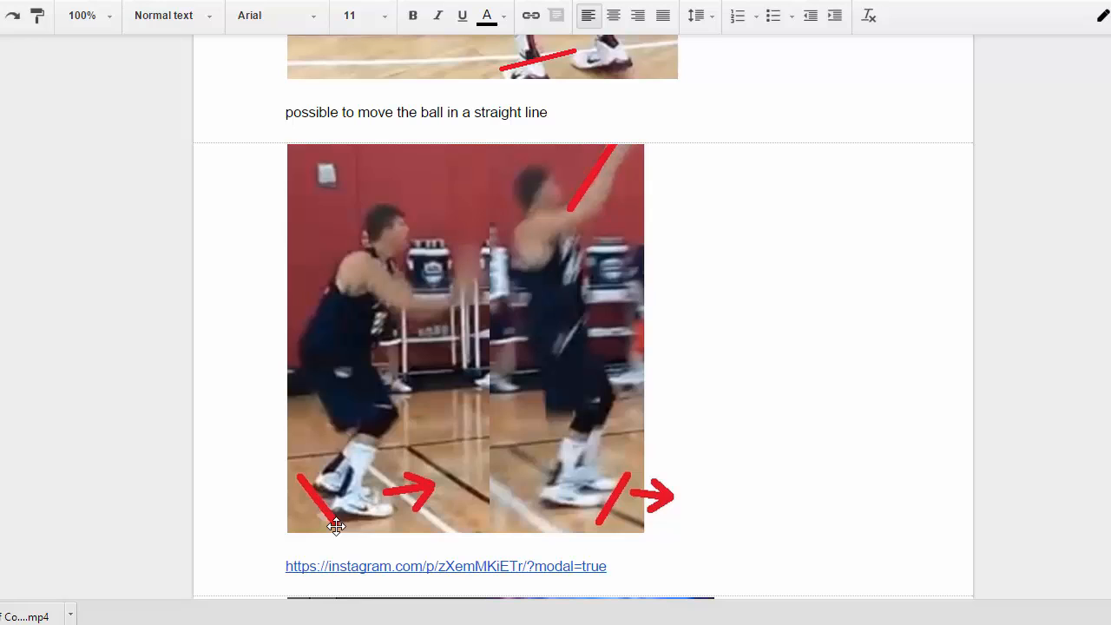
mouse_move(660, 482)
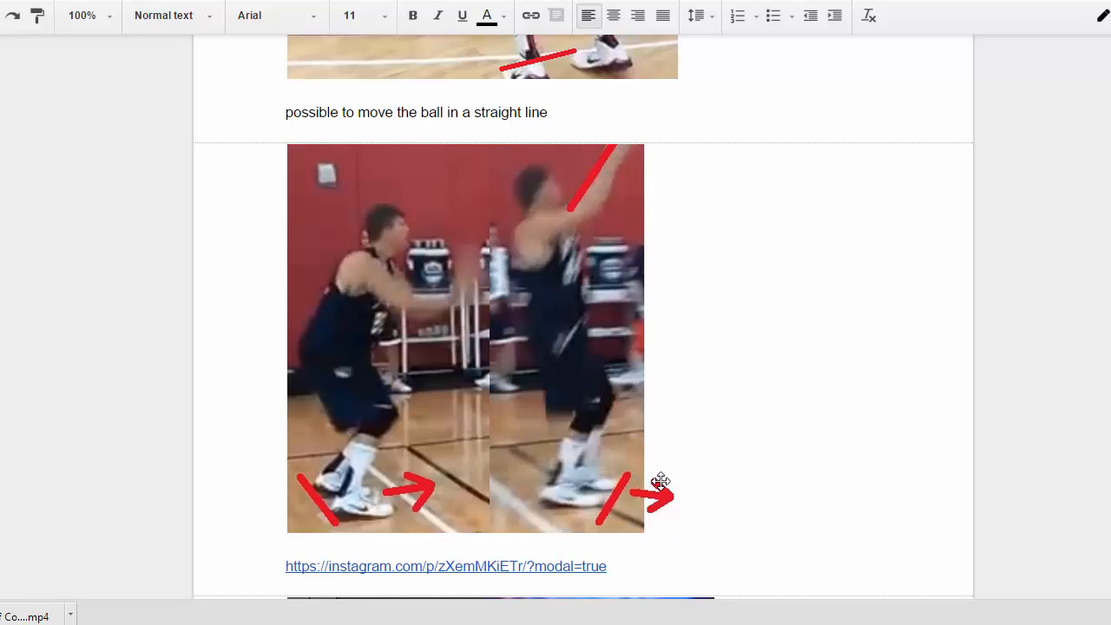
left_click(445, 567)
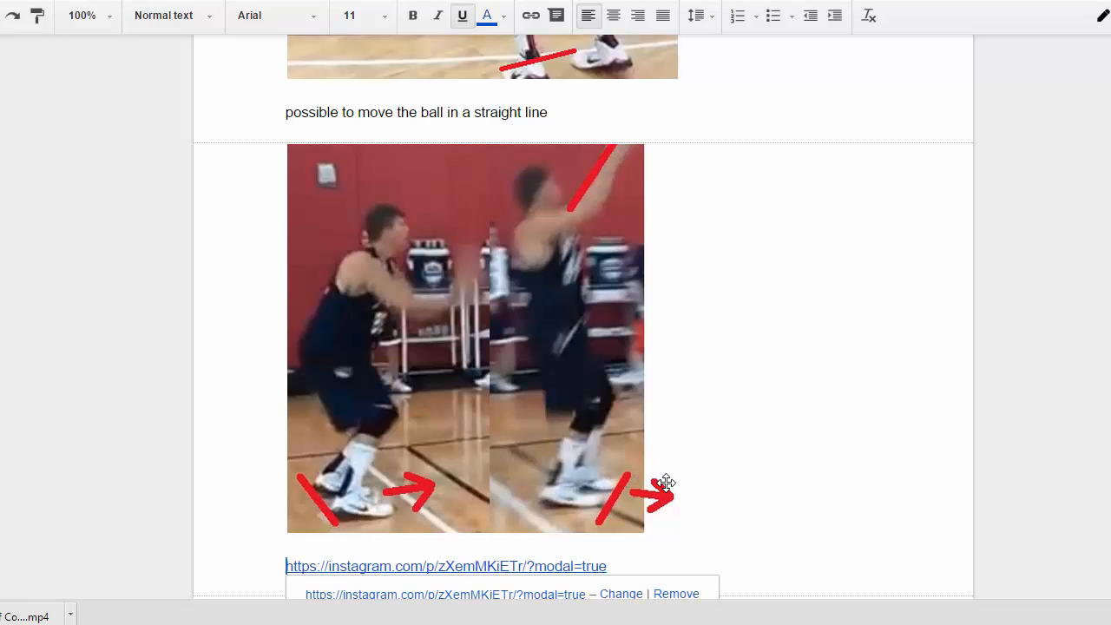
scroll("down", 3)
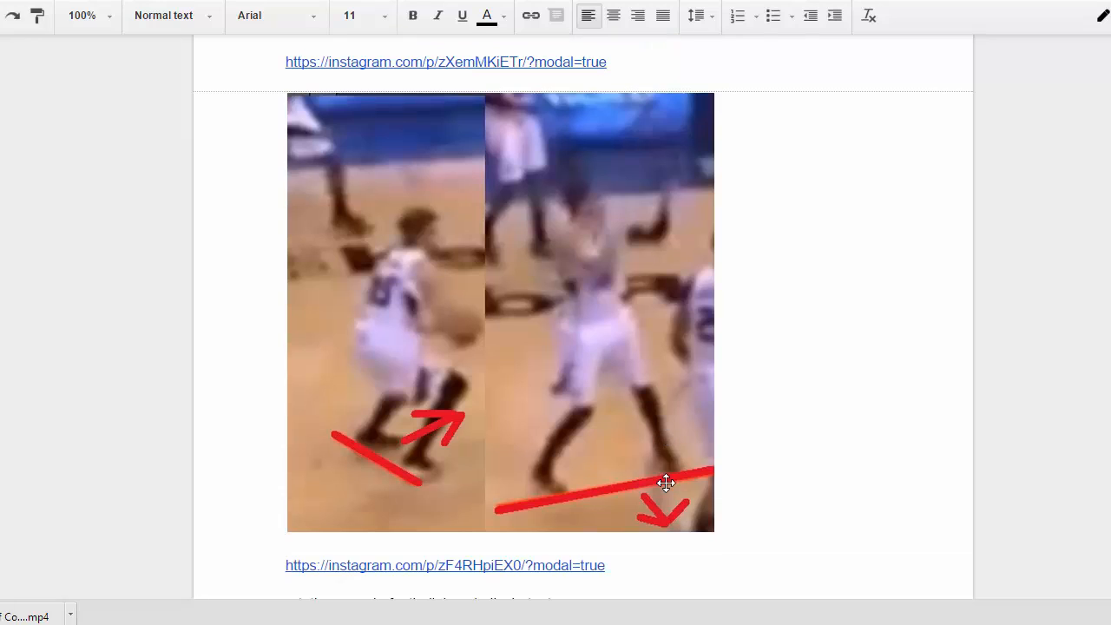
mouse_move(452, 294)
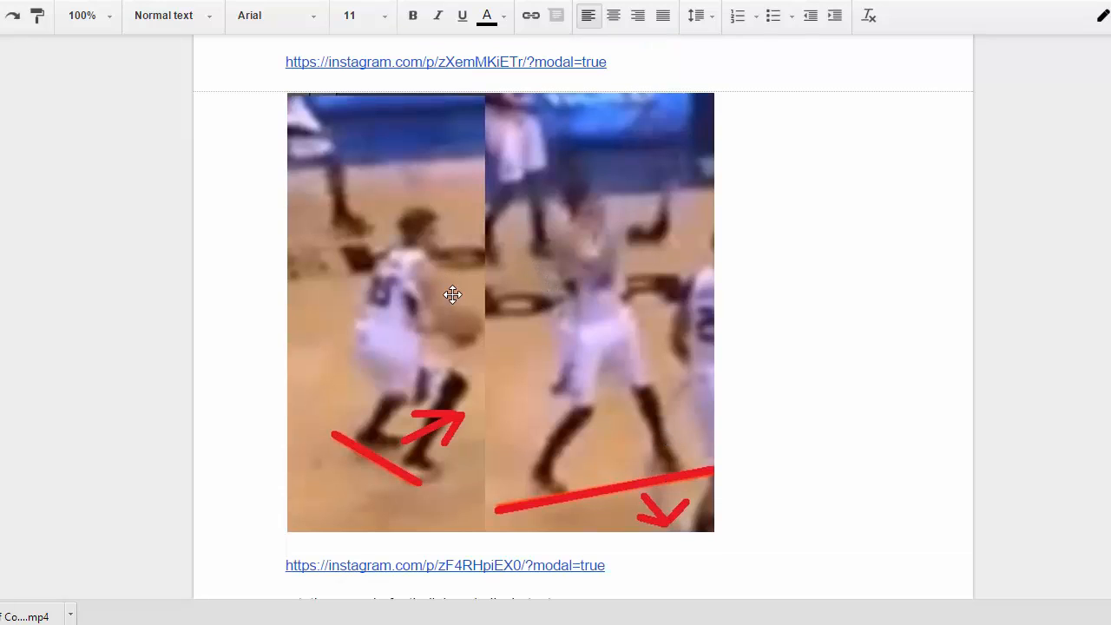
mouse_move(426, 485)
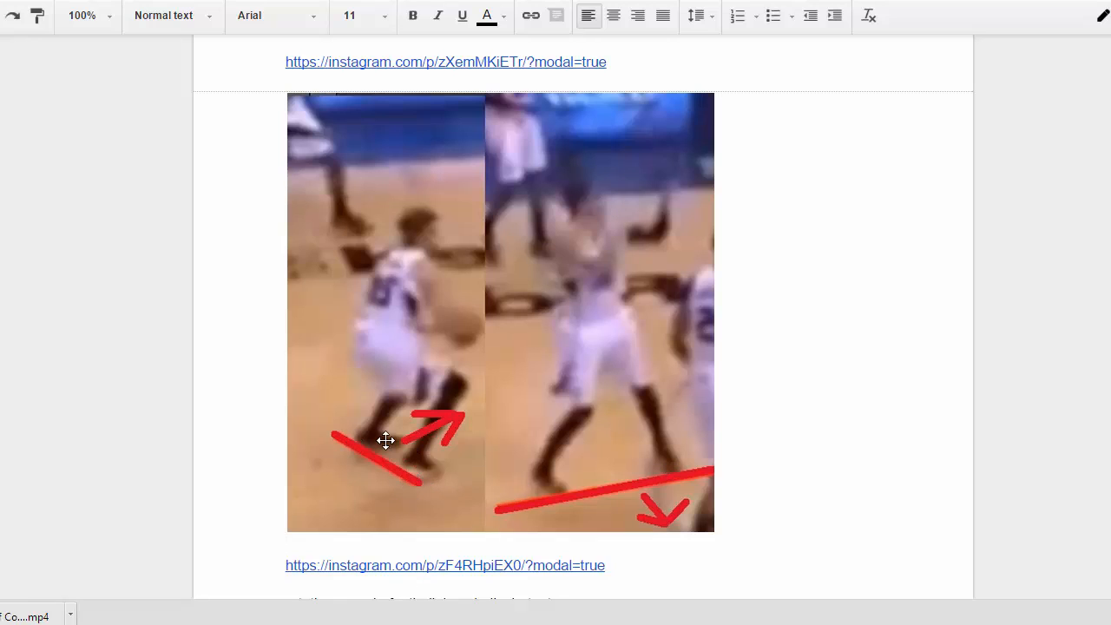
mouse_move(587, 267)
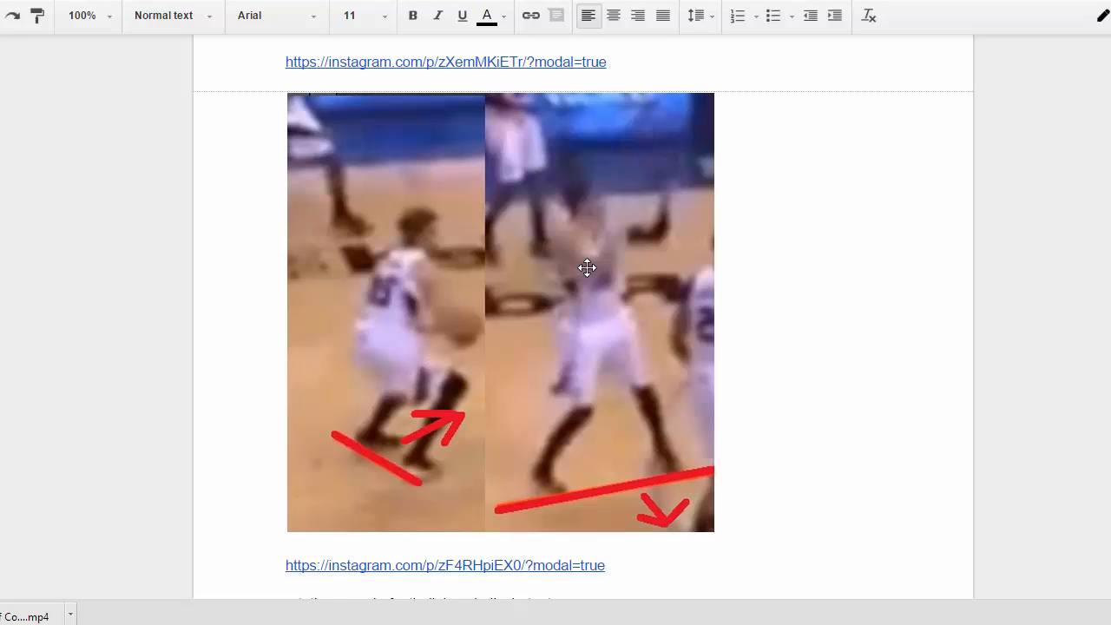
mouse_move(431, 370)
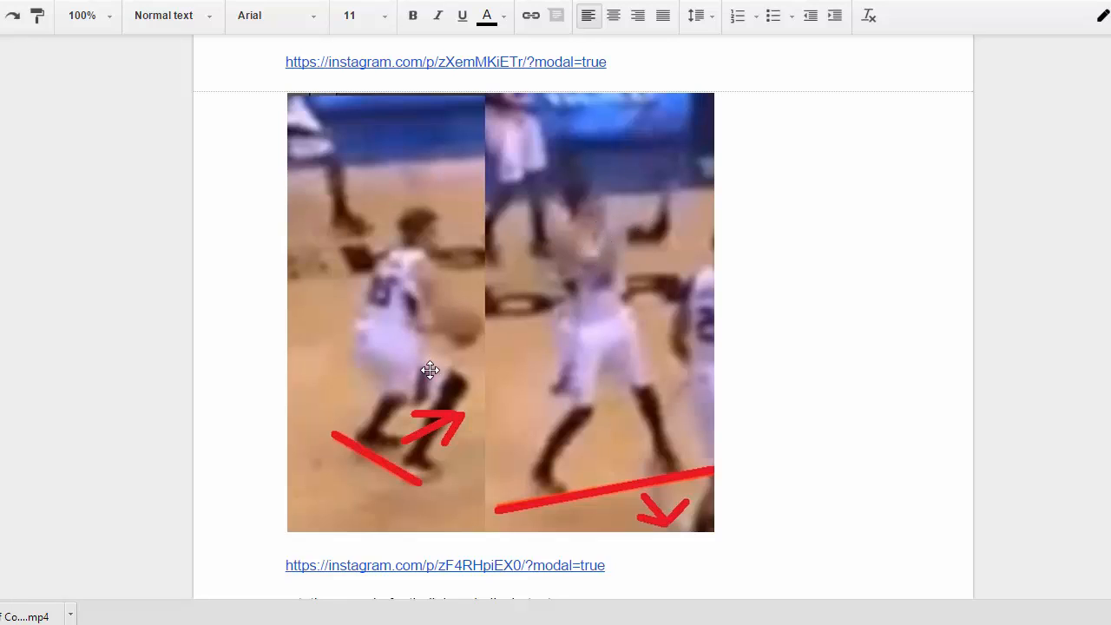
mouse_move(580, 479)
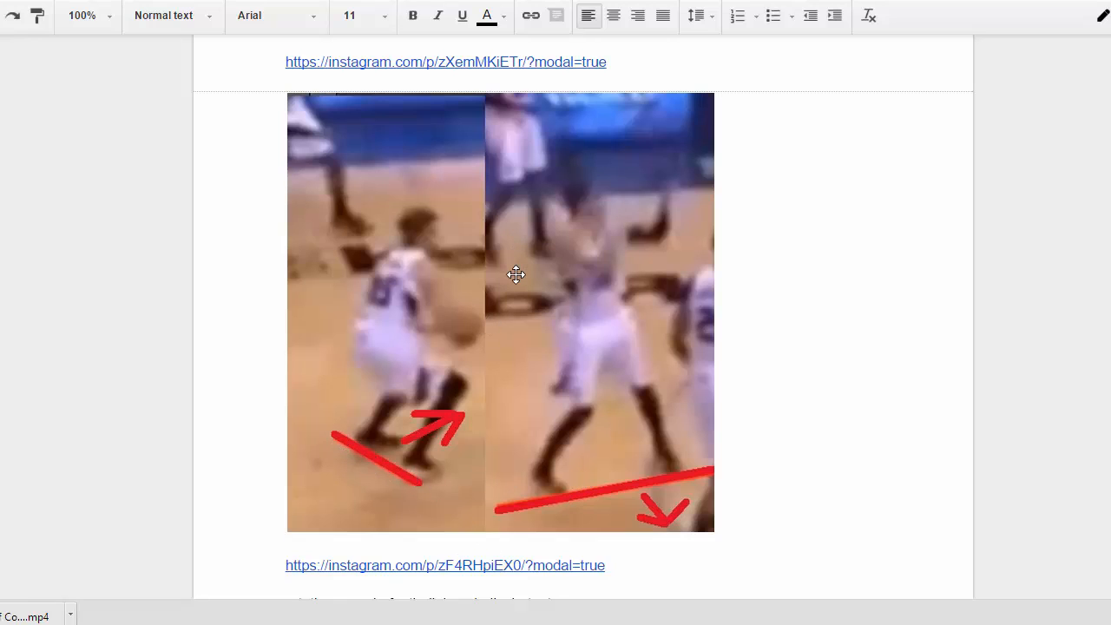
left_click(445, 61)
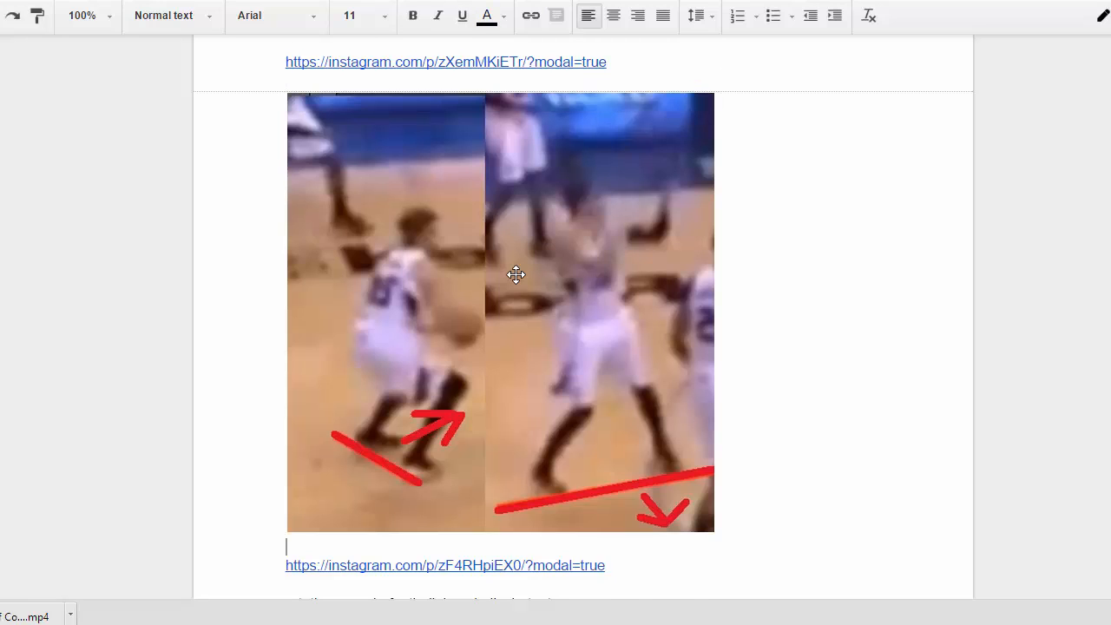
scroll("down", 3)
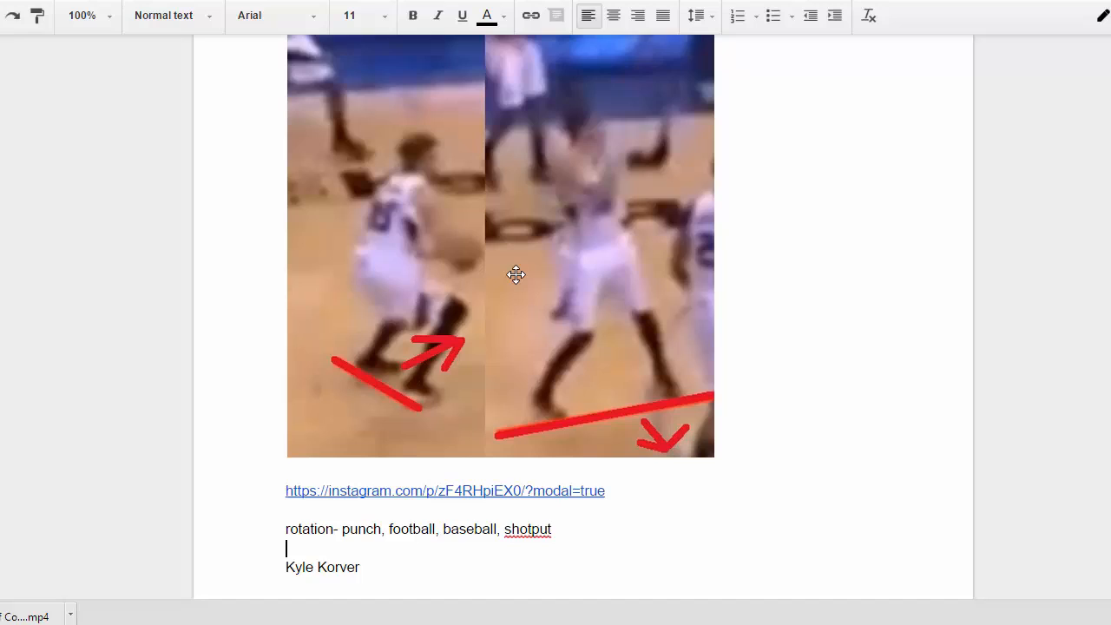
scroll("down", 3)
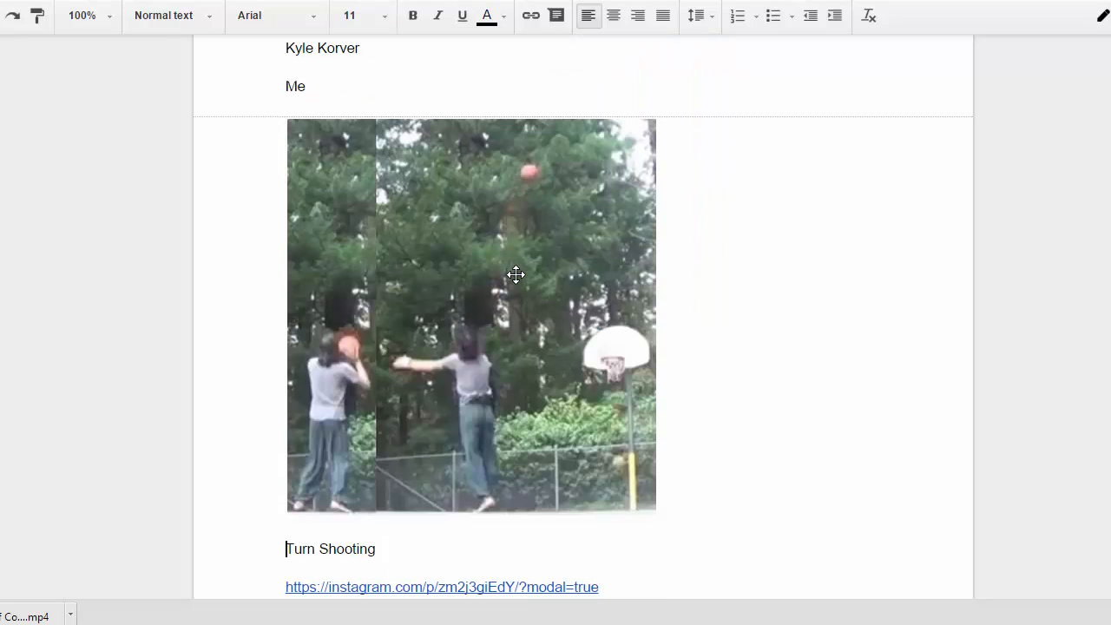
left_click(287, 104)
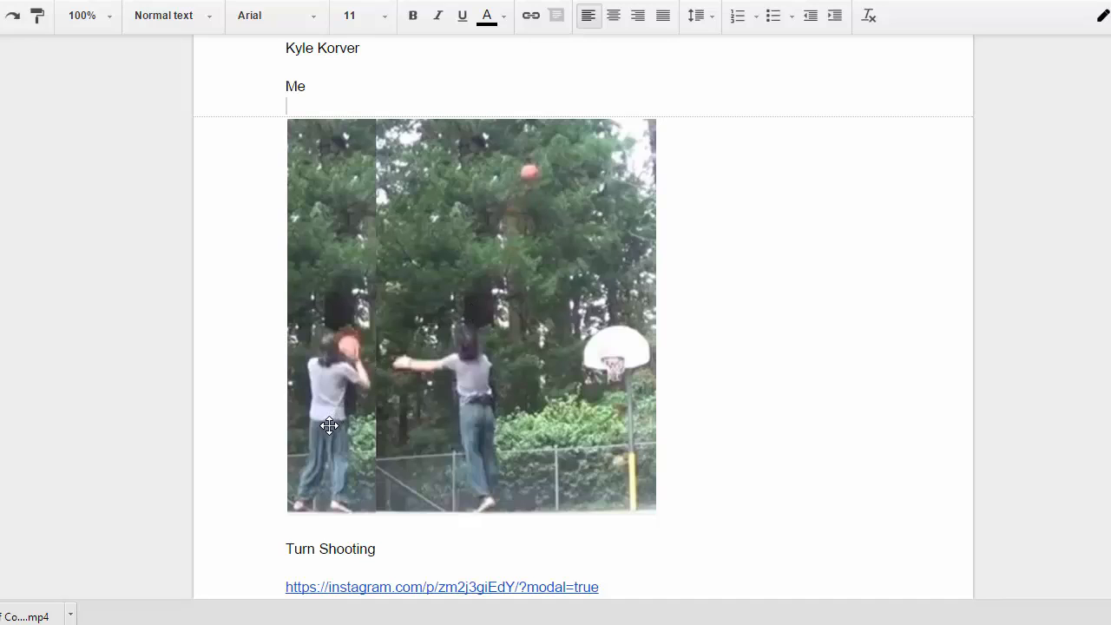
mouse_move(360, 410)
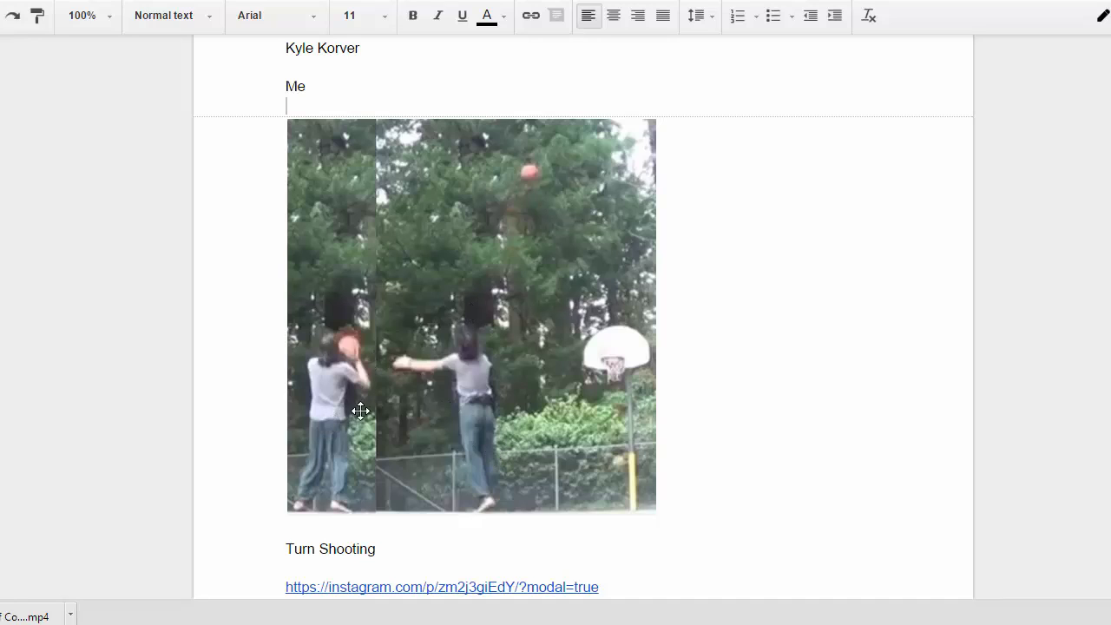
mouse_move(489, 322)
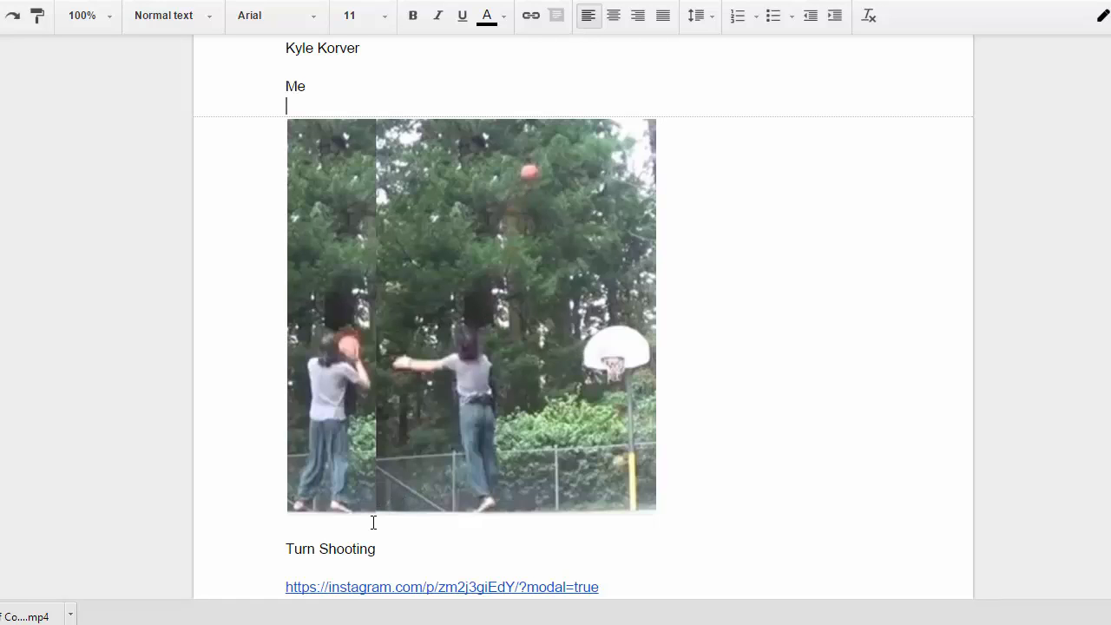
left_click(286, 568)
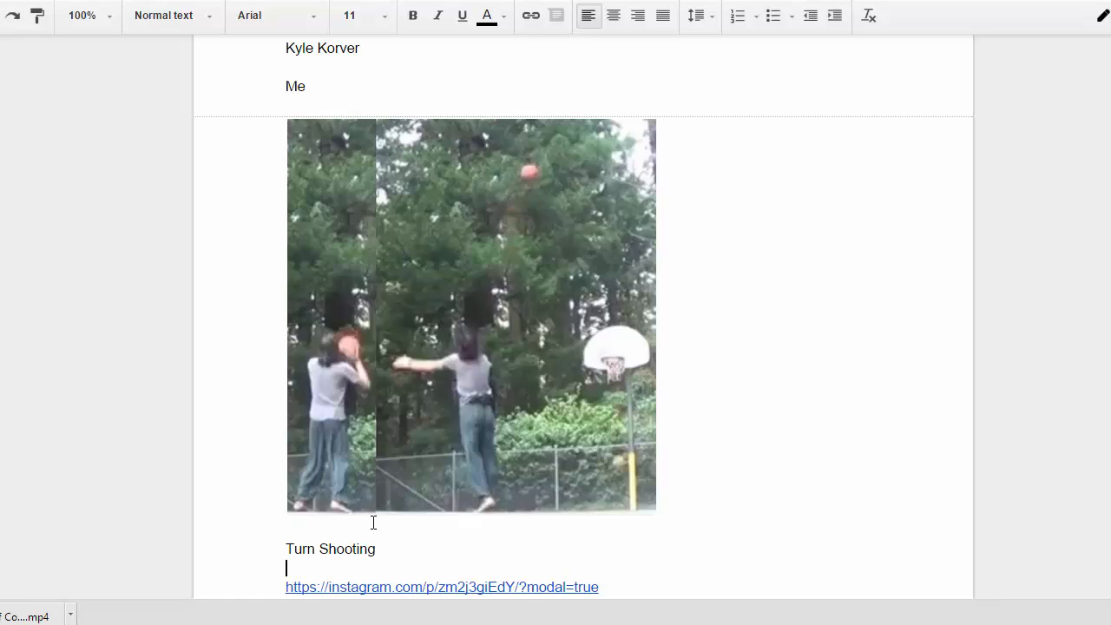
scroll("down", 3)
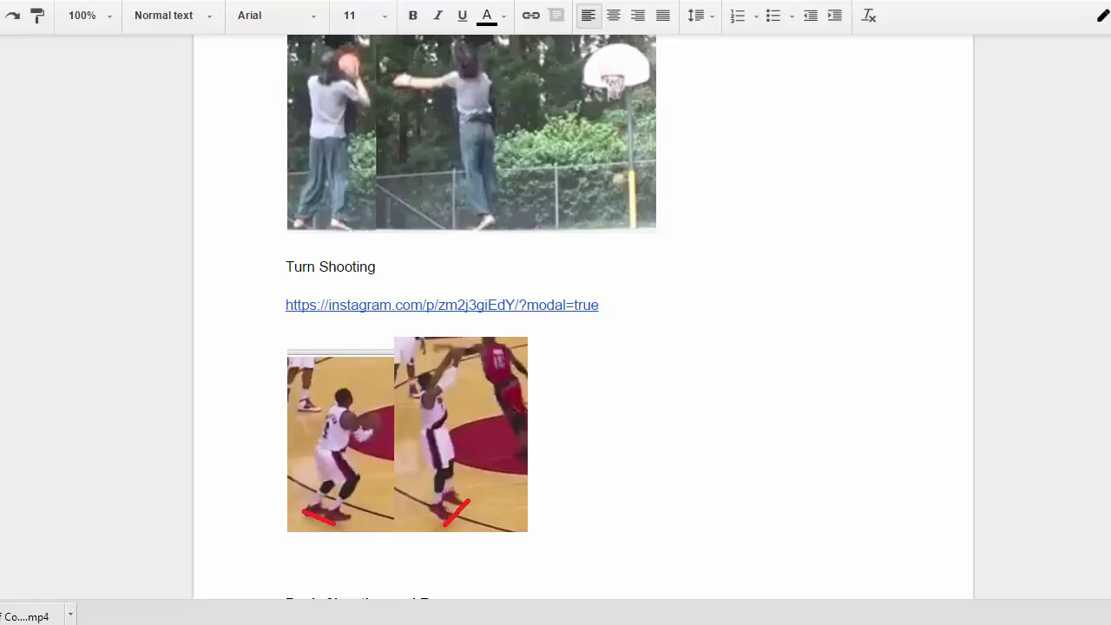
scroll("up", 3)
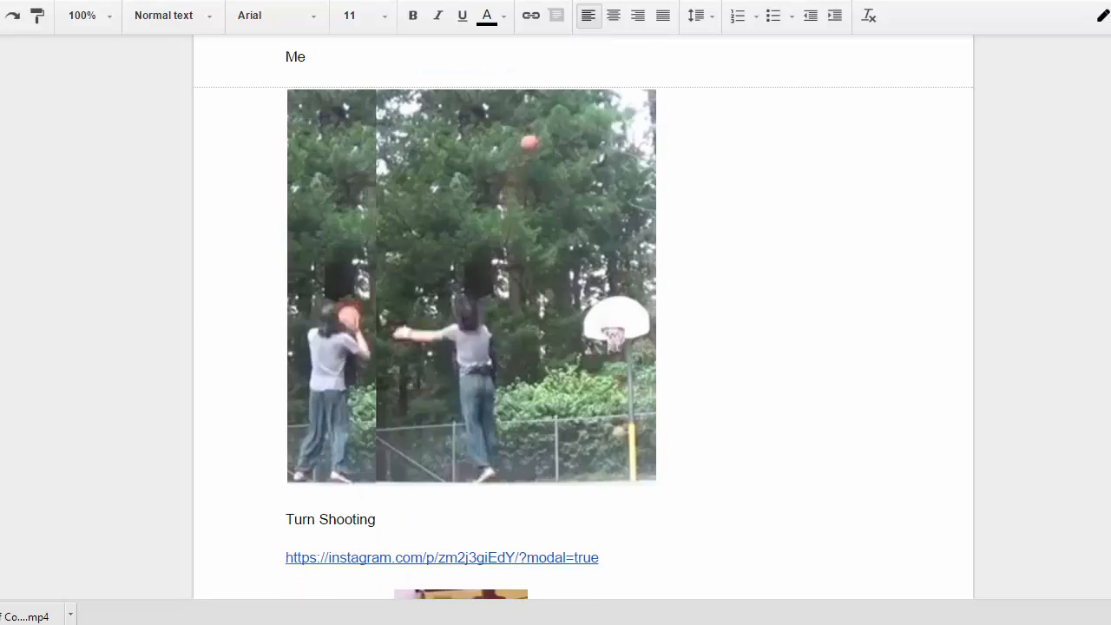
scroll("down", 3)
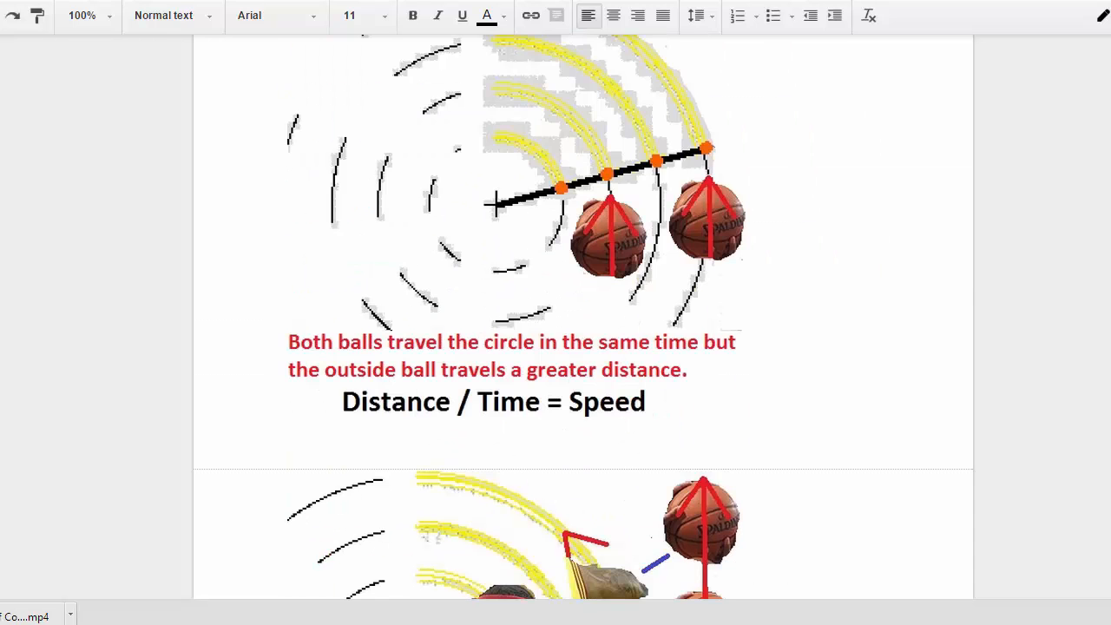
scroll("down", 3)
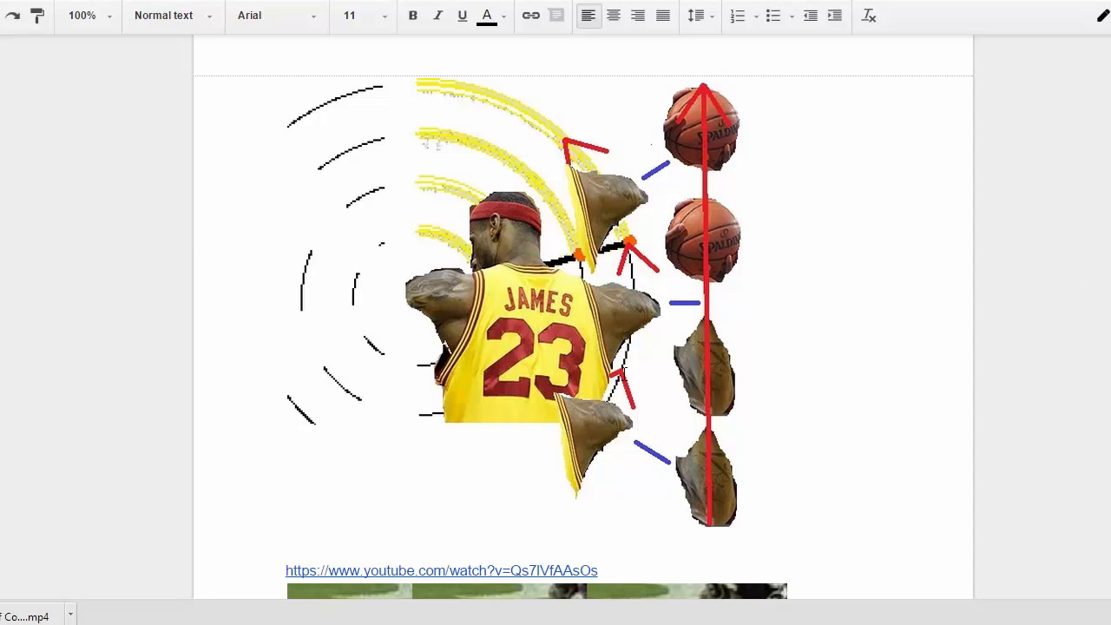
mouse_move(722, 413)
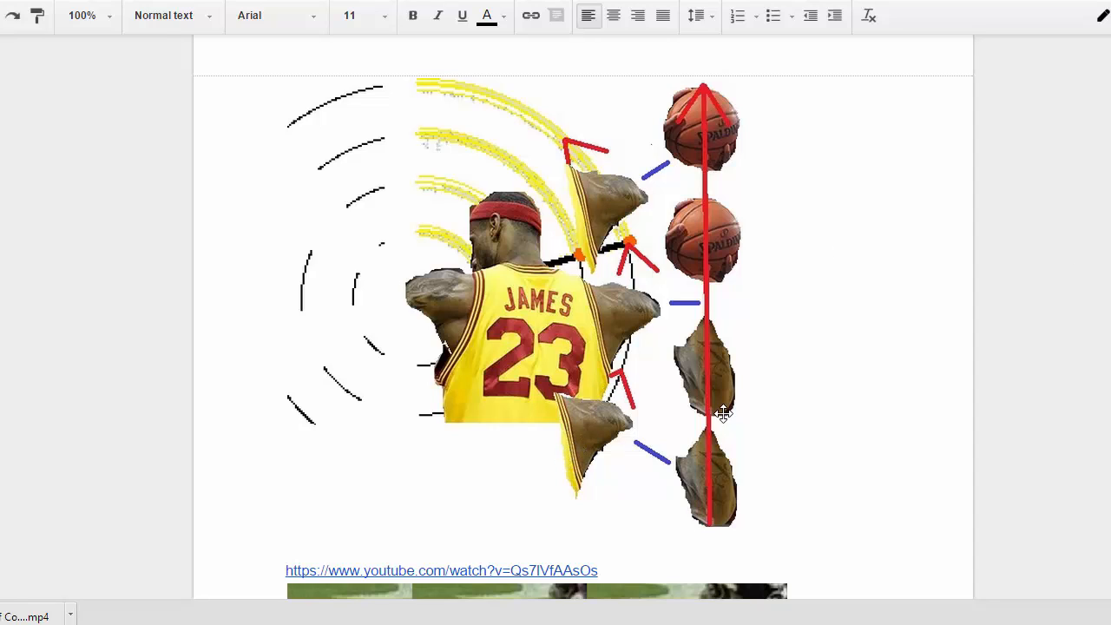
mouse_move(695, 182)
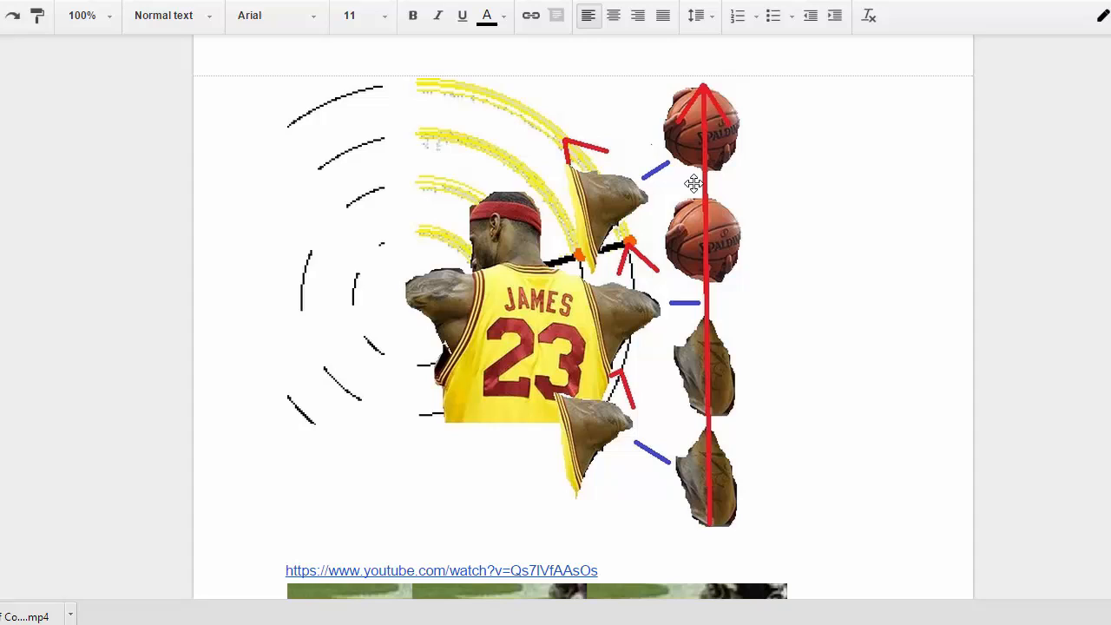
mouse_move(712, 448)
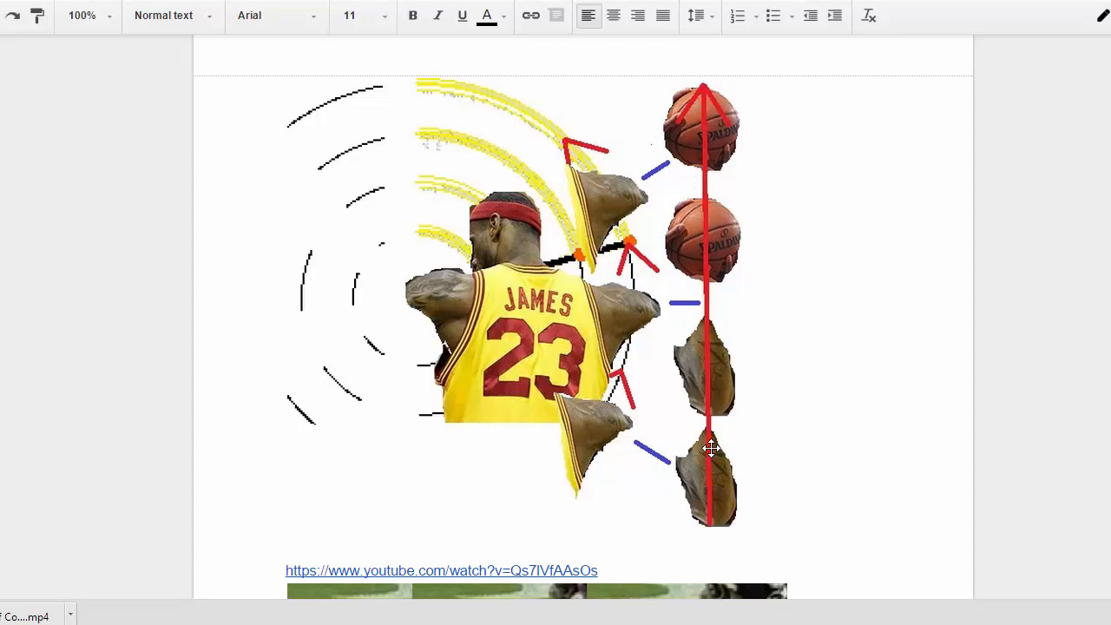
mouse_move(705, 98)
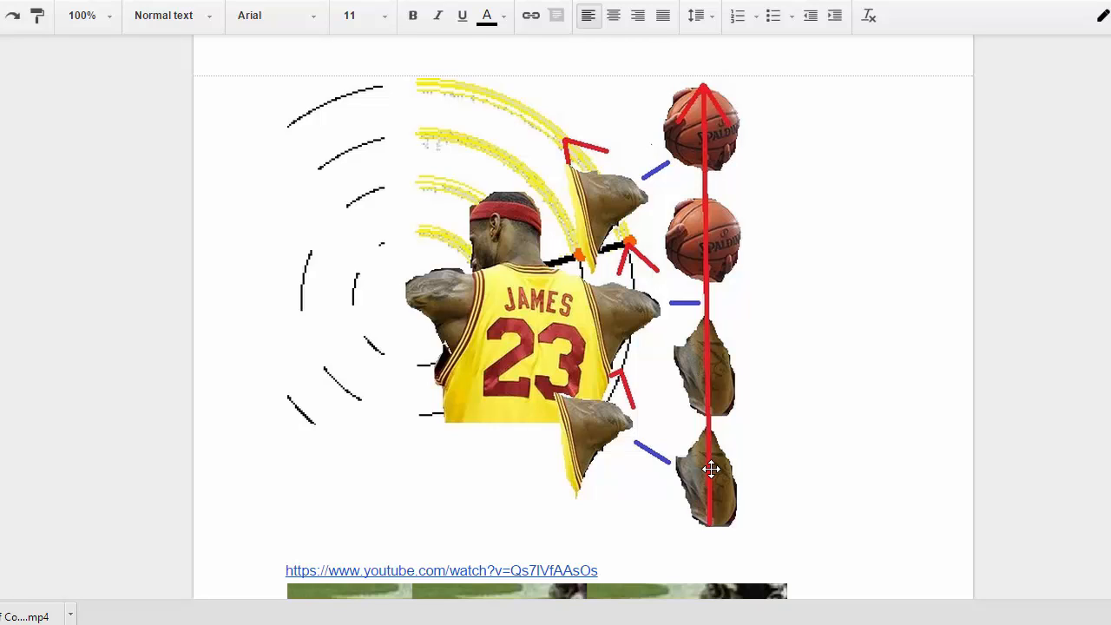
mouse_move(632, 339)
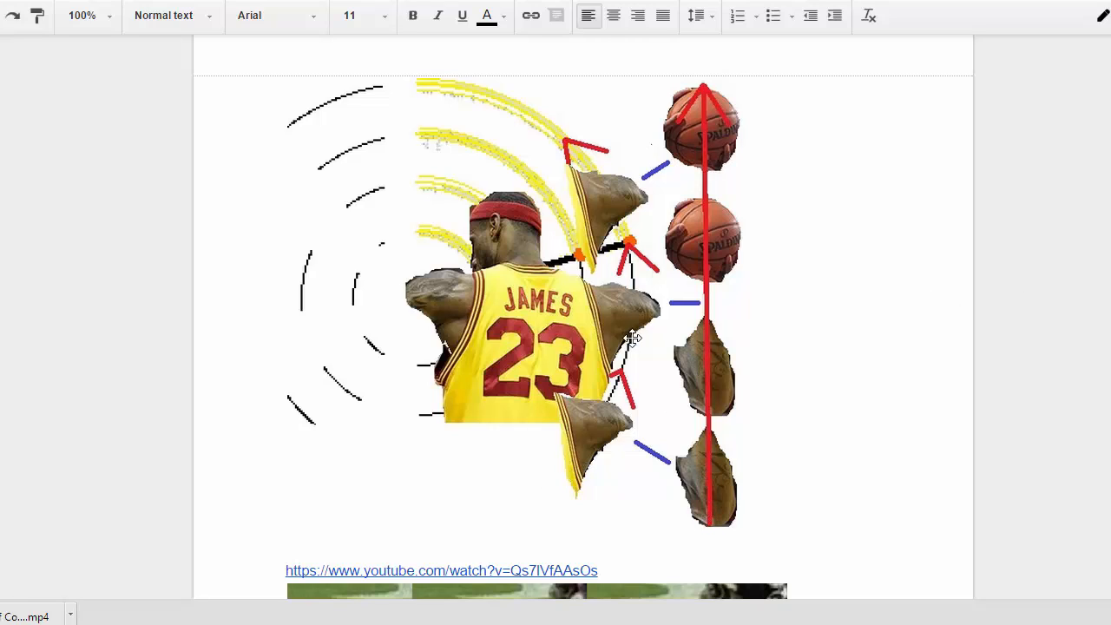
mouse_move(704, 520)
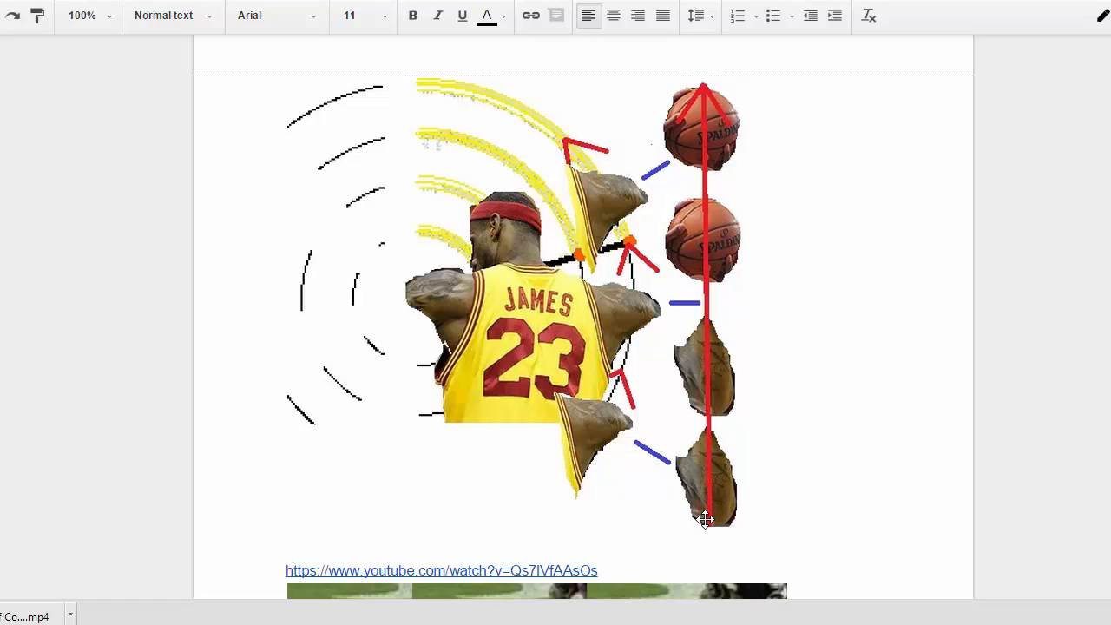
mouse_move(701, 185)
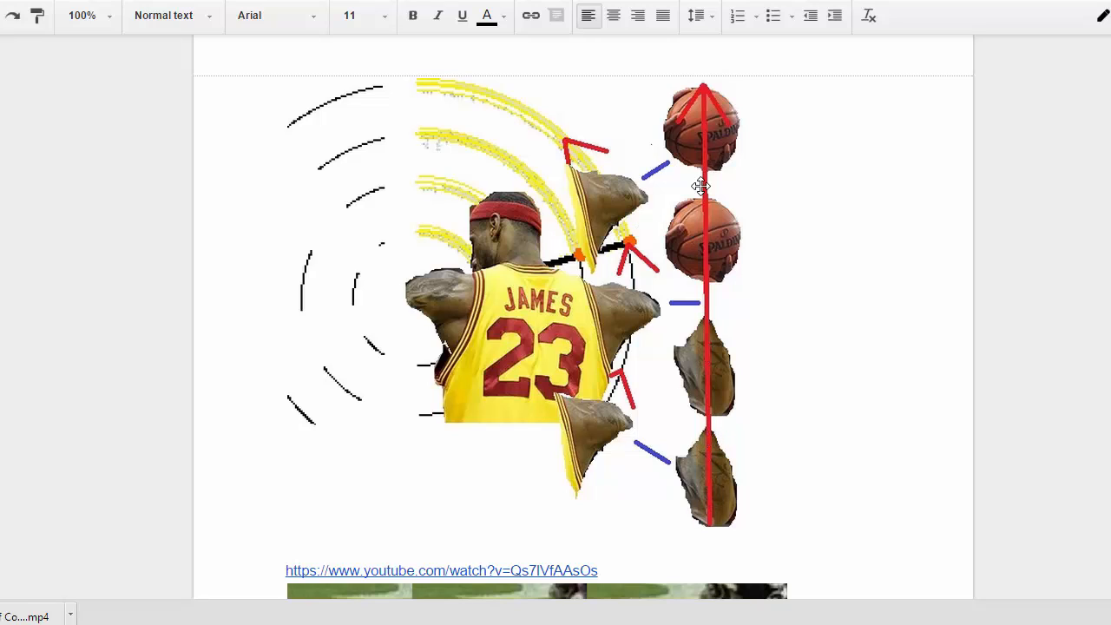
mouse_move(487, 490)
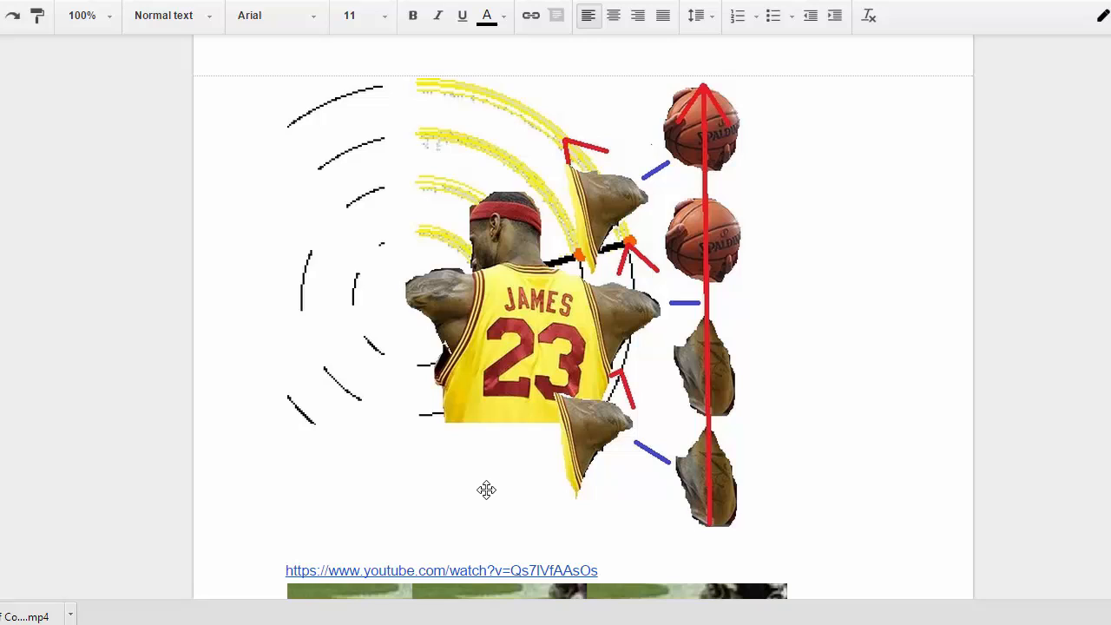
mouse_move(517, 103)
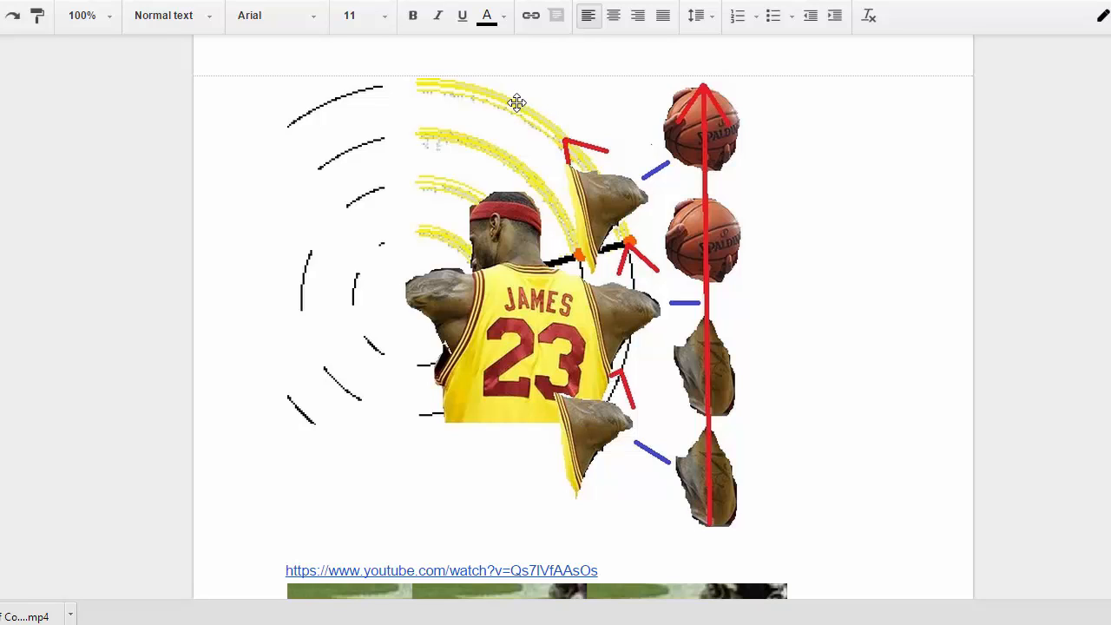
mouse_move(321, 423)
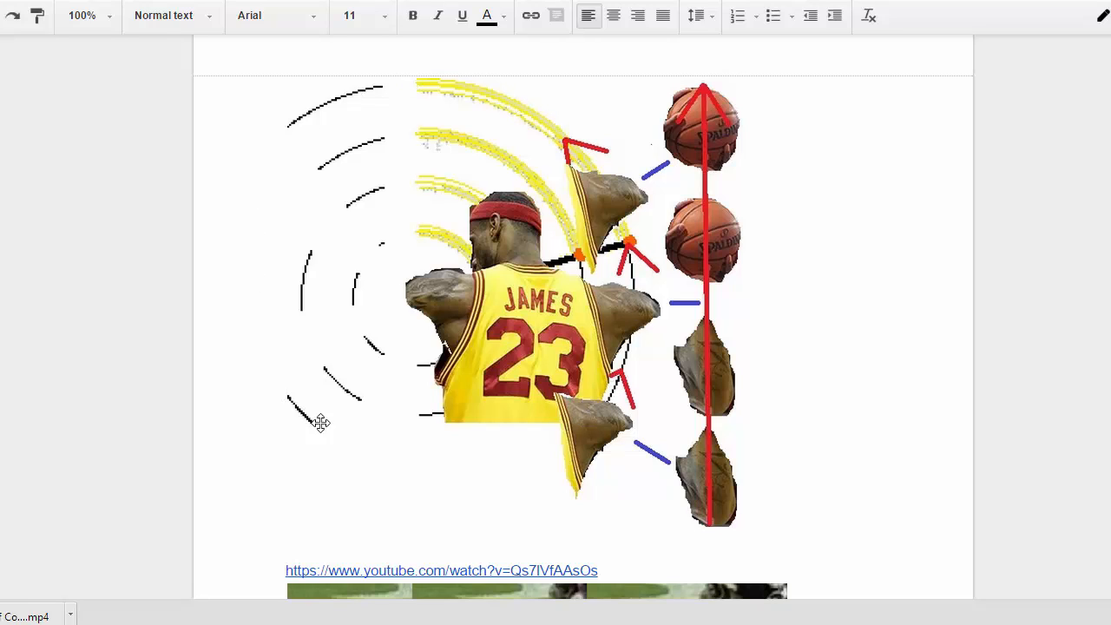
mouse_move(636, 283)
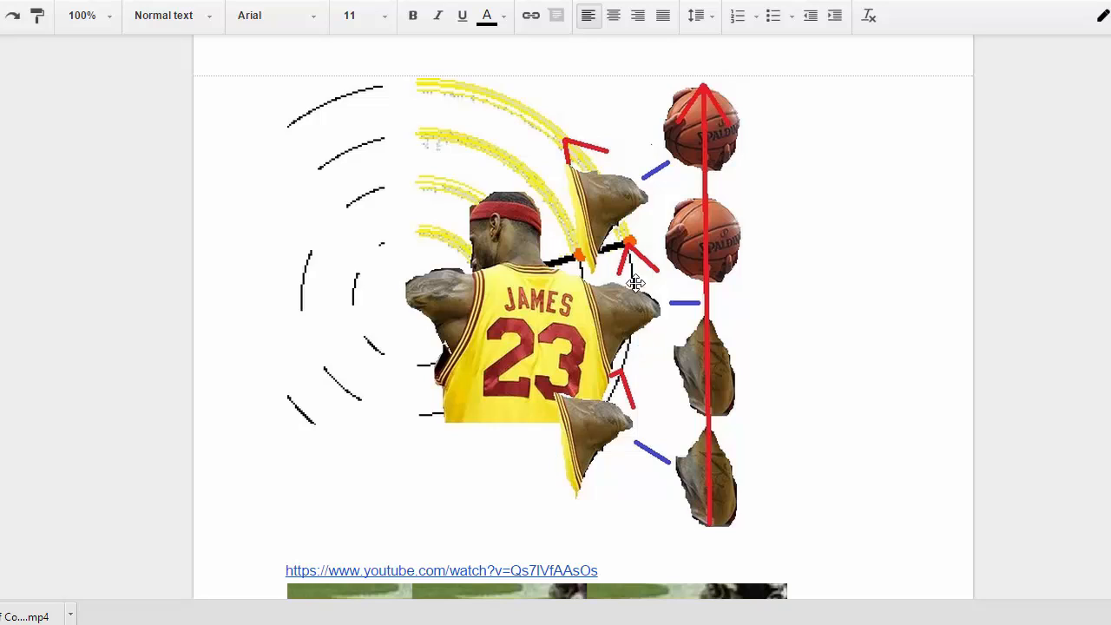
mouse_move(317, 104)
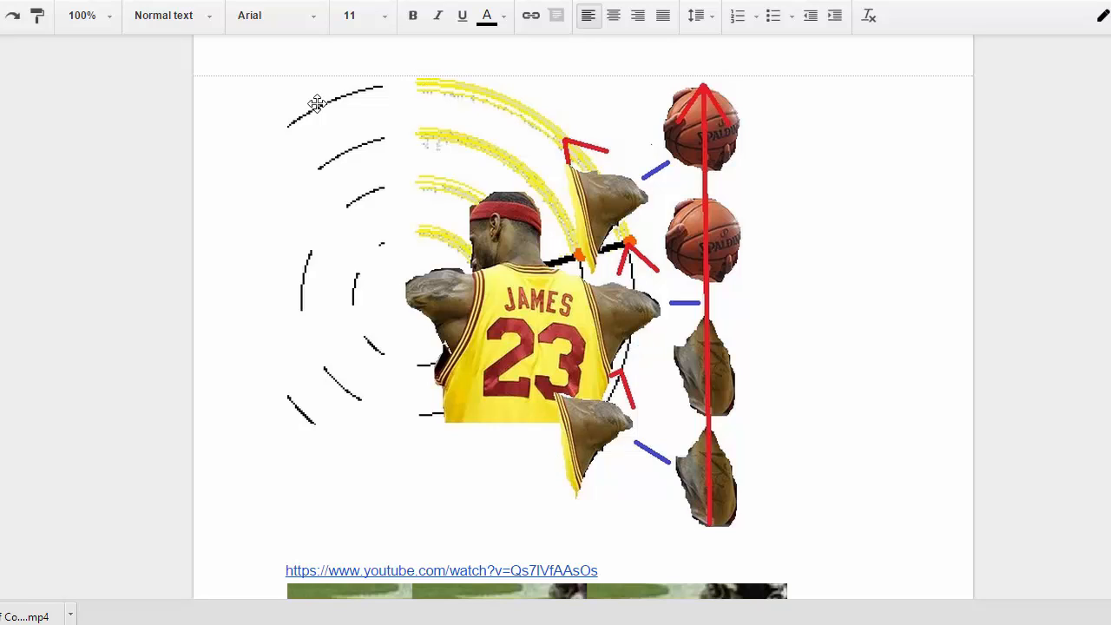
mouse_move(492, 456)
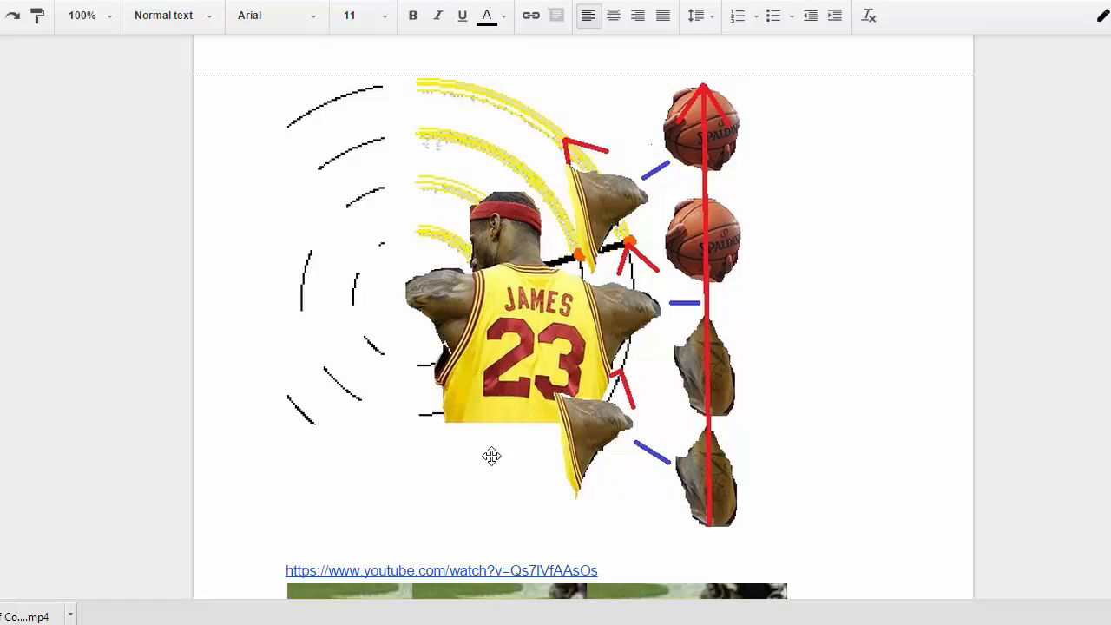
mouse_move(602, 116)
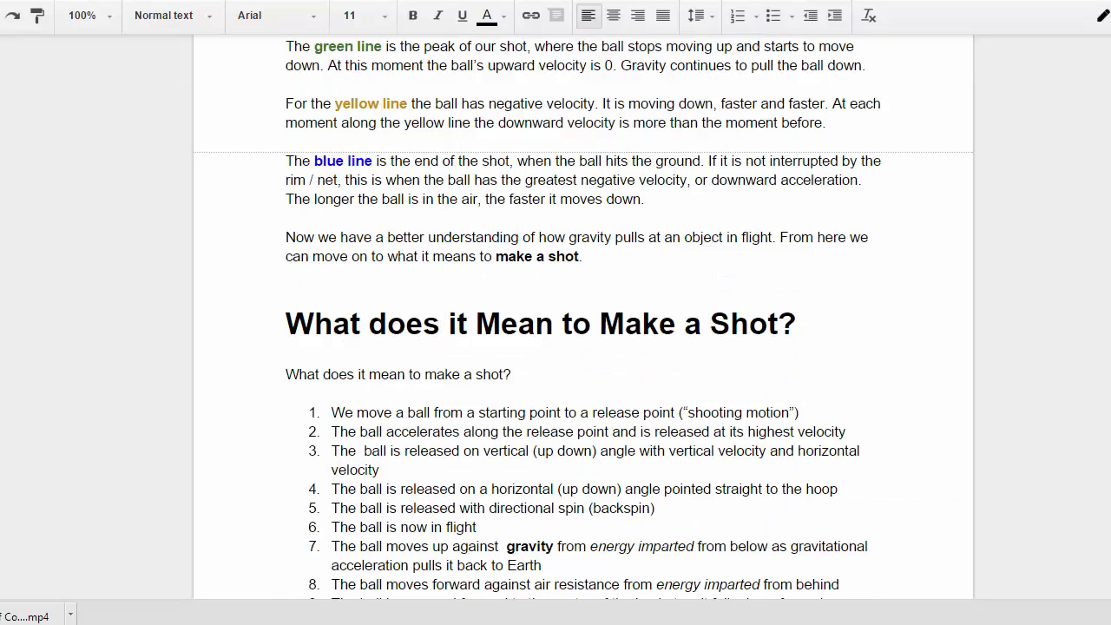
scroll("up", 3)
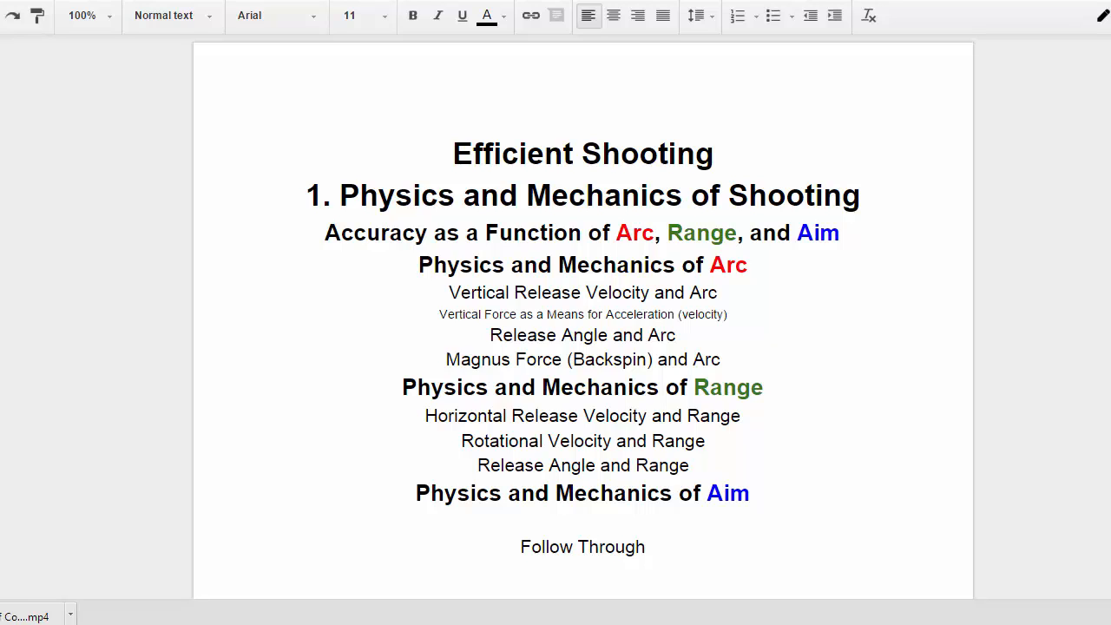
scroll("down", 3)
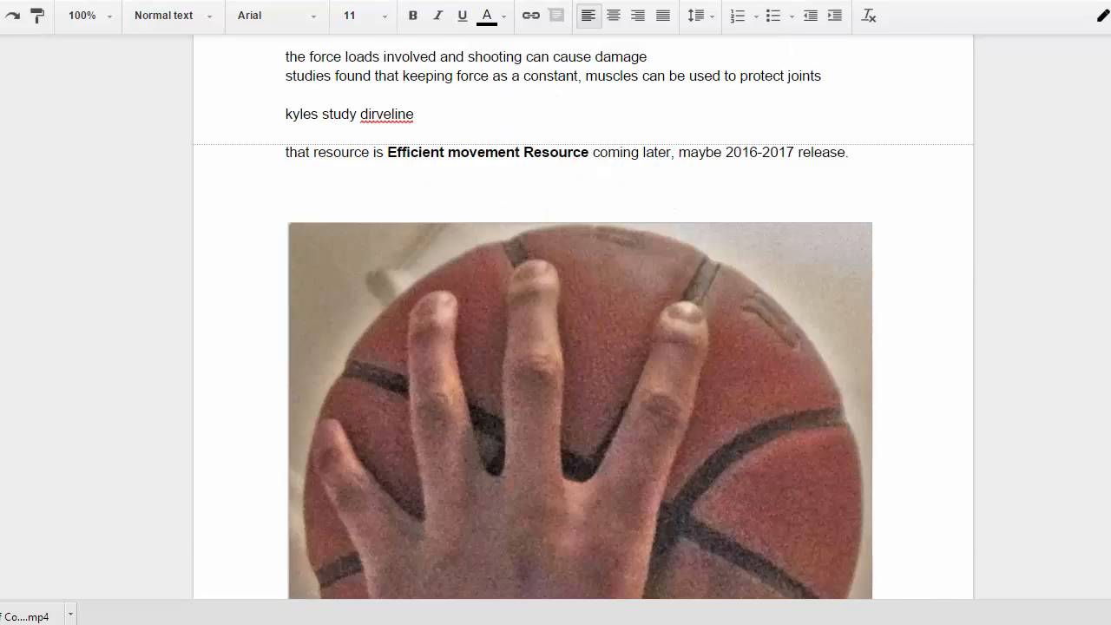
scroll("down", 3)
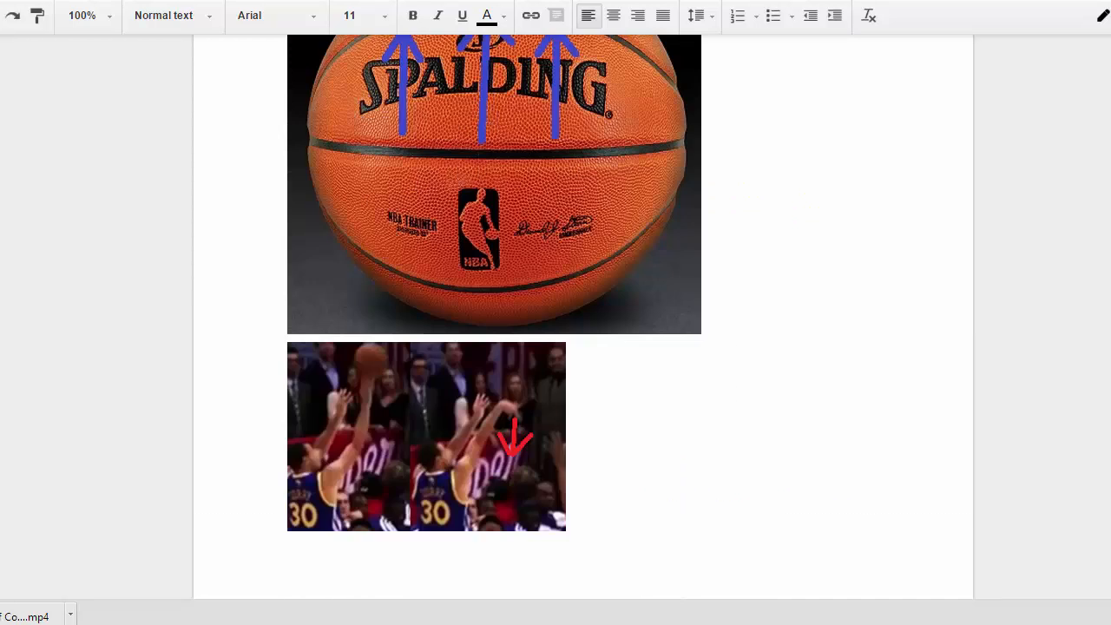
scroll("down", 3)
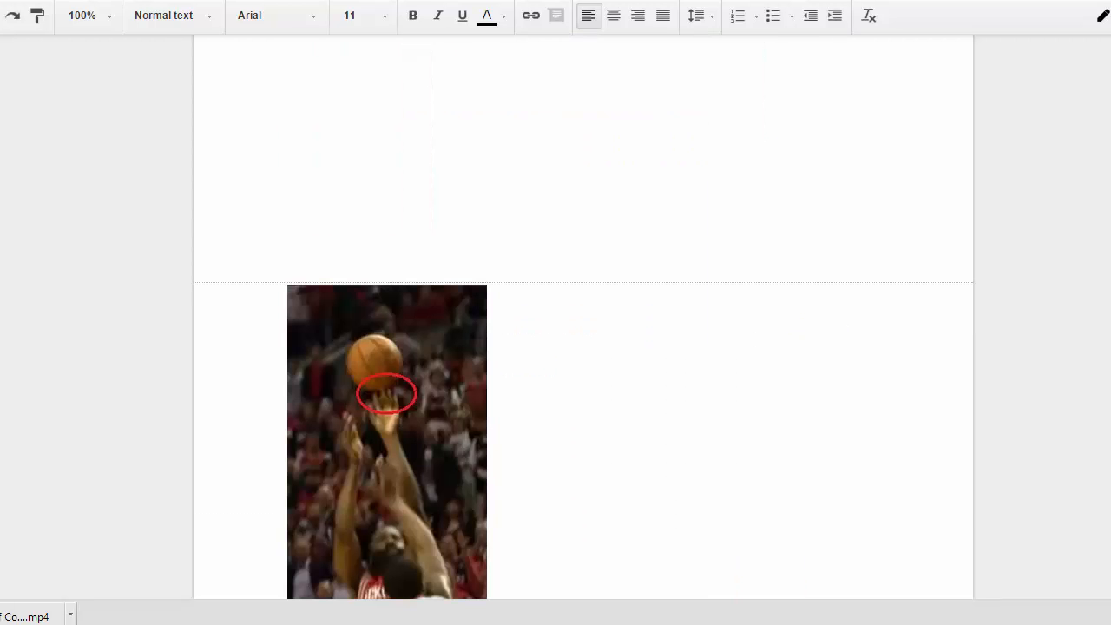
scroll("down", 3)
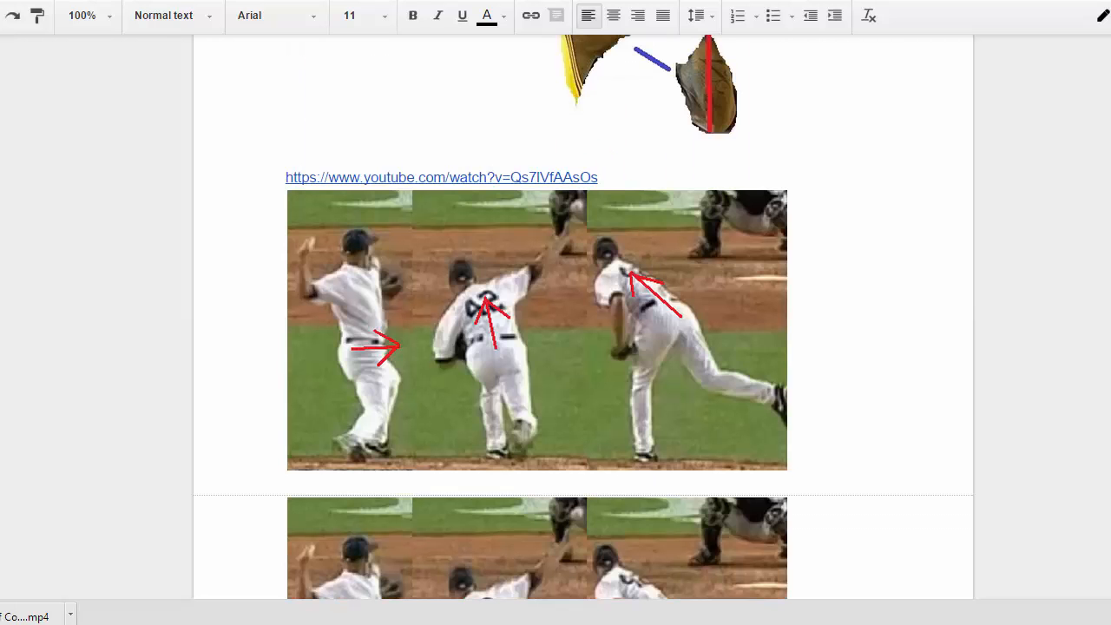
scroll("down", 3)
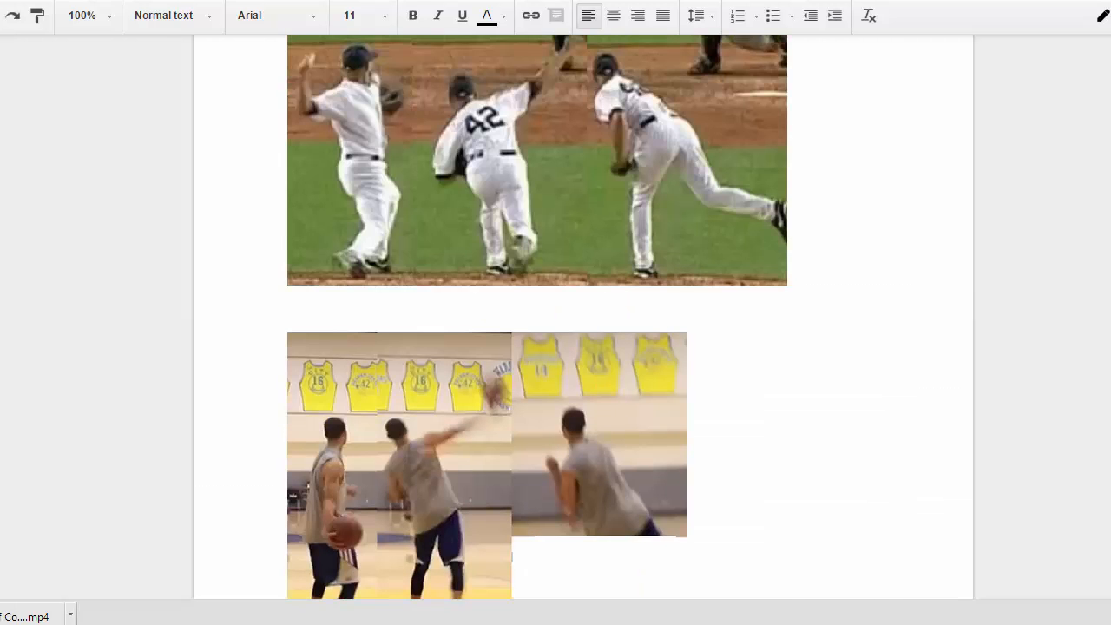
scroll("up", 3)
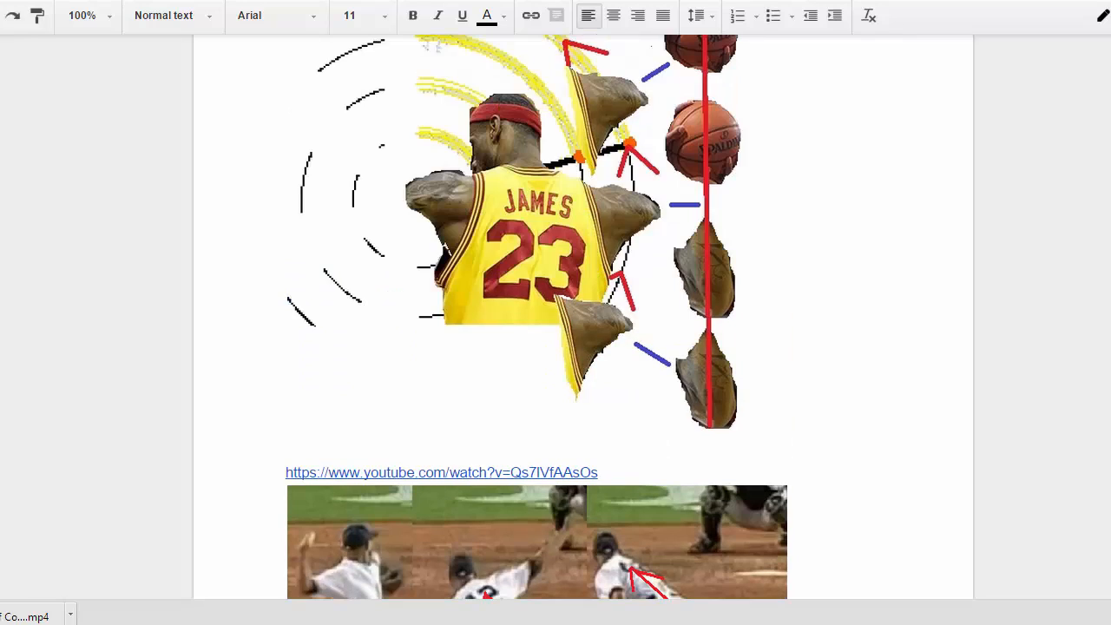
scroll("up", 3)
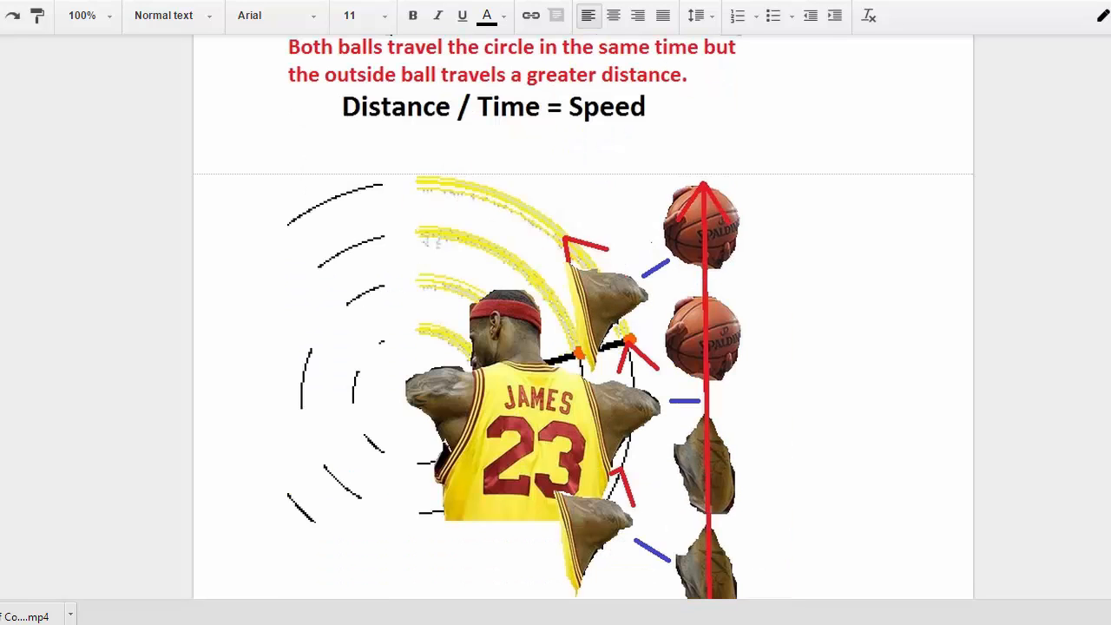
mouse_move(917, 409)
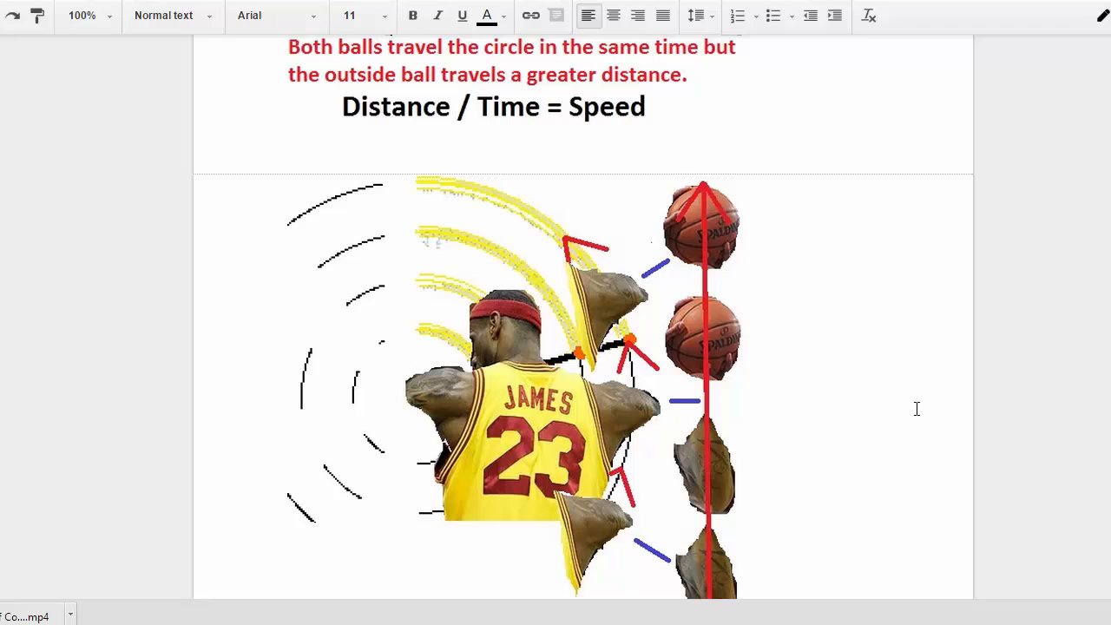
mouse_move(929, 407)
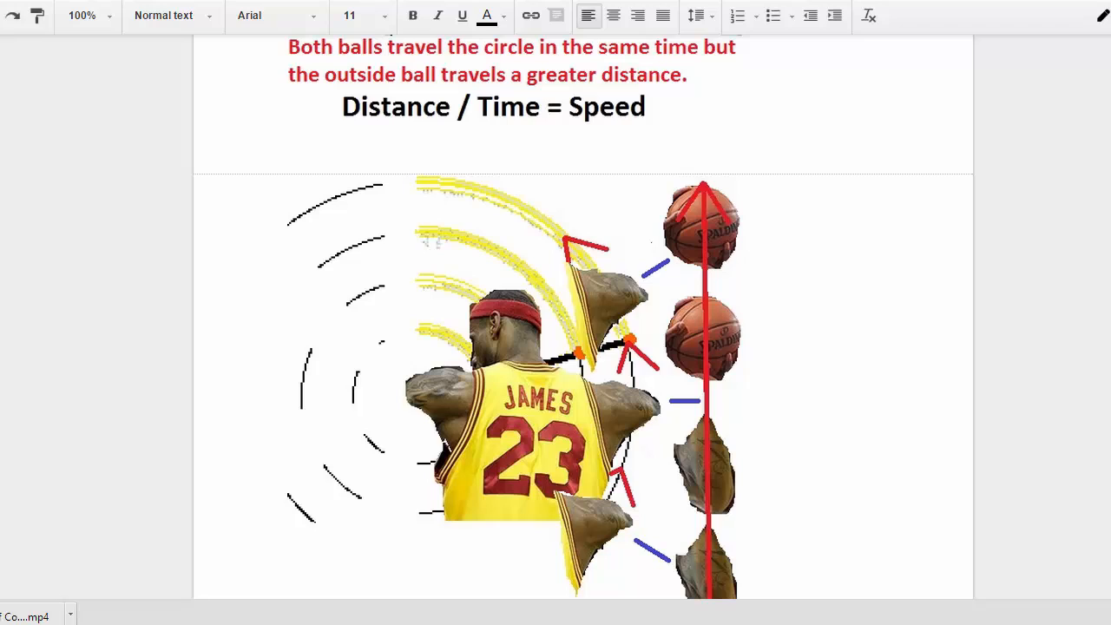
mouse_move(915, 583)
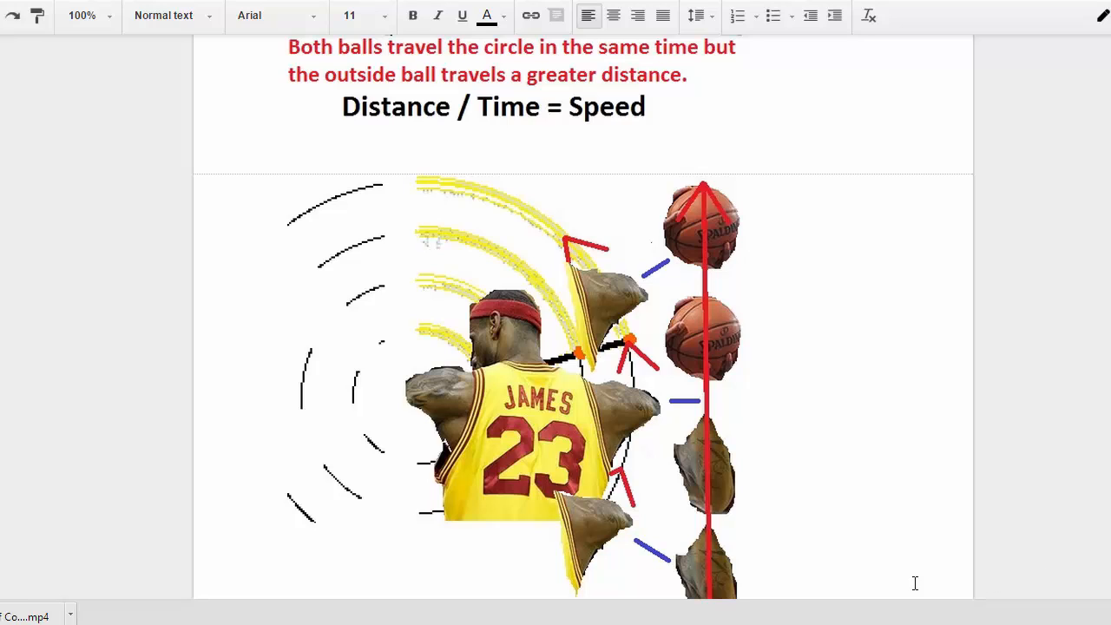